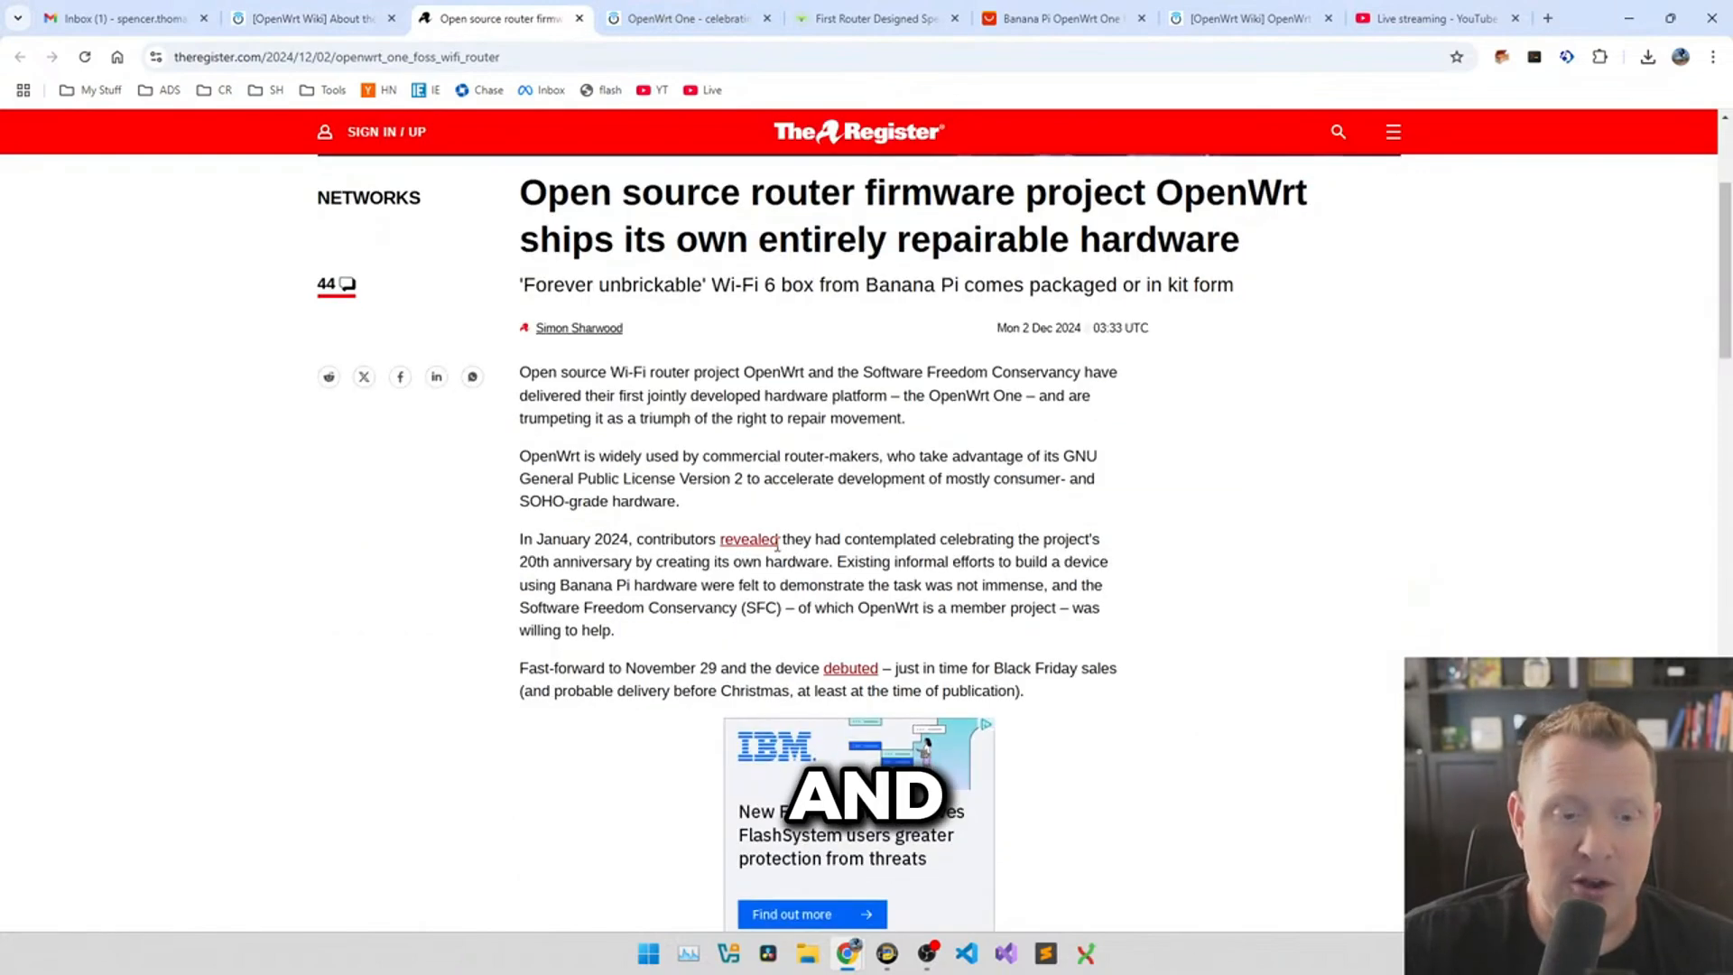
mouse_move(848, 352)
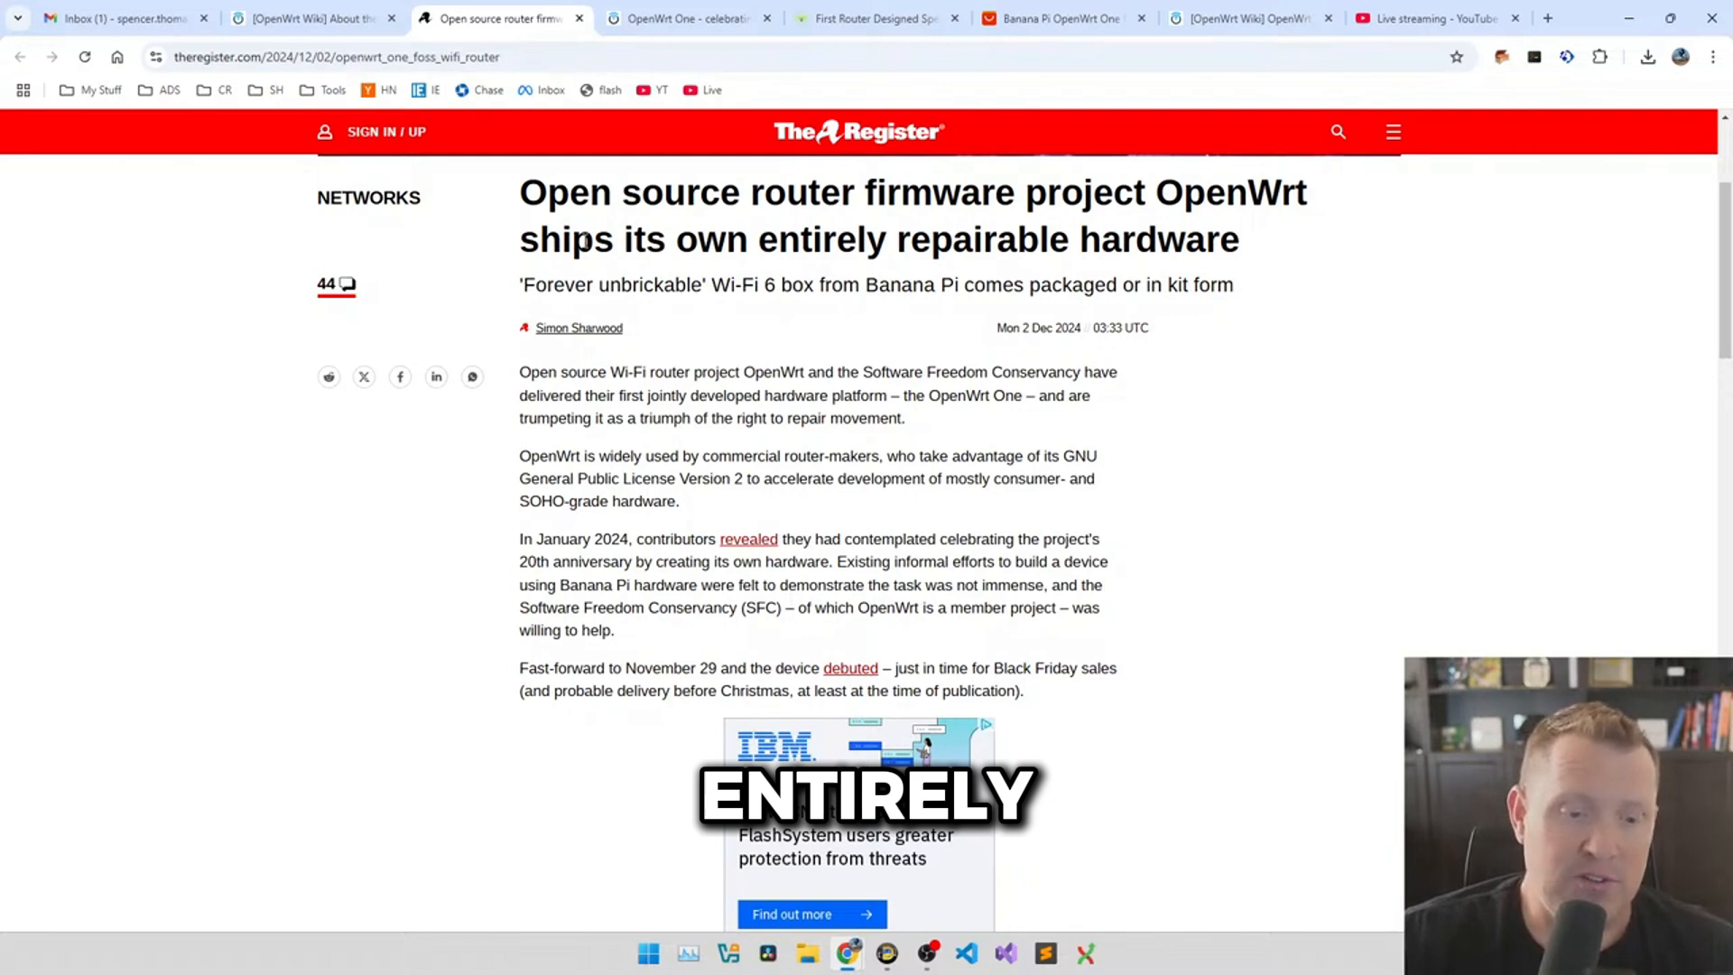
- Read down the OpenWrt One article to the board photo and Ethernet ports paragraph
drag(574, 239, 1241, 239)
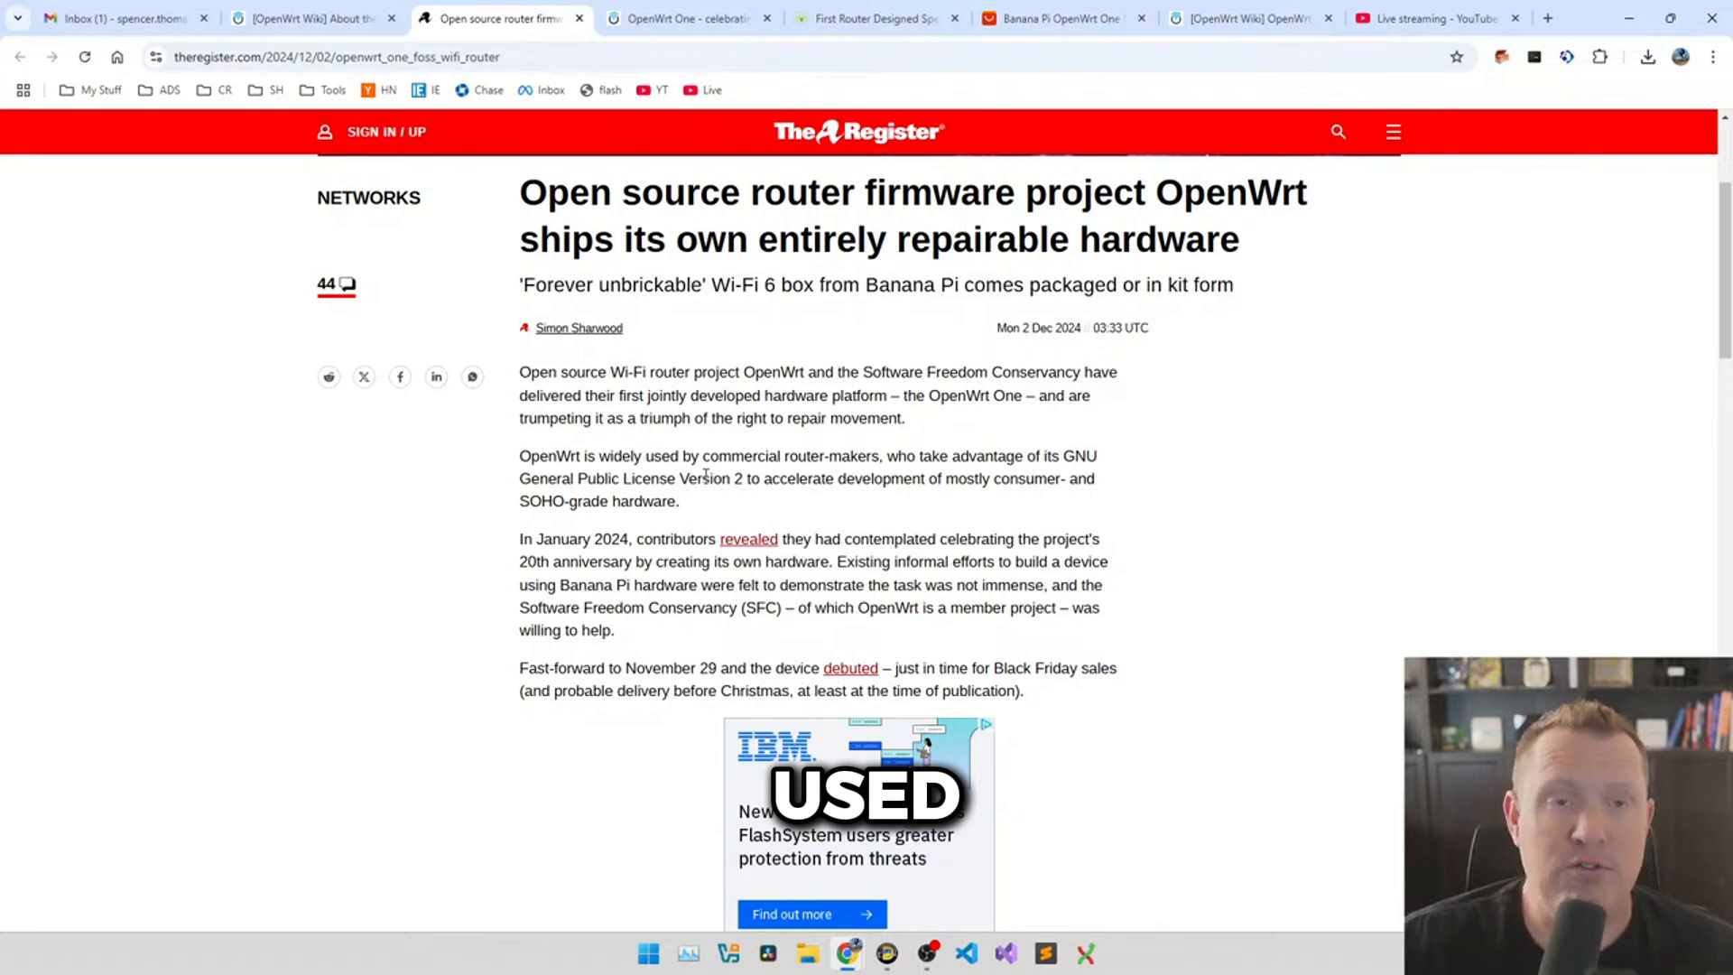
scroll(down, 3)
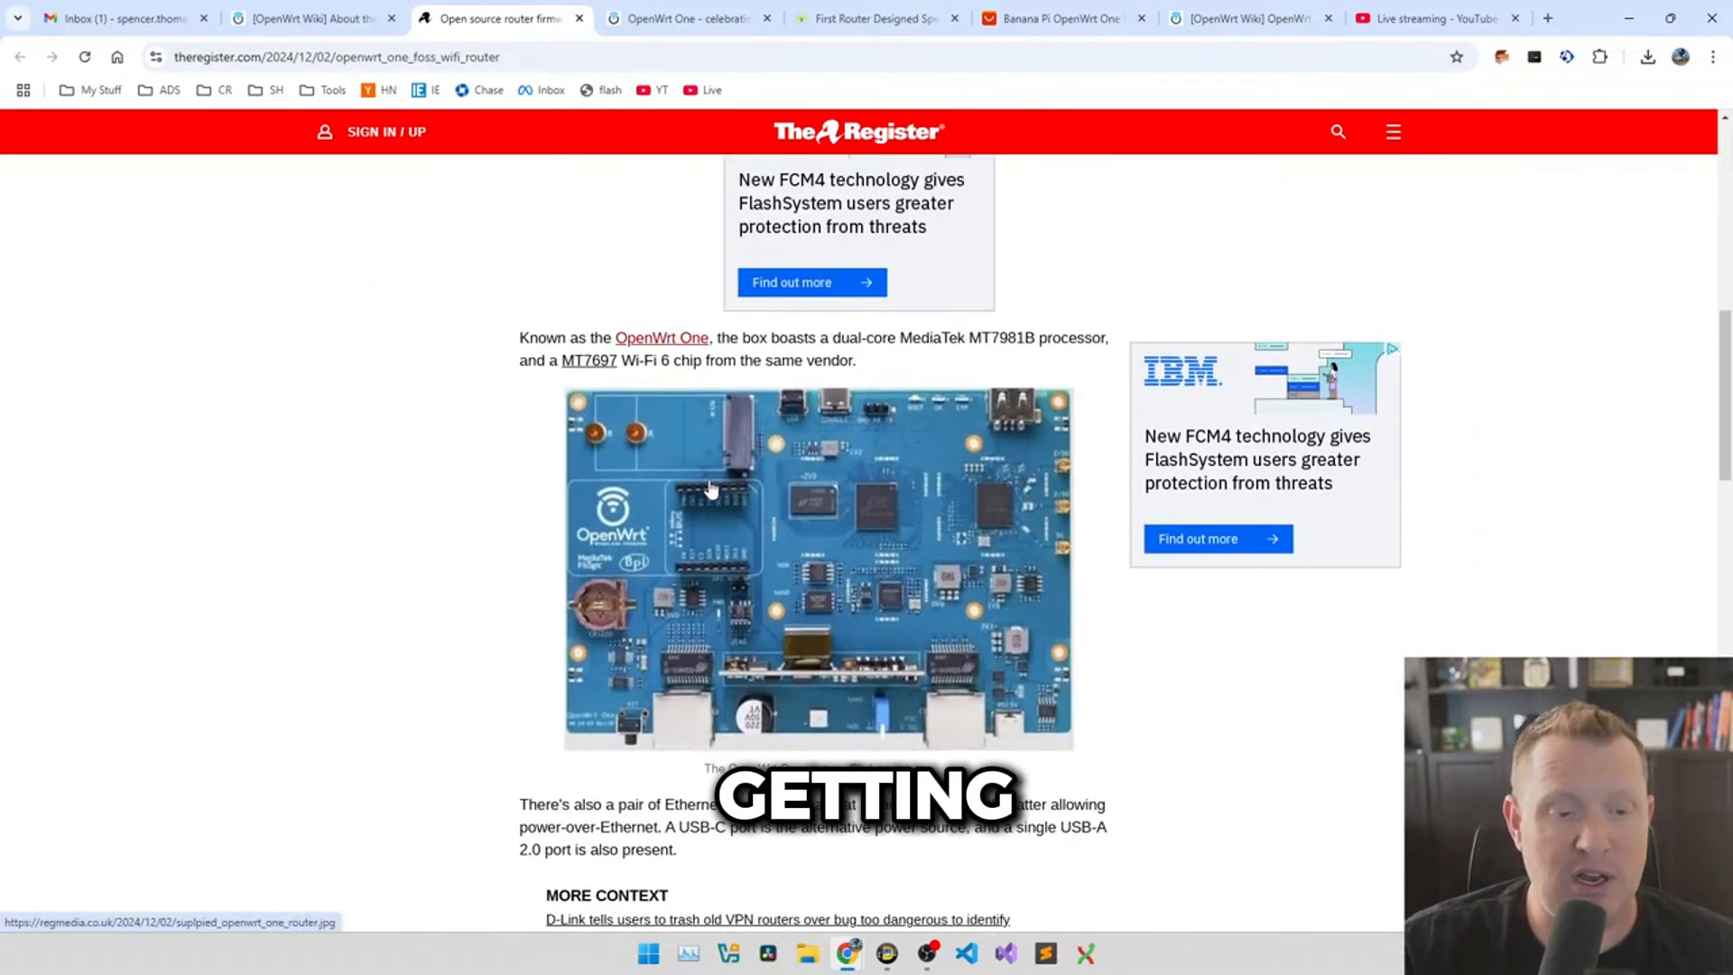
scroll(down, 3)
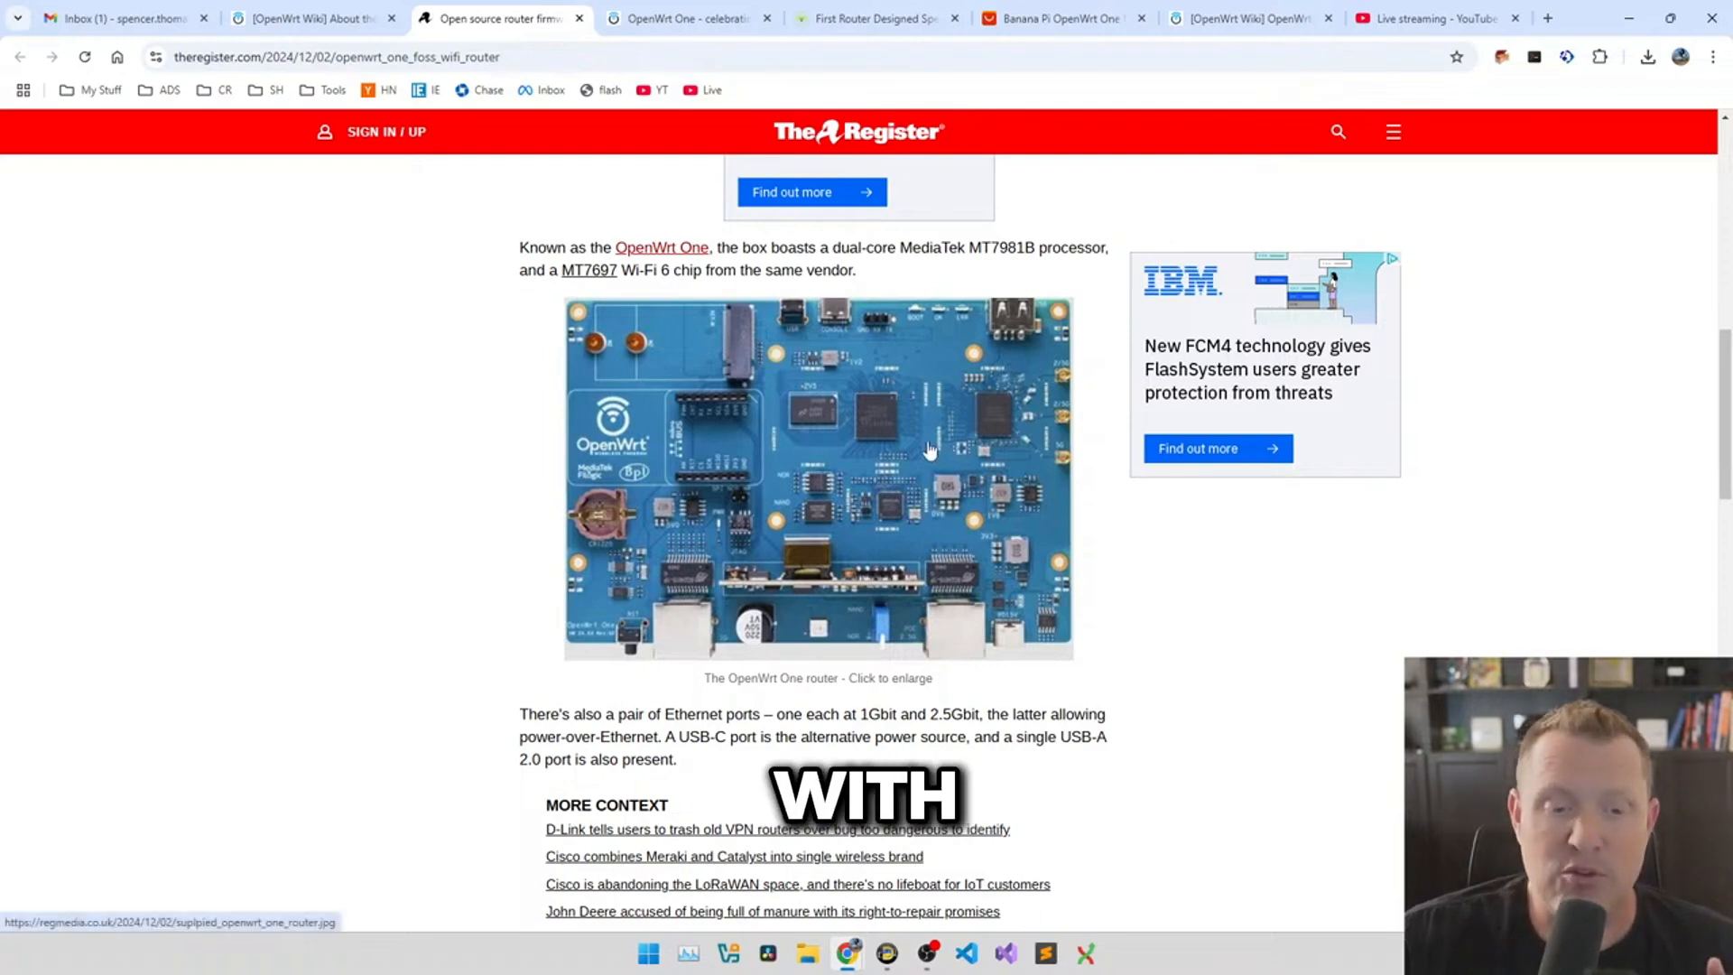
mouse_move(1038, 489)
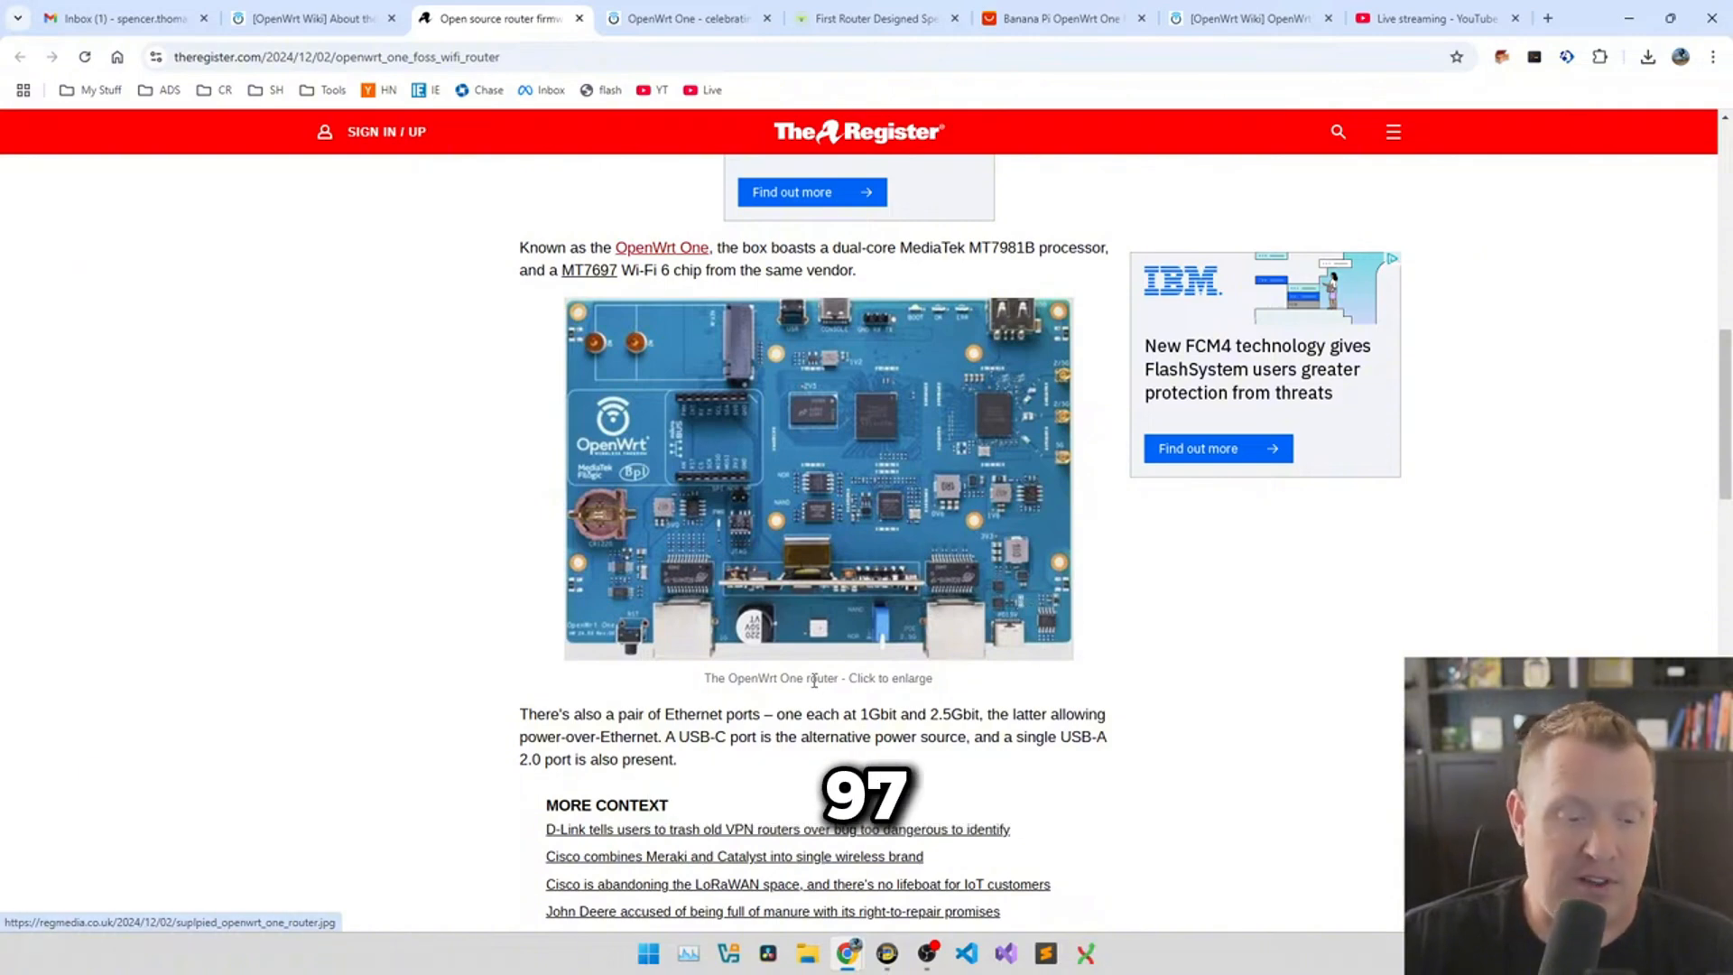
scroll(down, 3)
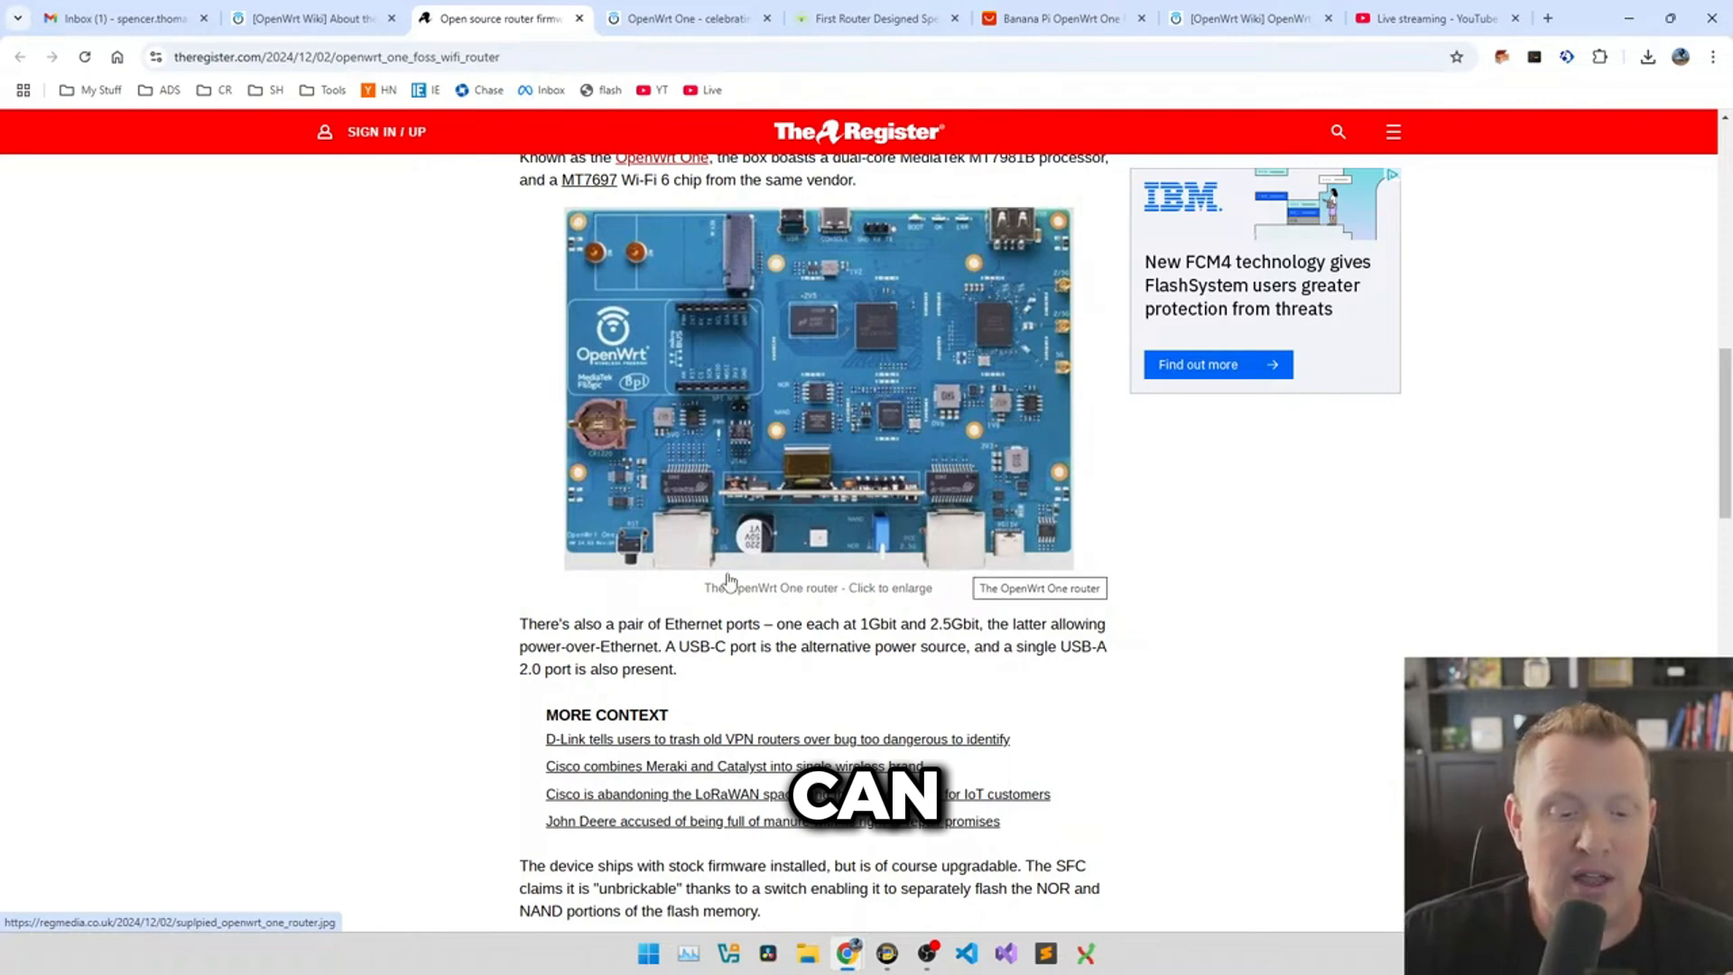
- View the full-size board photo in its own tab, then read on to the $89.99 pricing paragraph
click(816, 386)
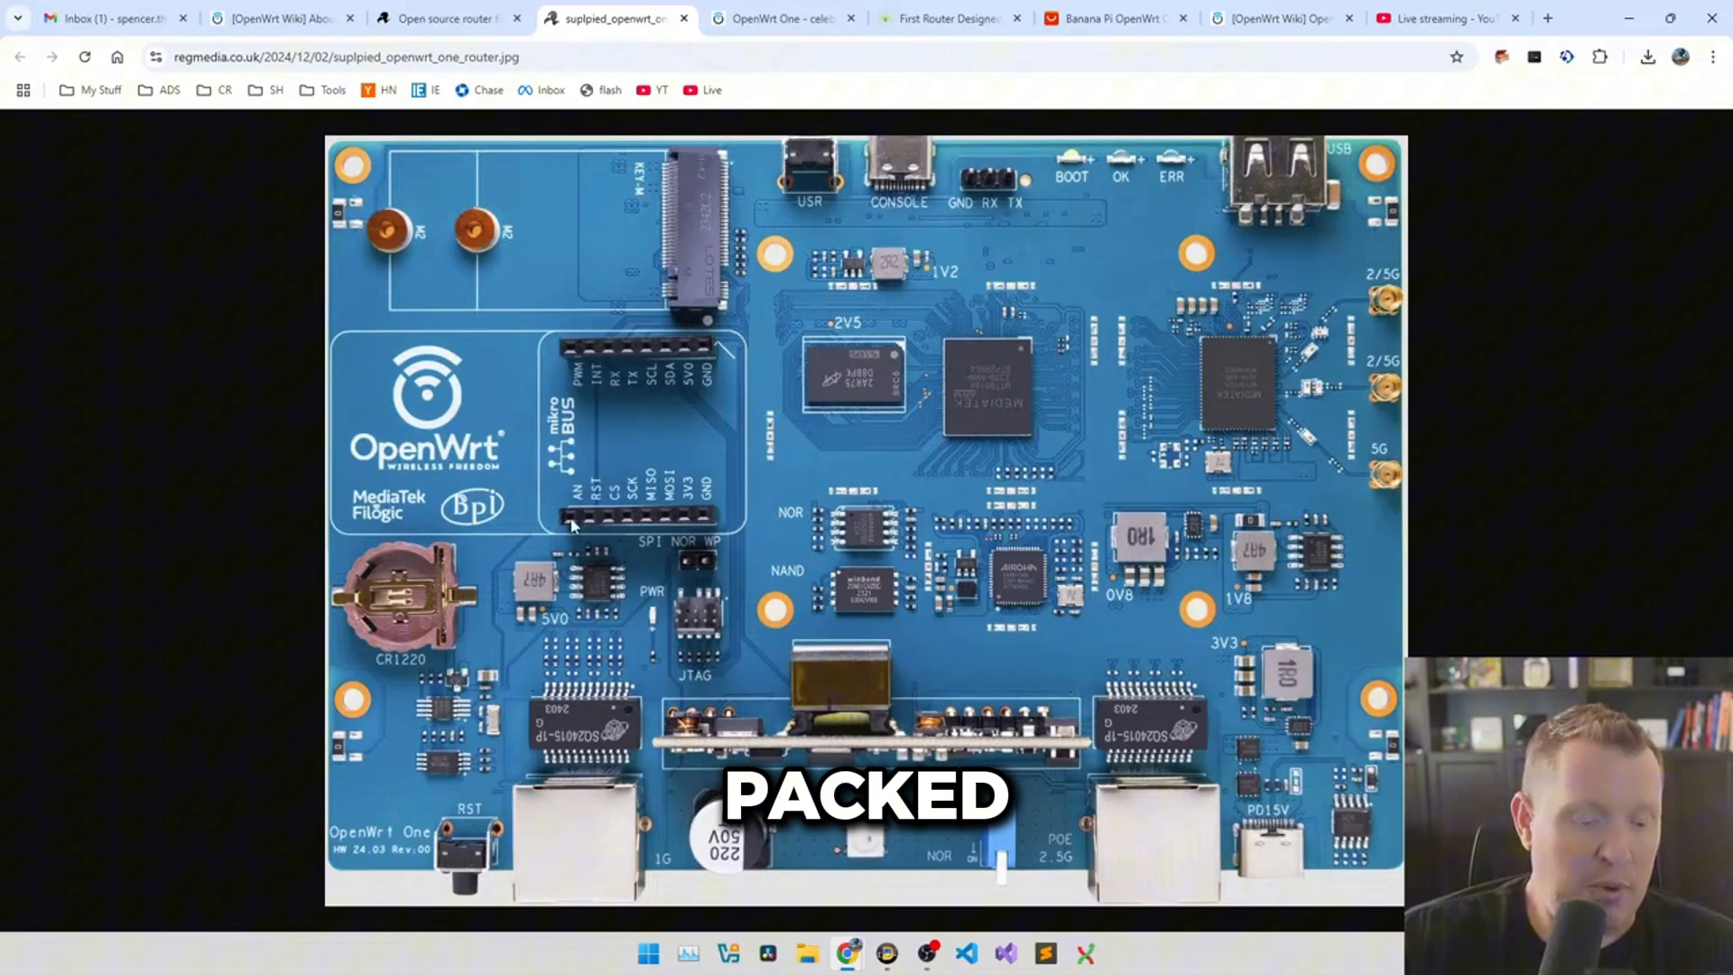
click(448, 18)
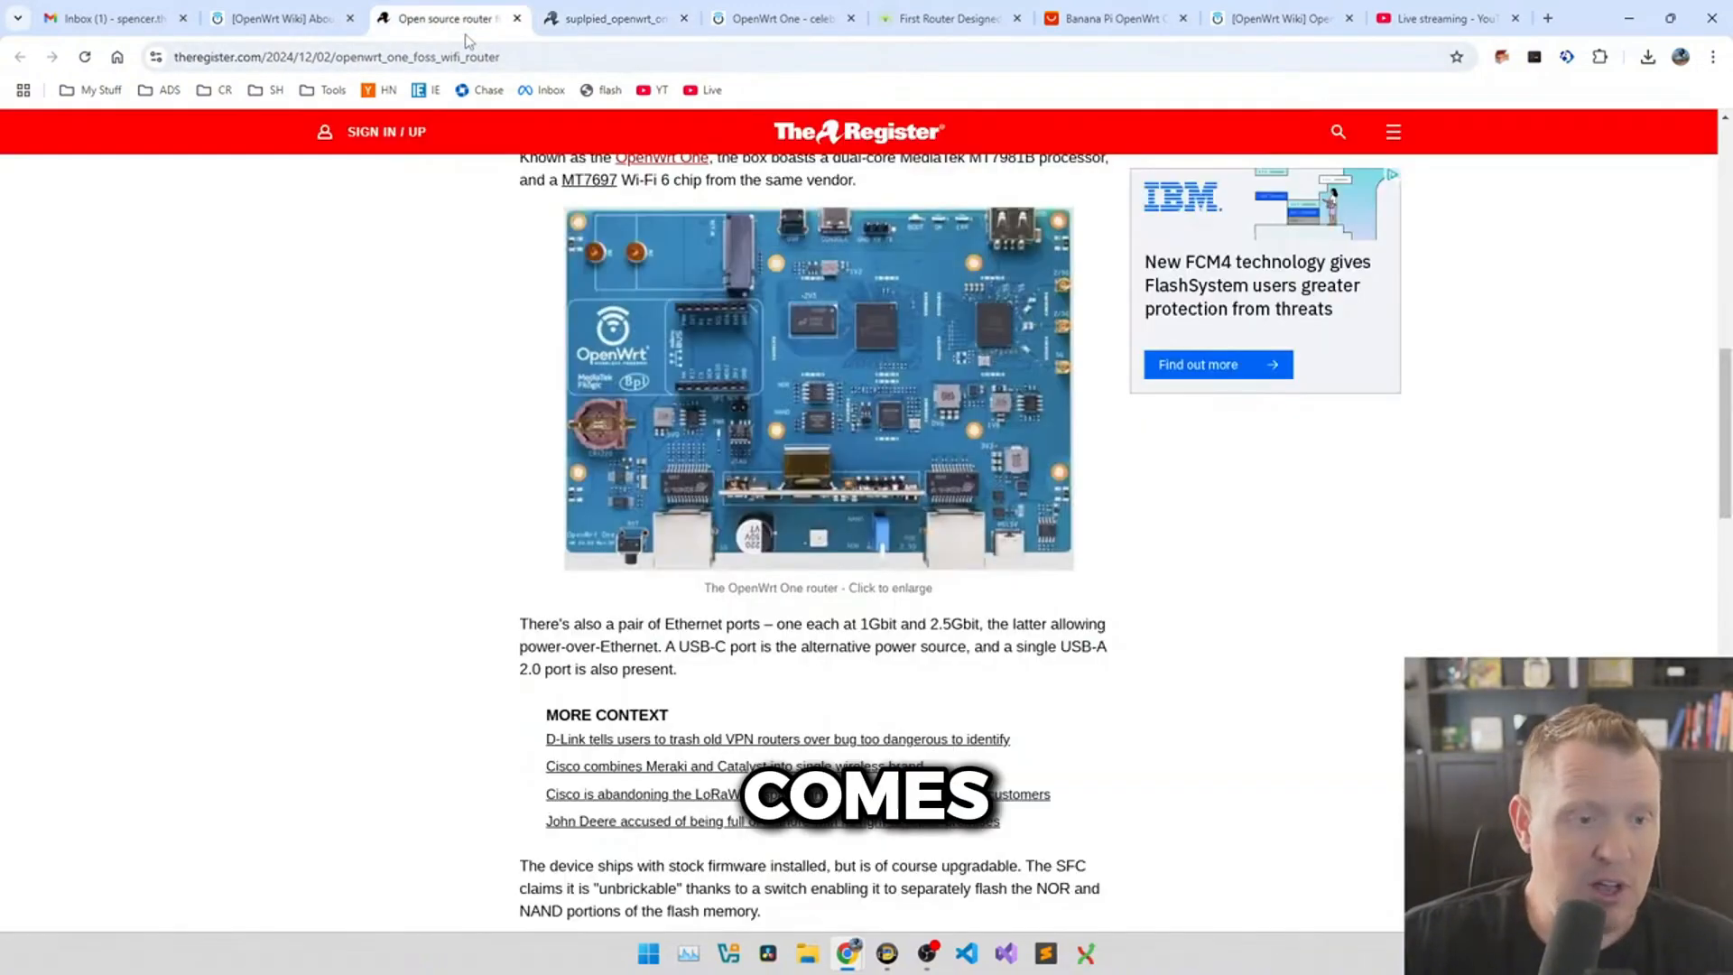
scroll(down, 3)
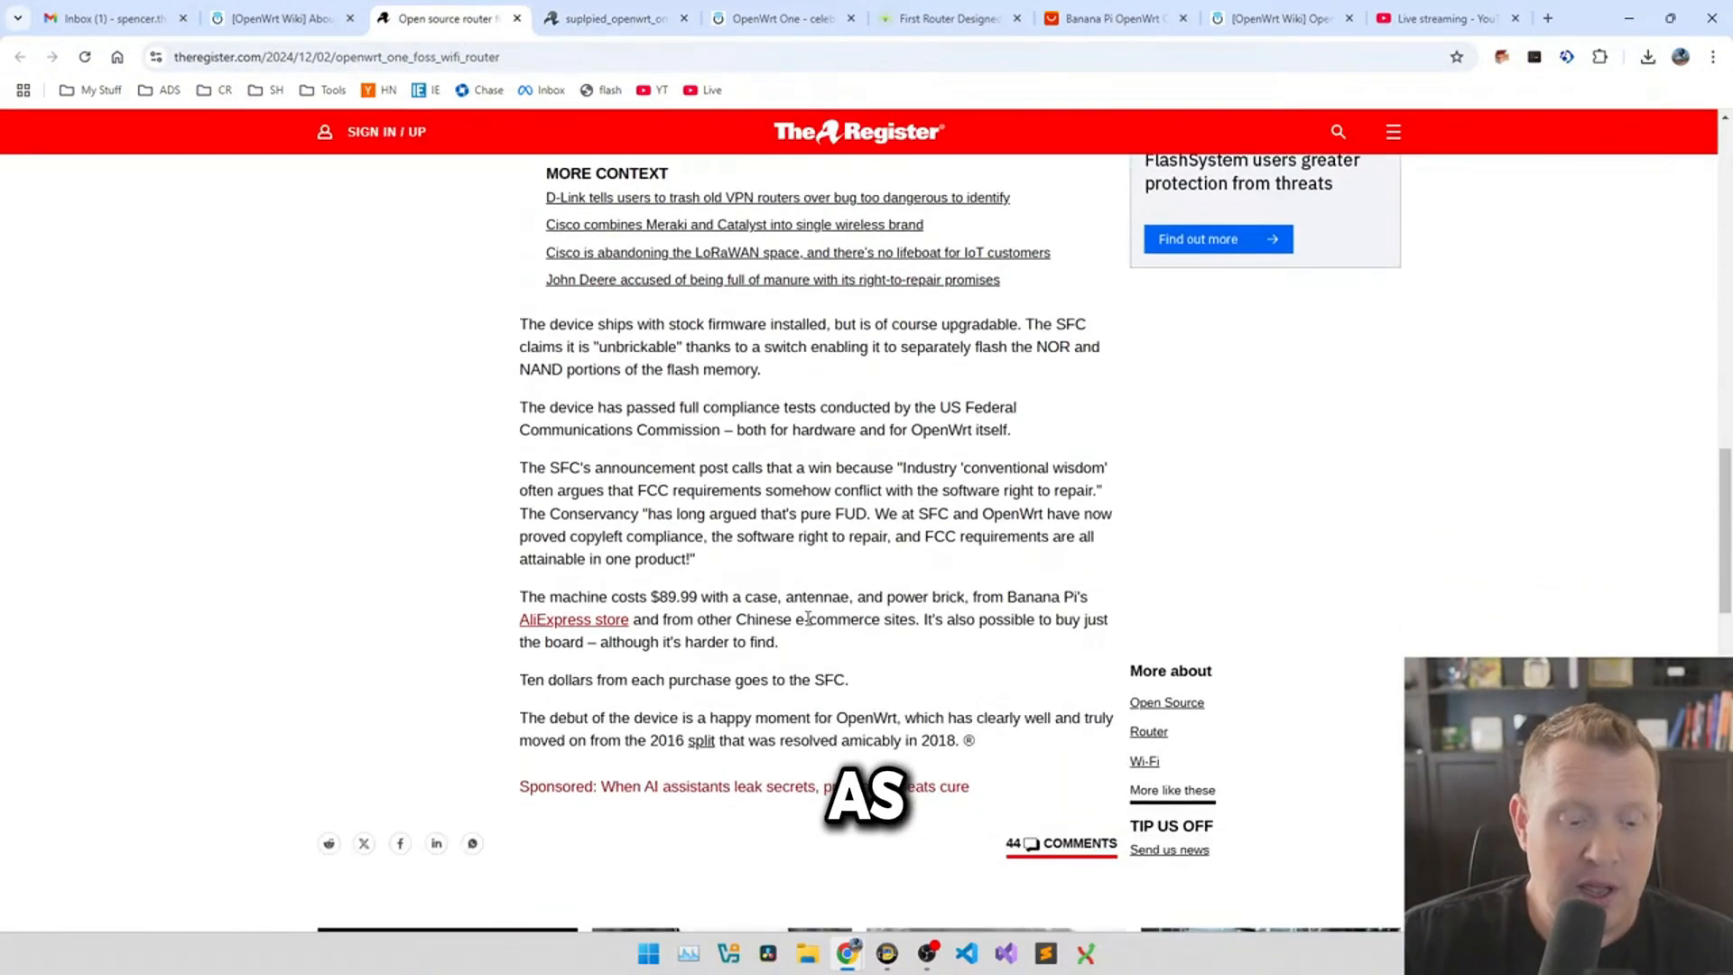
- Check the Banana Pi OpenWrt One AliExpress listing, then move to the OpenWrt forum announcement thread
click(1112, 18)
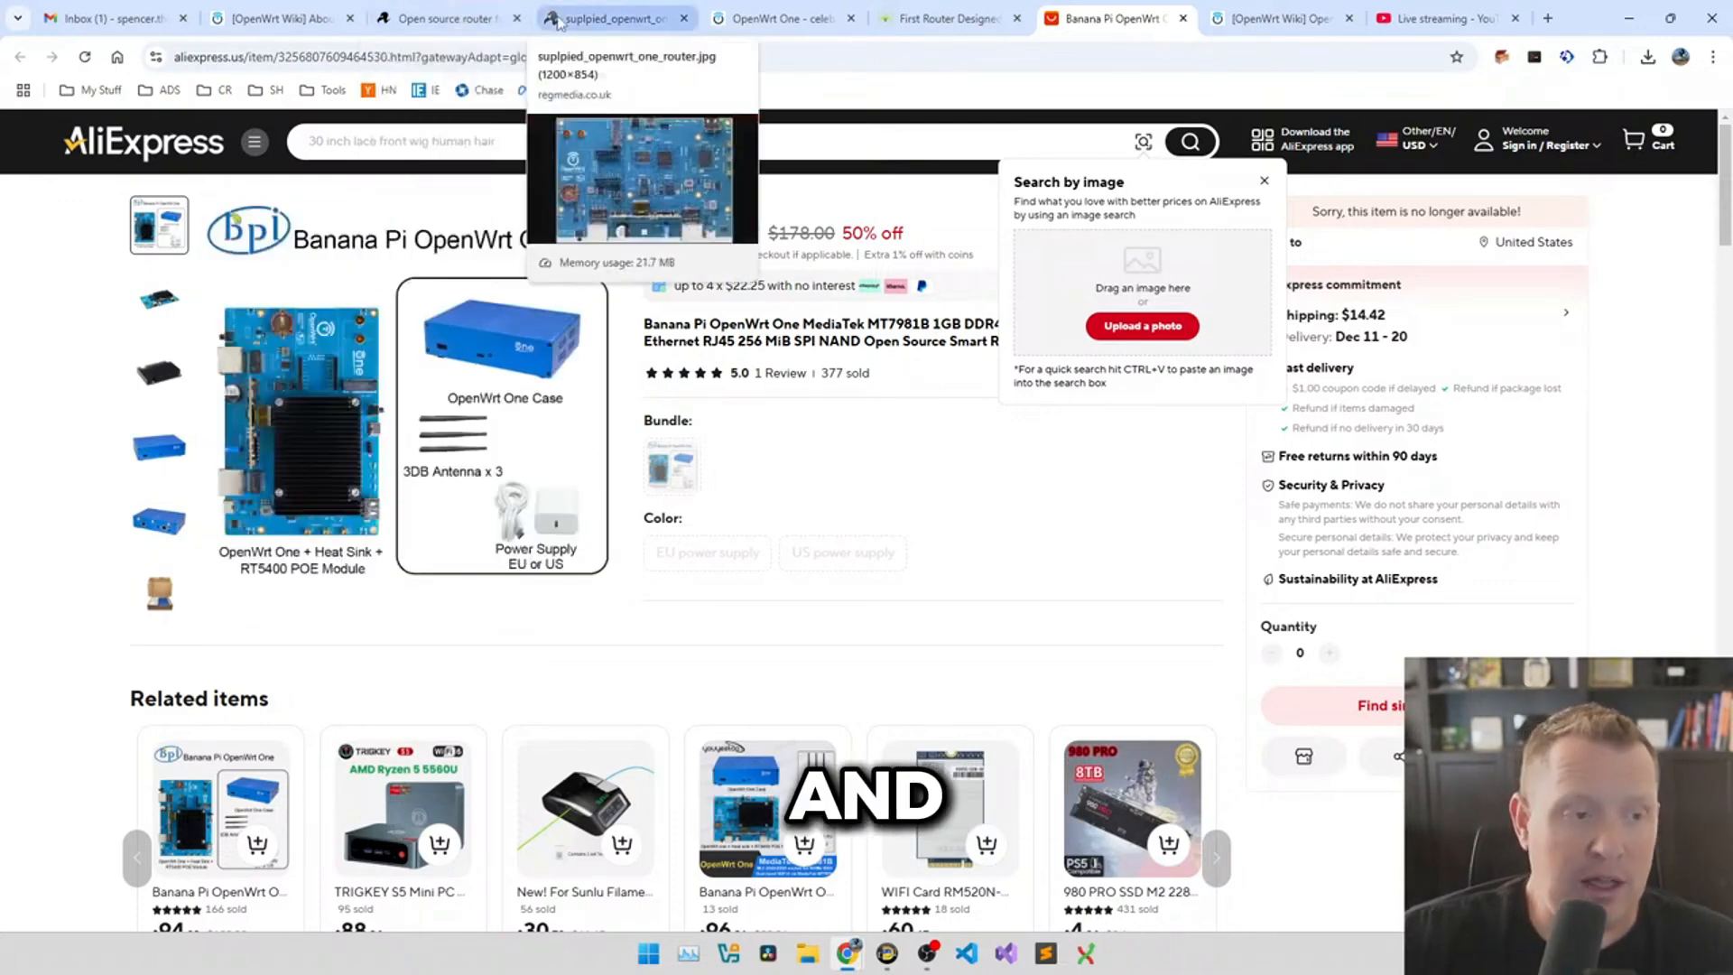
click(448, 16)
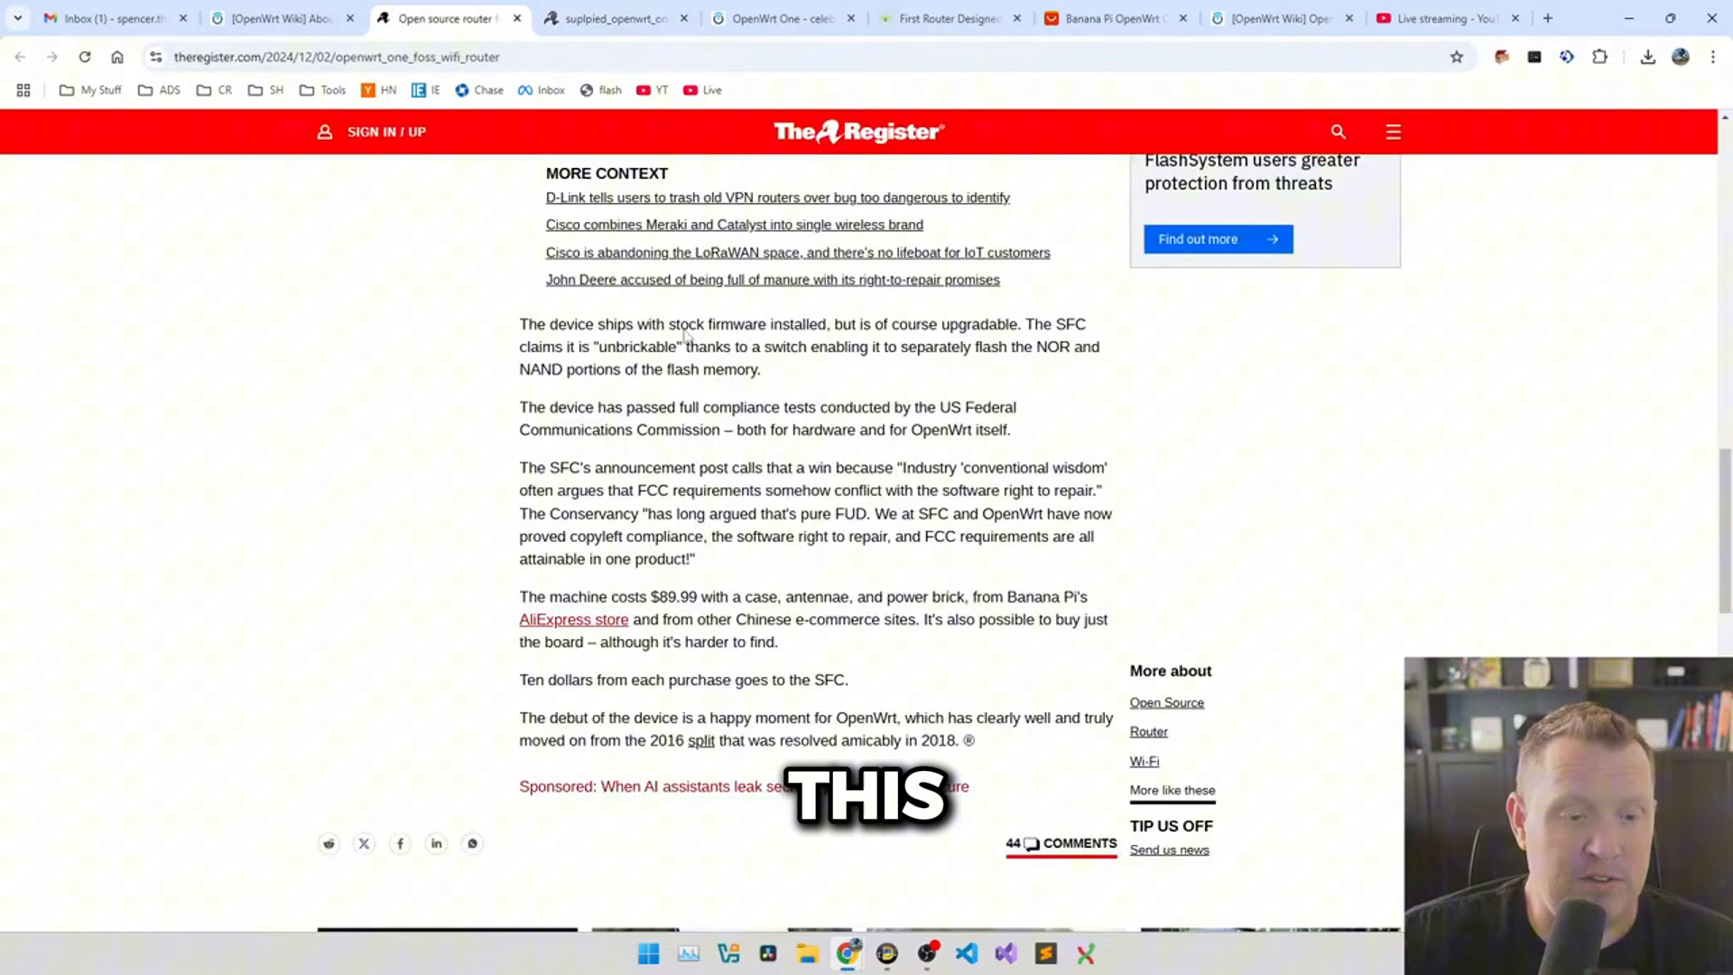
click(784, 18)
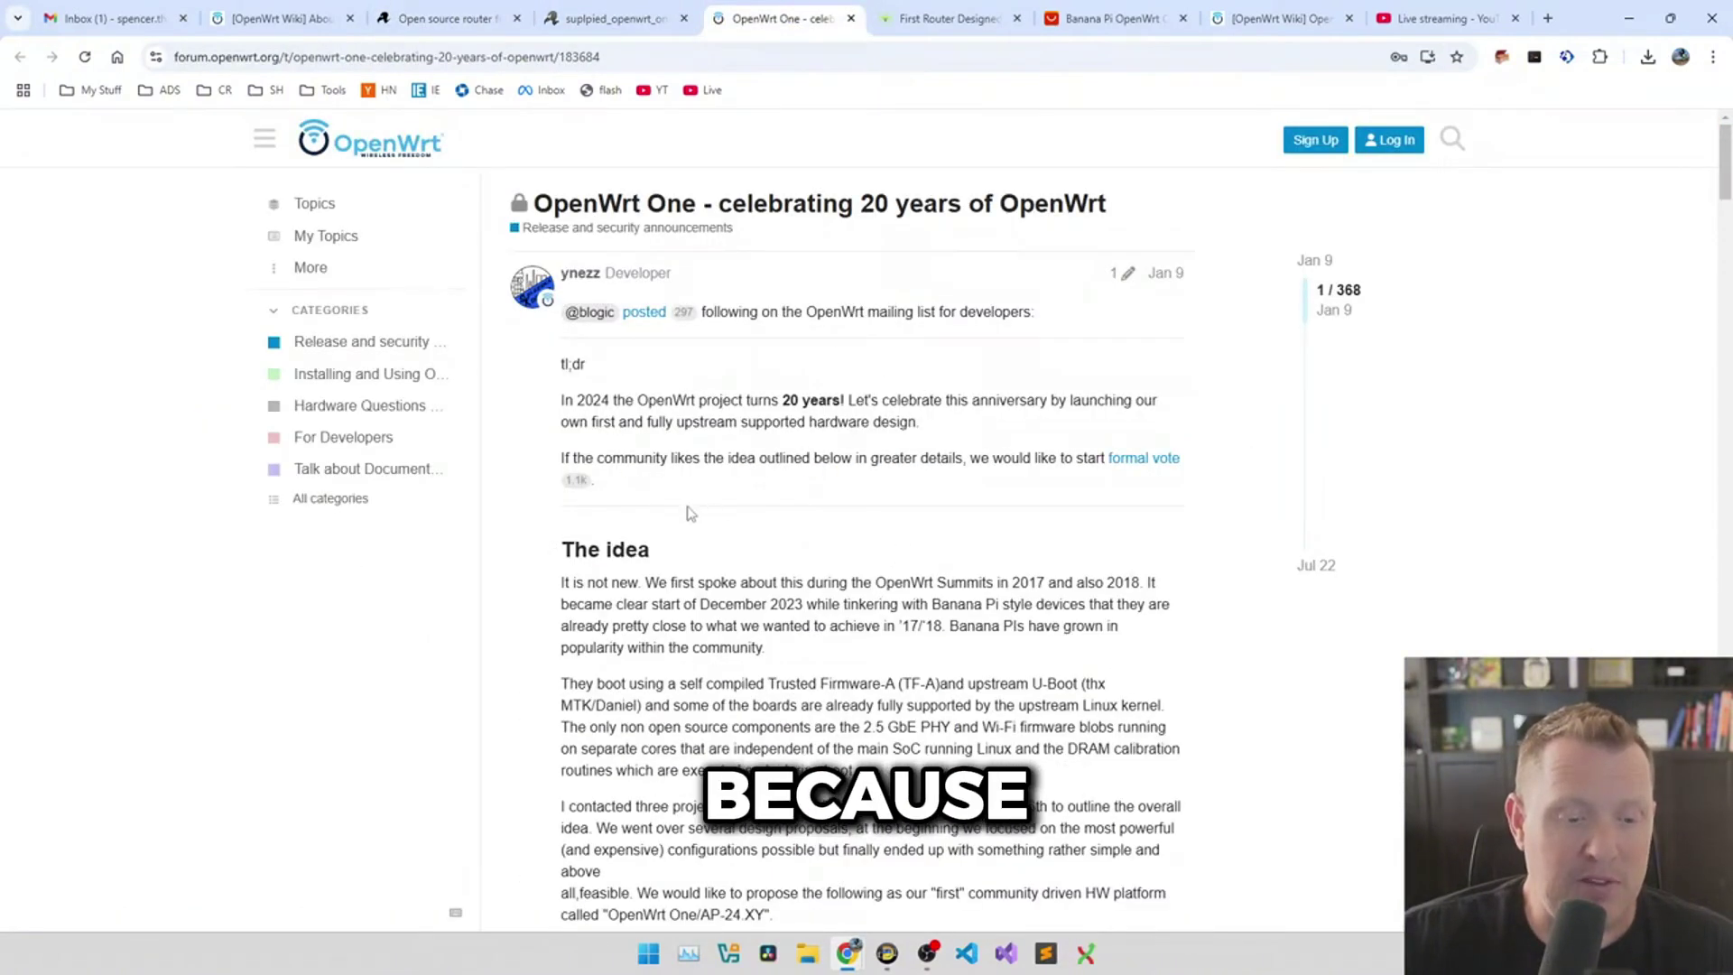
- Highlight the thread's tl;dr about OpenWrt turning 20 and launching its own hardware, then move to the SFC announcement
scroll(down, 3)
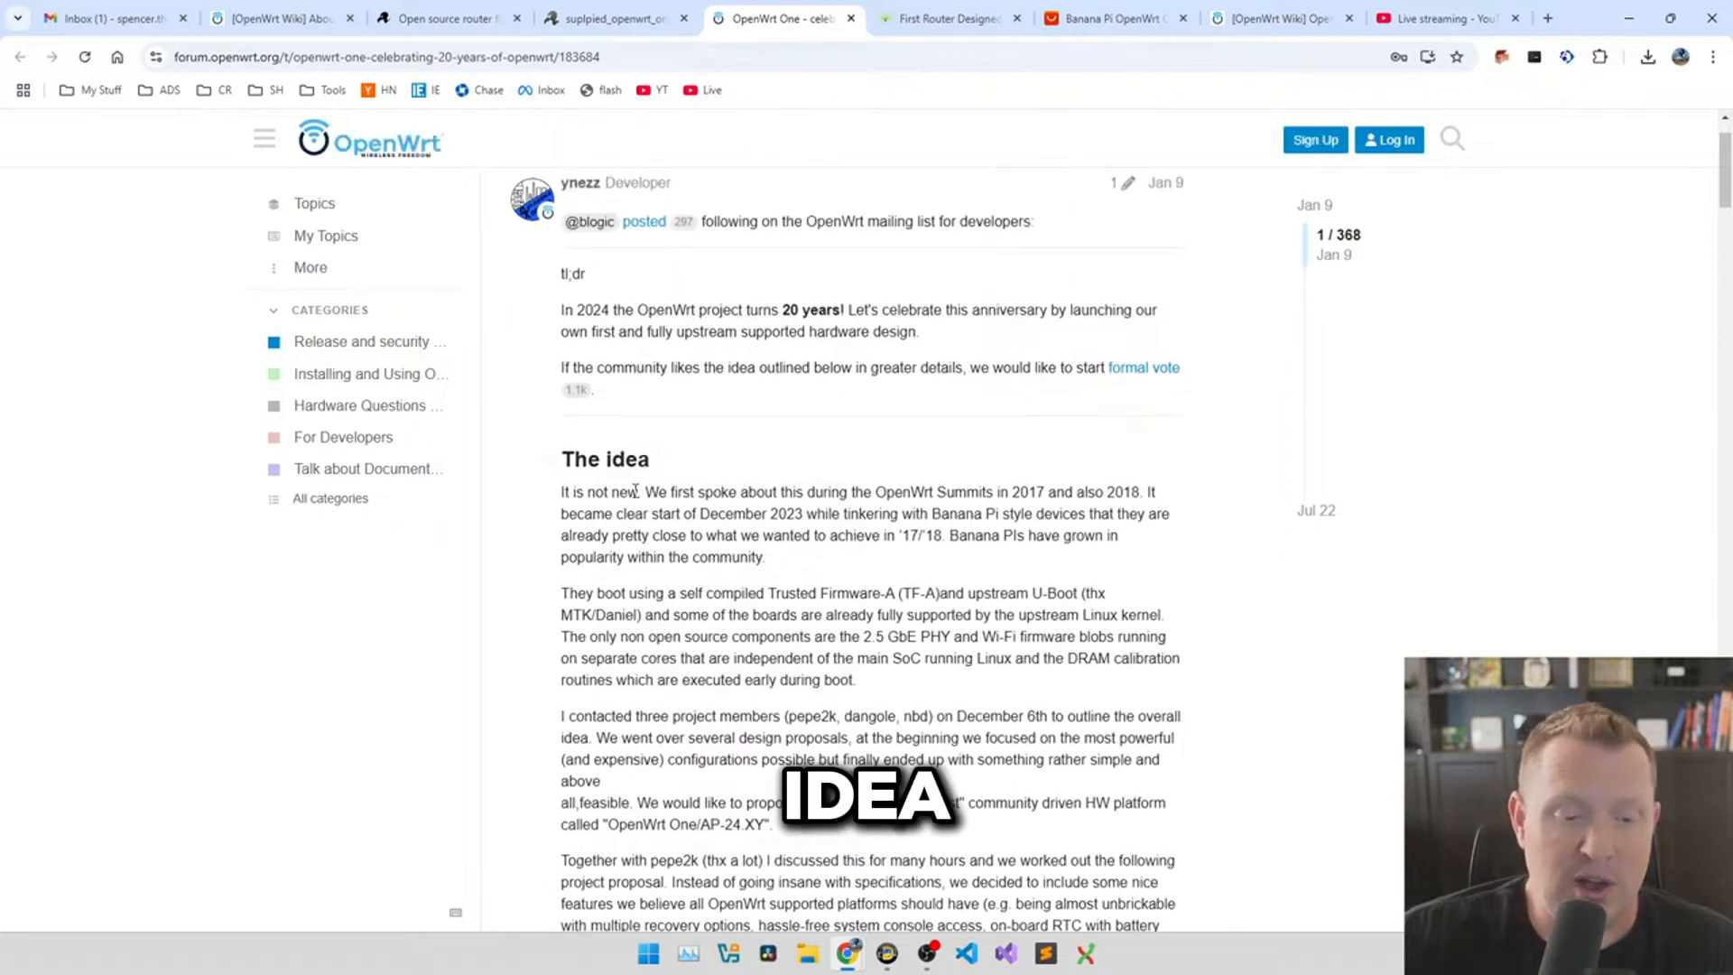
drag(647, 491, 995, 491)
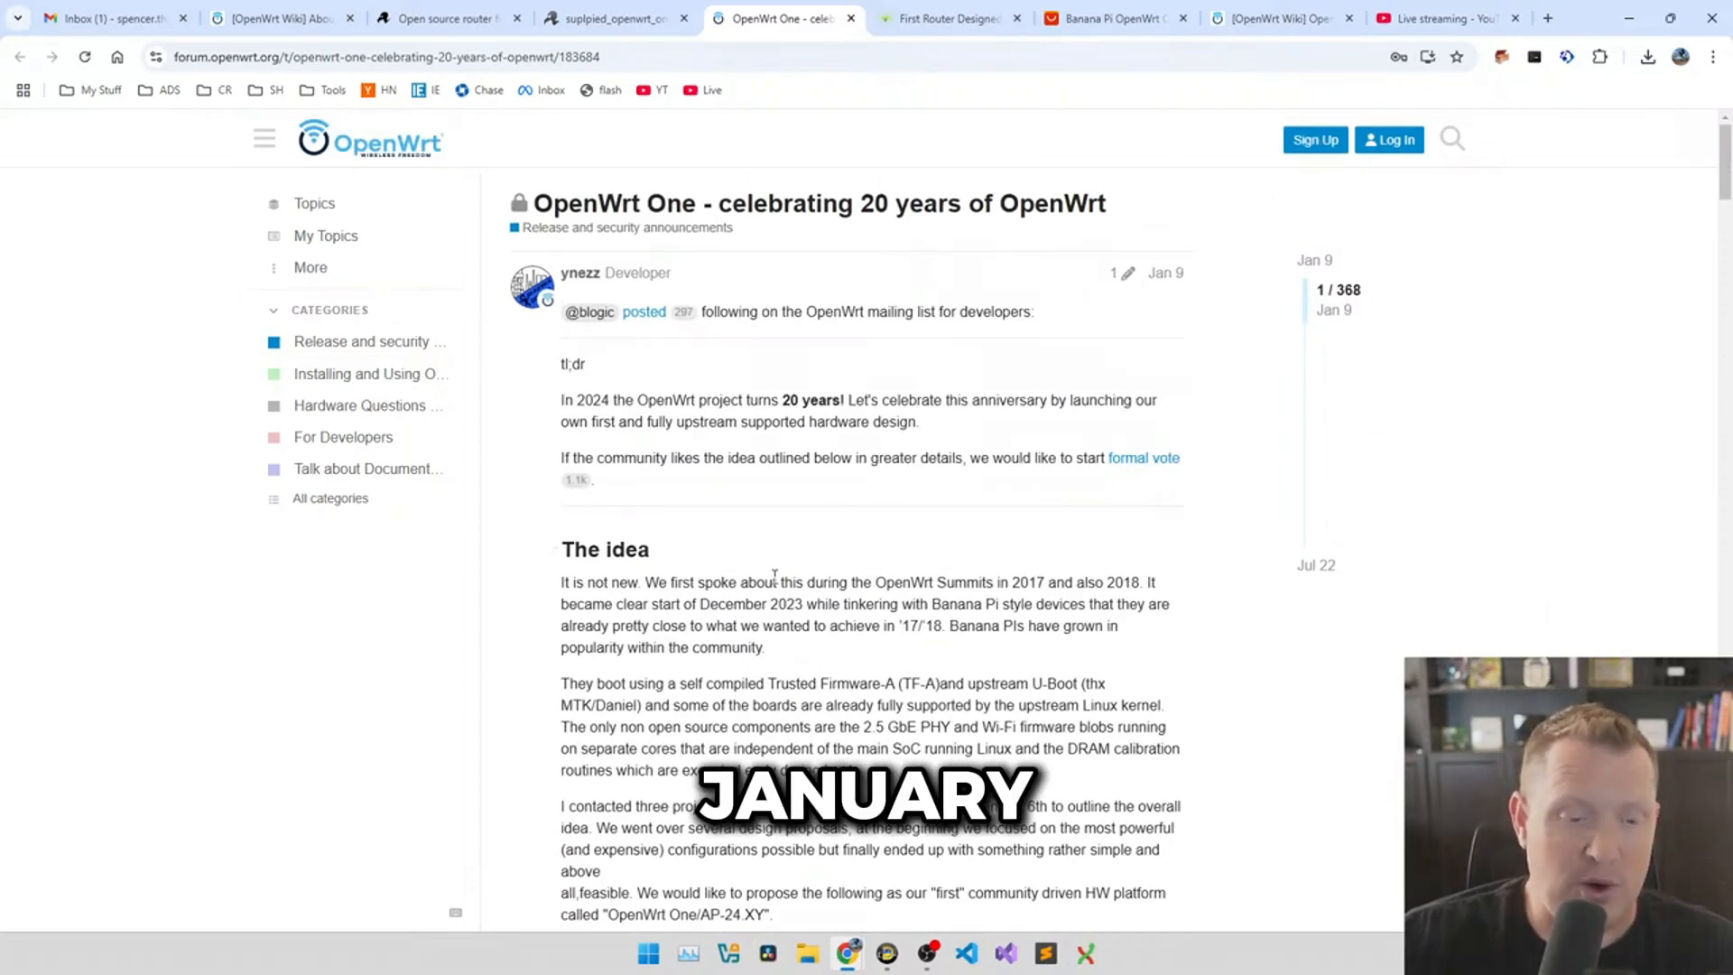
drag(562, 399, 837, 399)
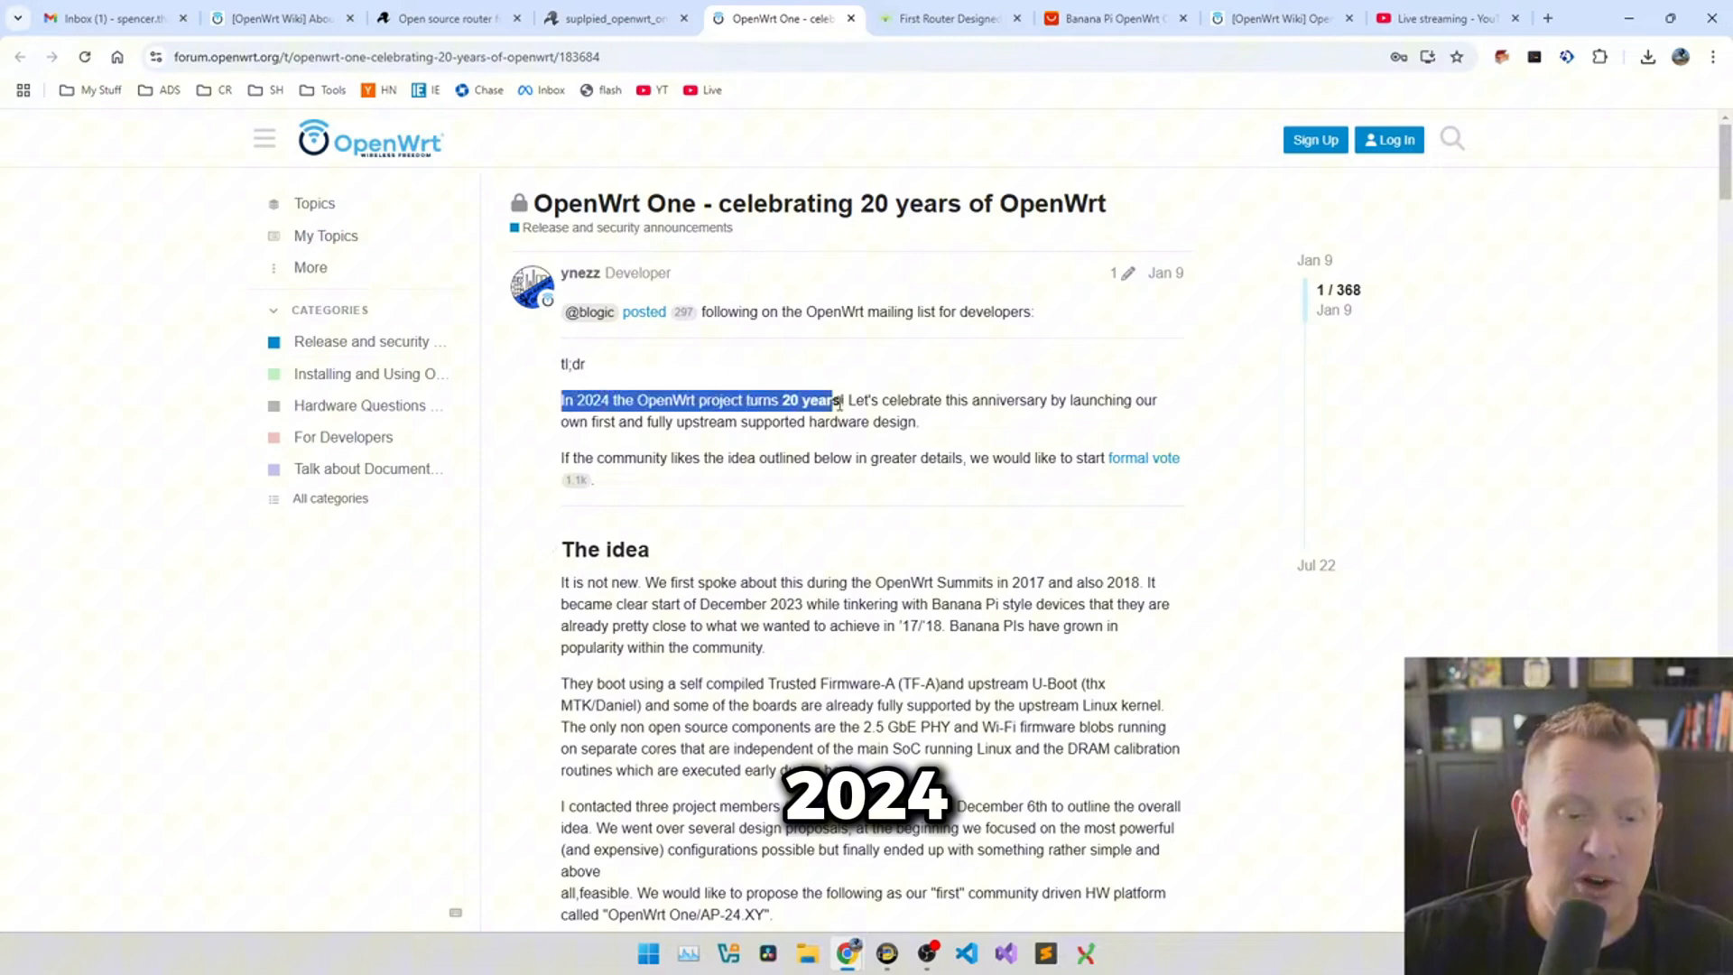
click(963, 432)
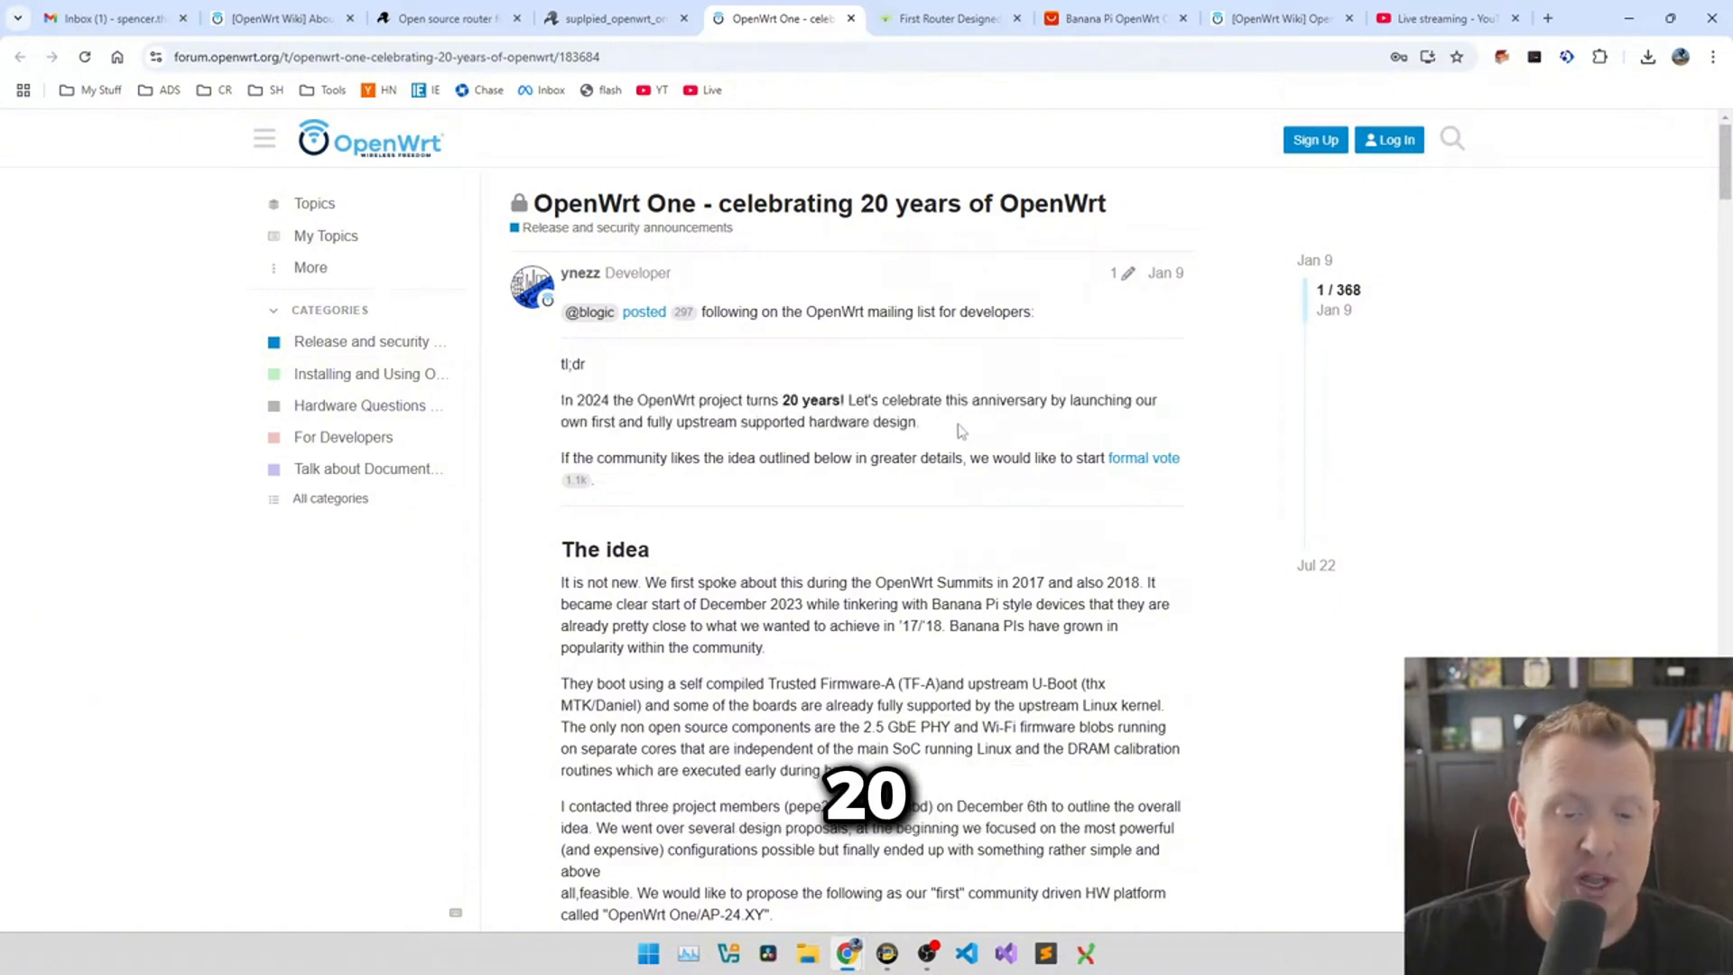
drag(560, 401, 917, 423)
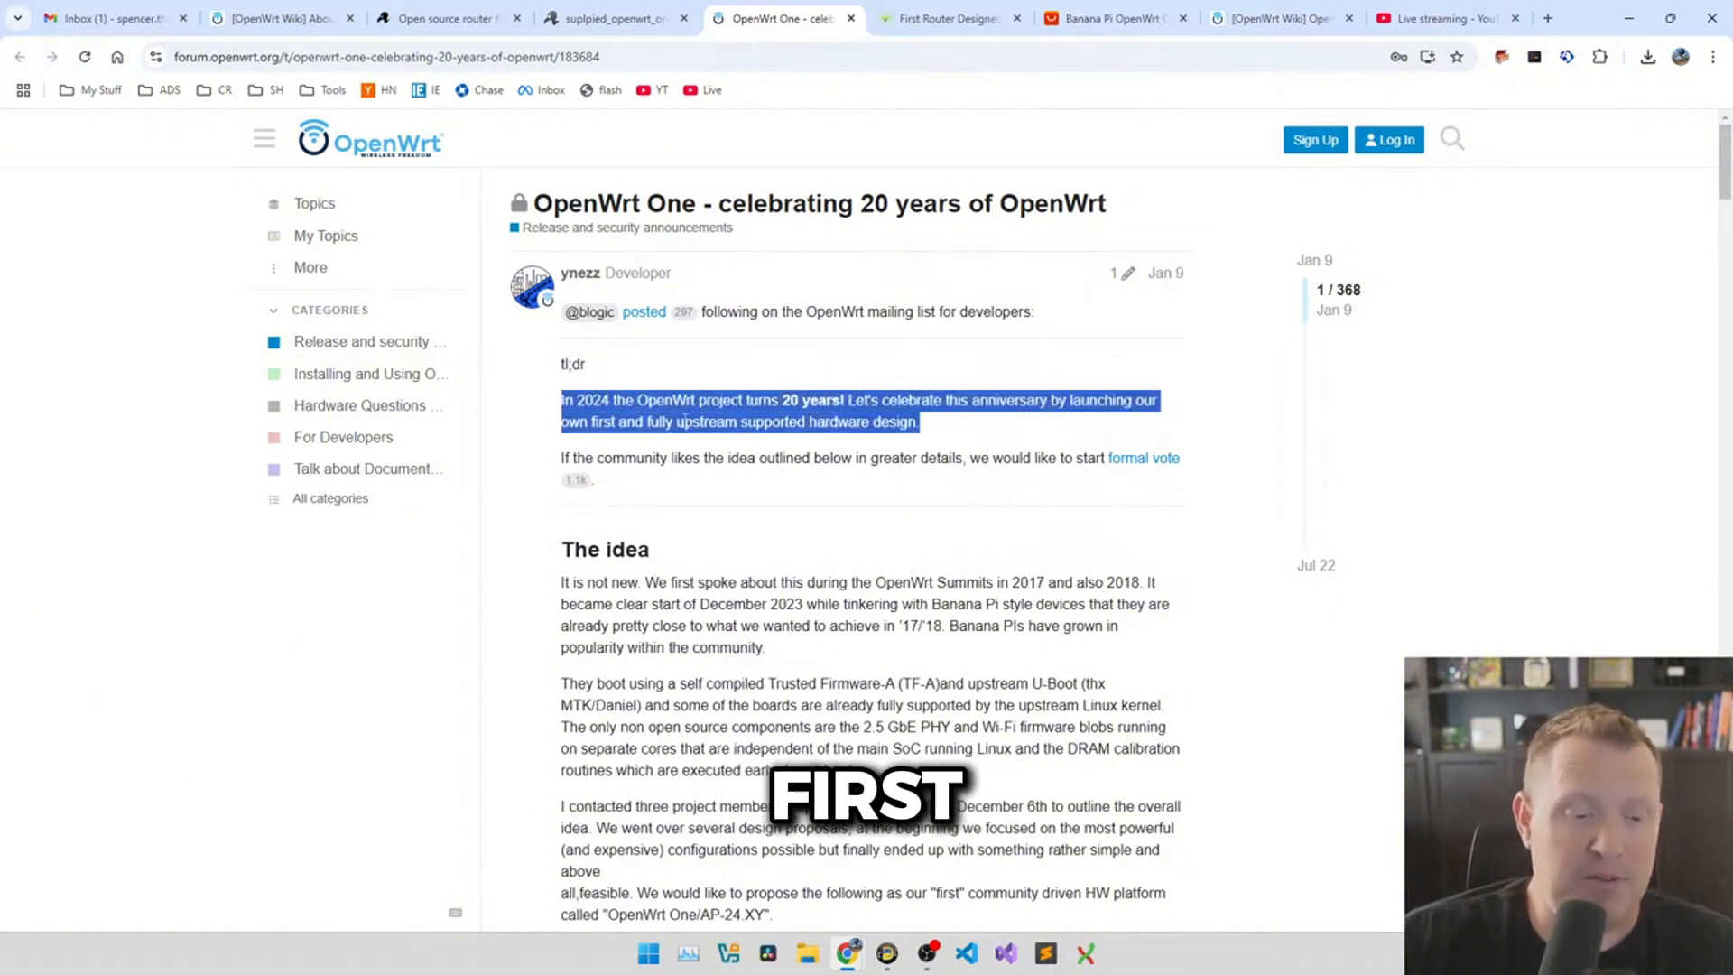
click(950, 18)
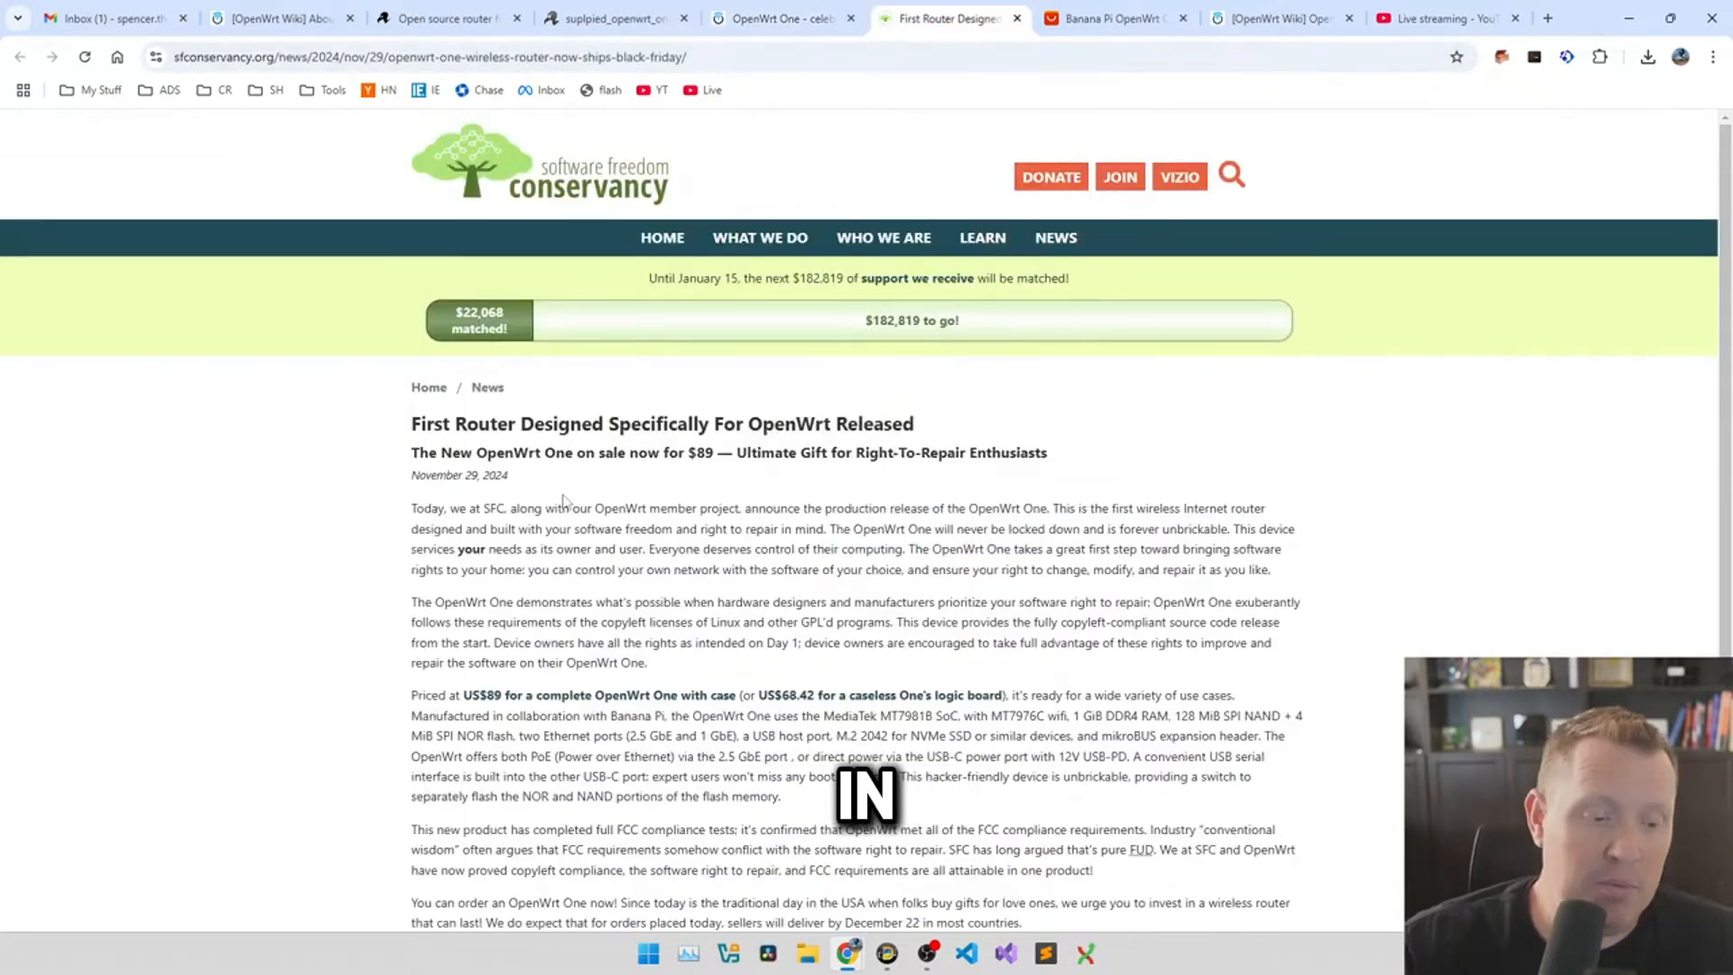
- Read down the SFC post announcing the first router designed specifically for OpenWrt
scroll(down, 3)
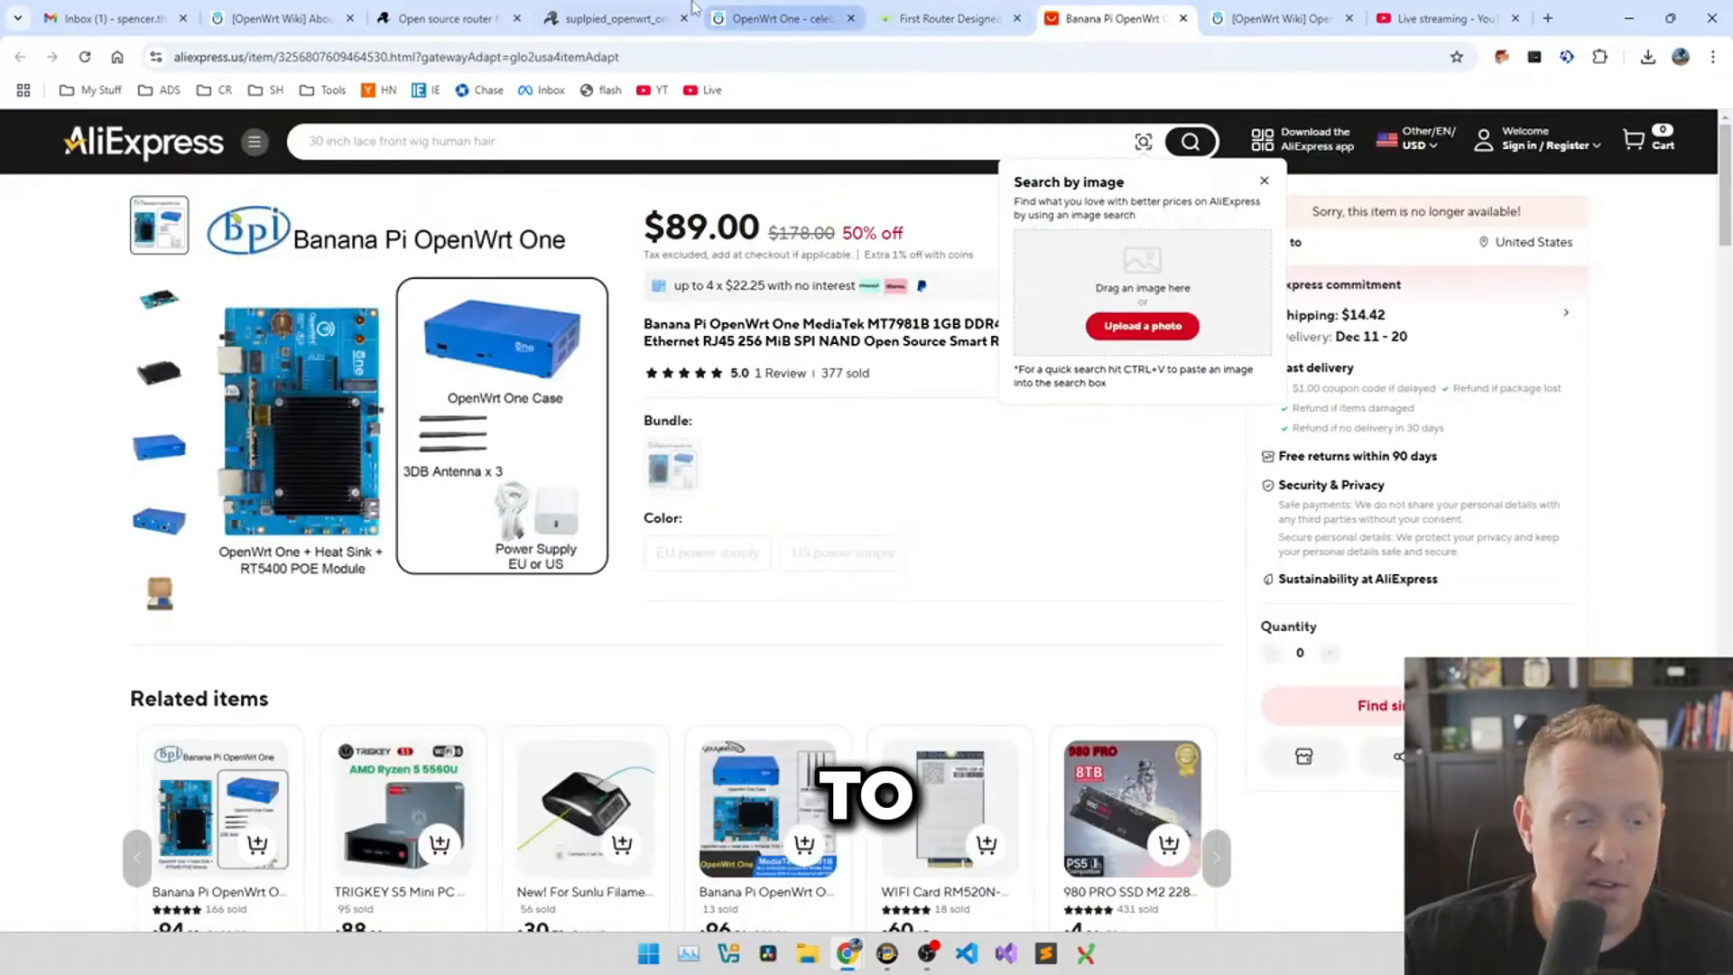
click(614, 18)
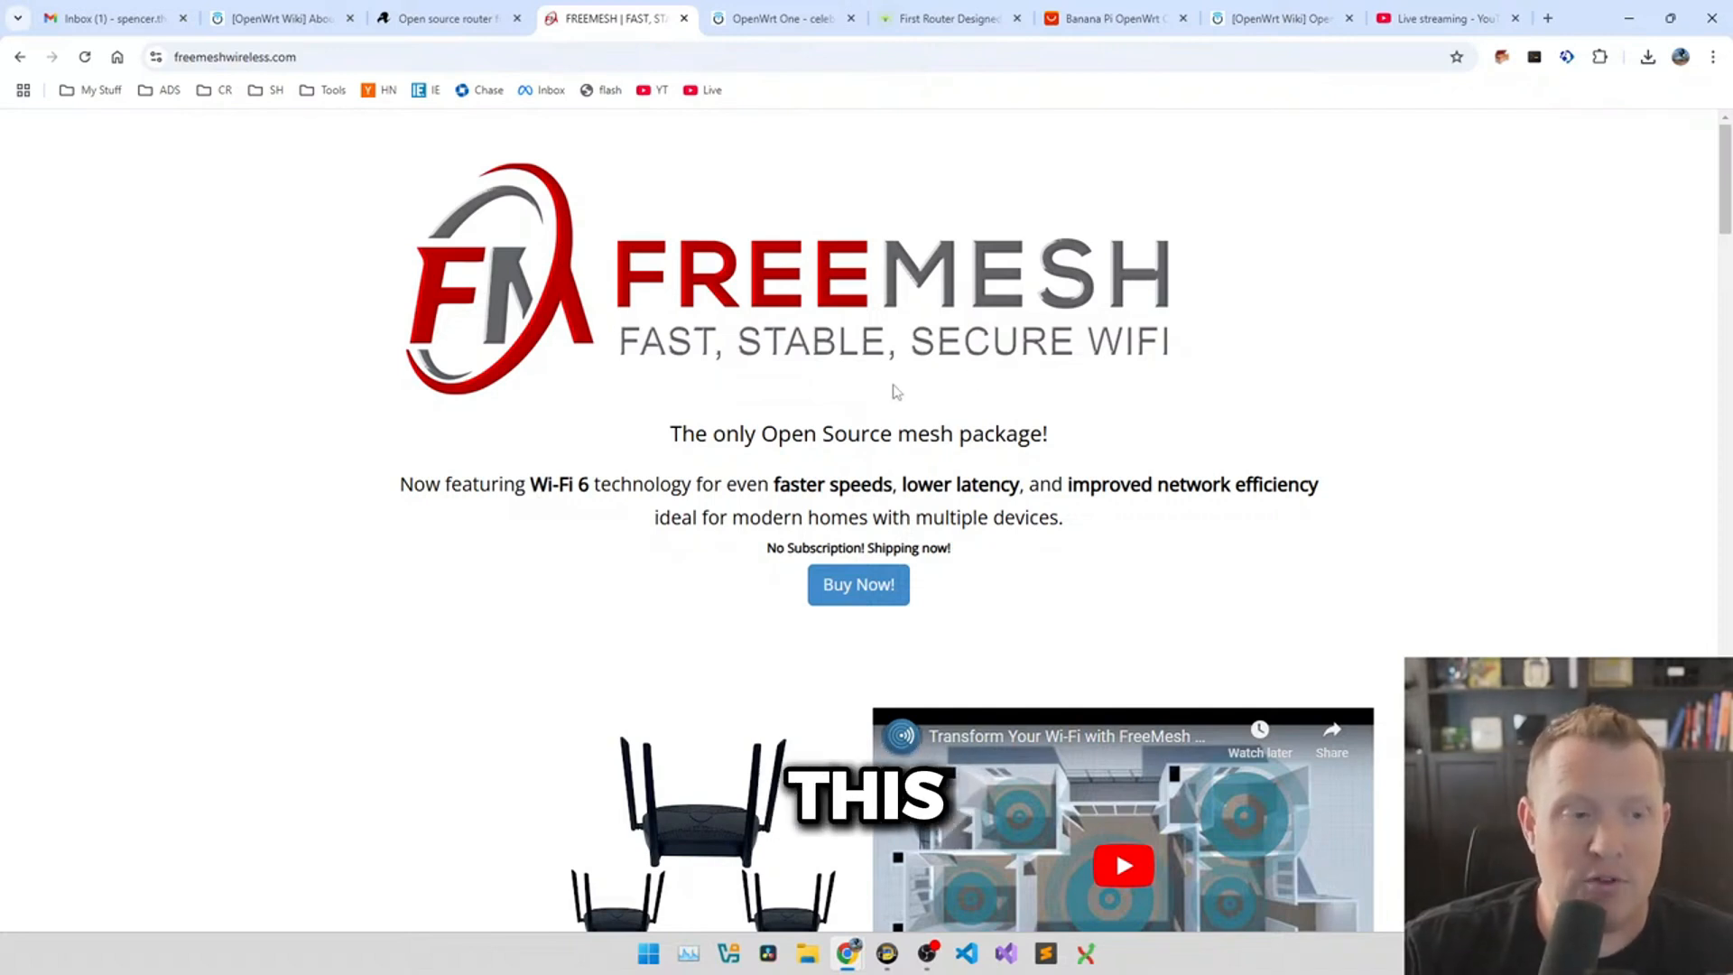
- Read through the FreeMesh Wi-Fi 6 router and node product descriptions
drag(903, 433, 1045, 433)
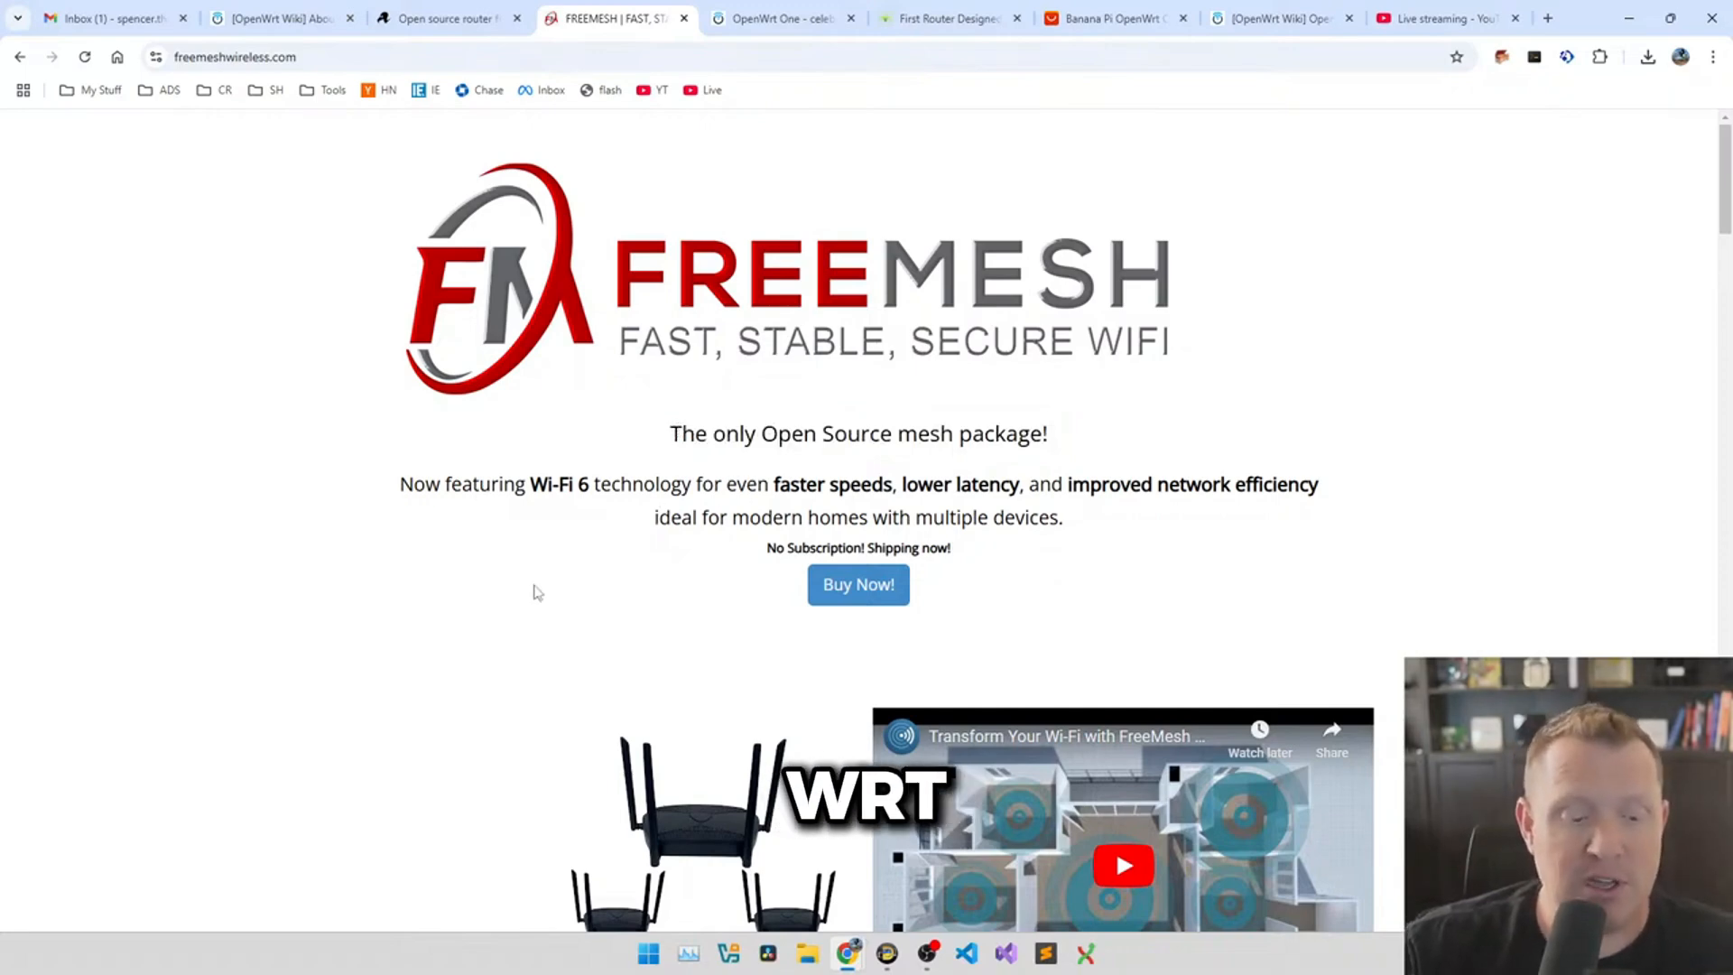
scroll(down, 3)
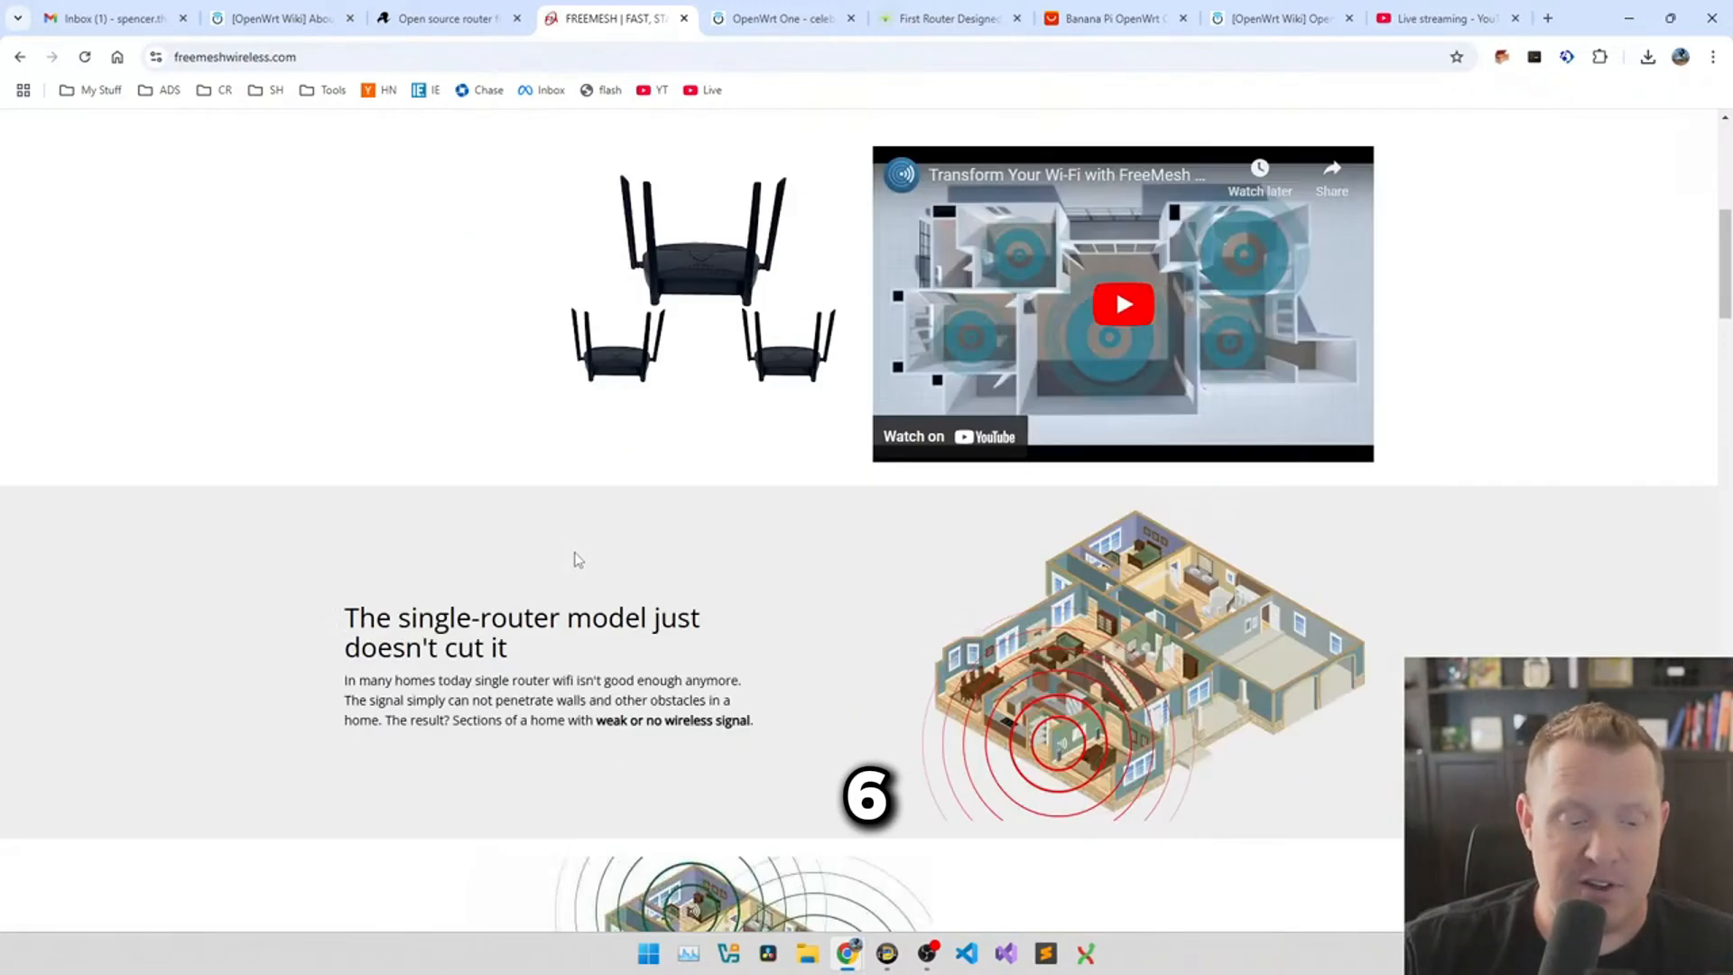
scroll(down, 3)
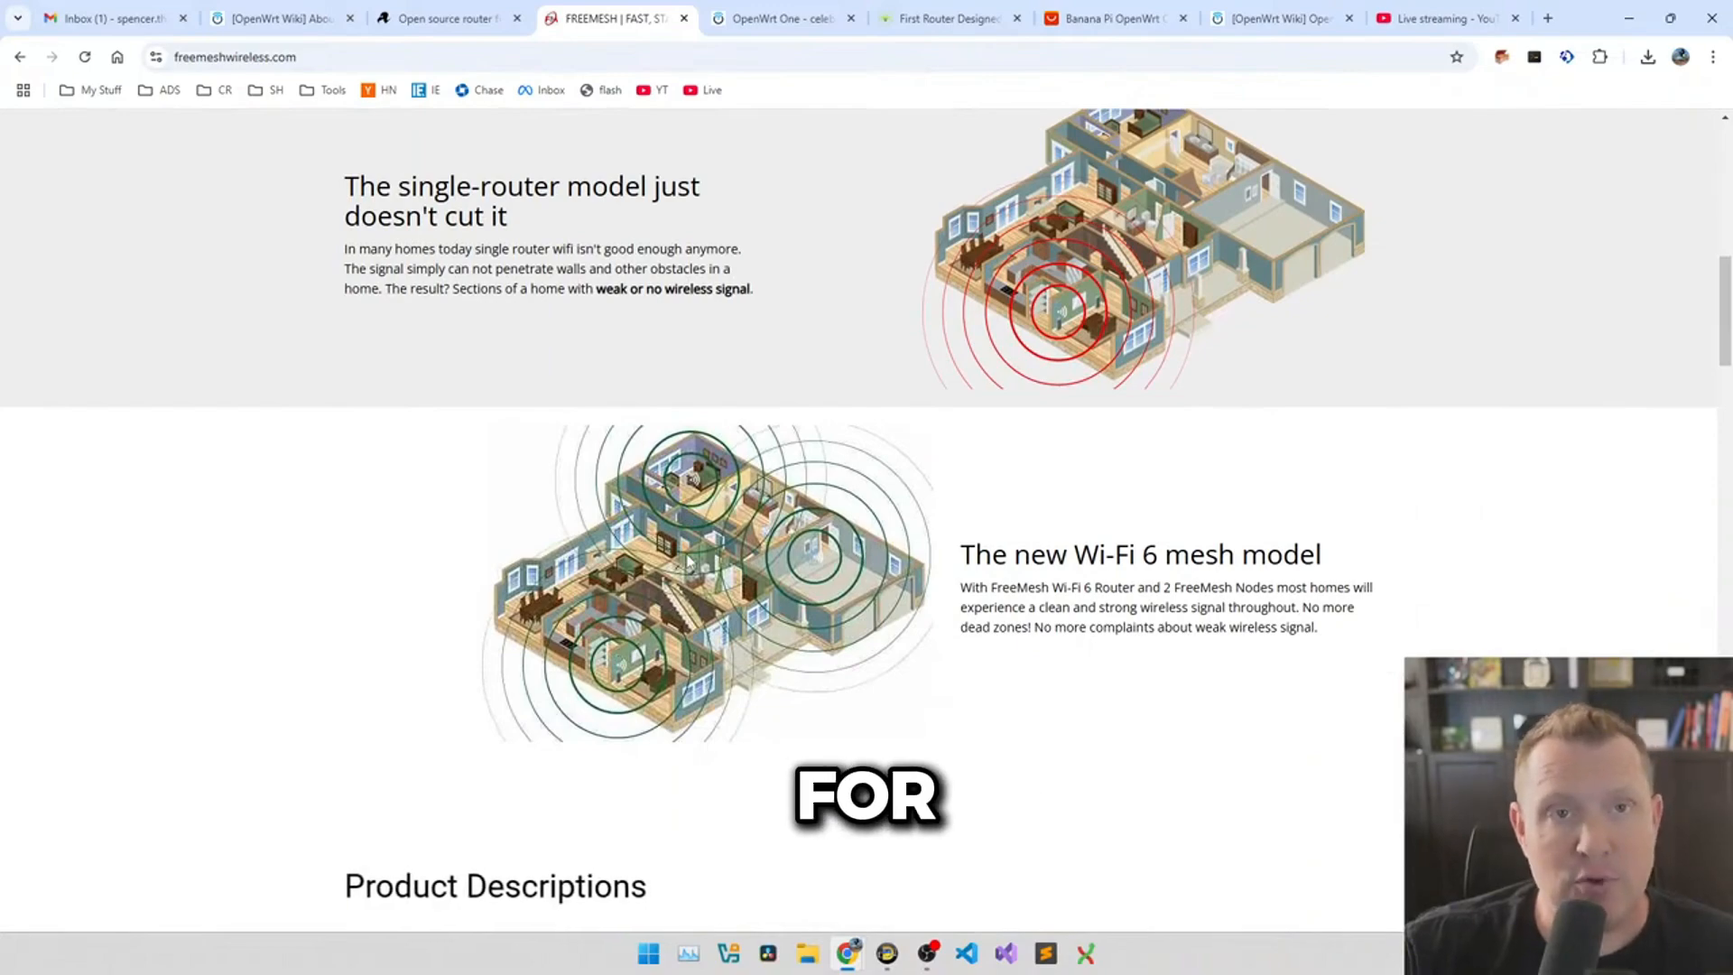
scroll(up, 3)
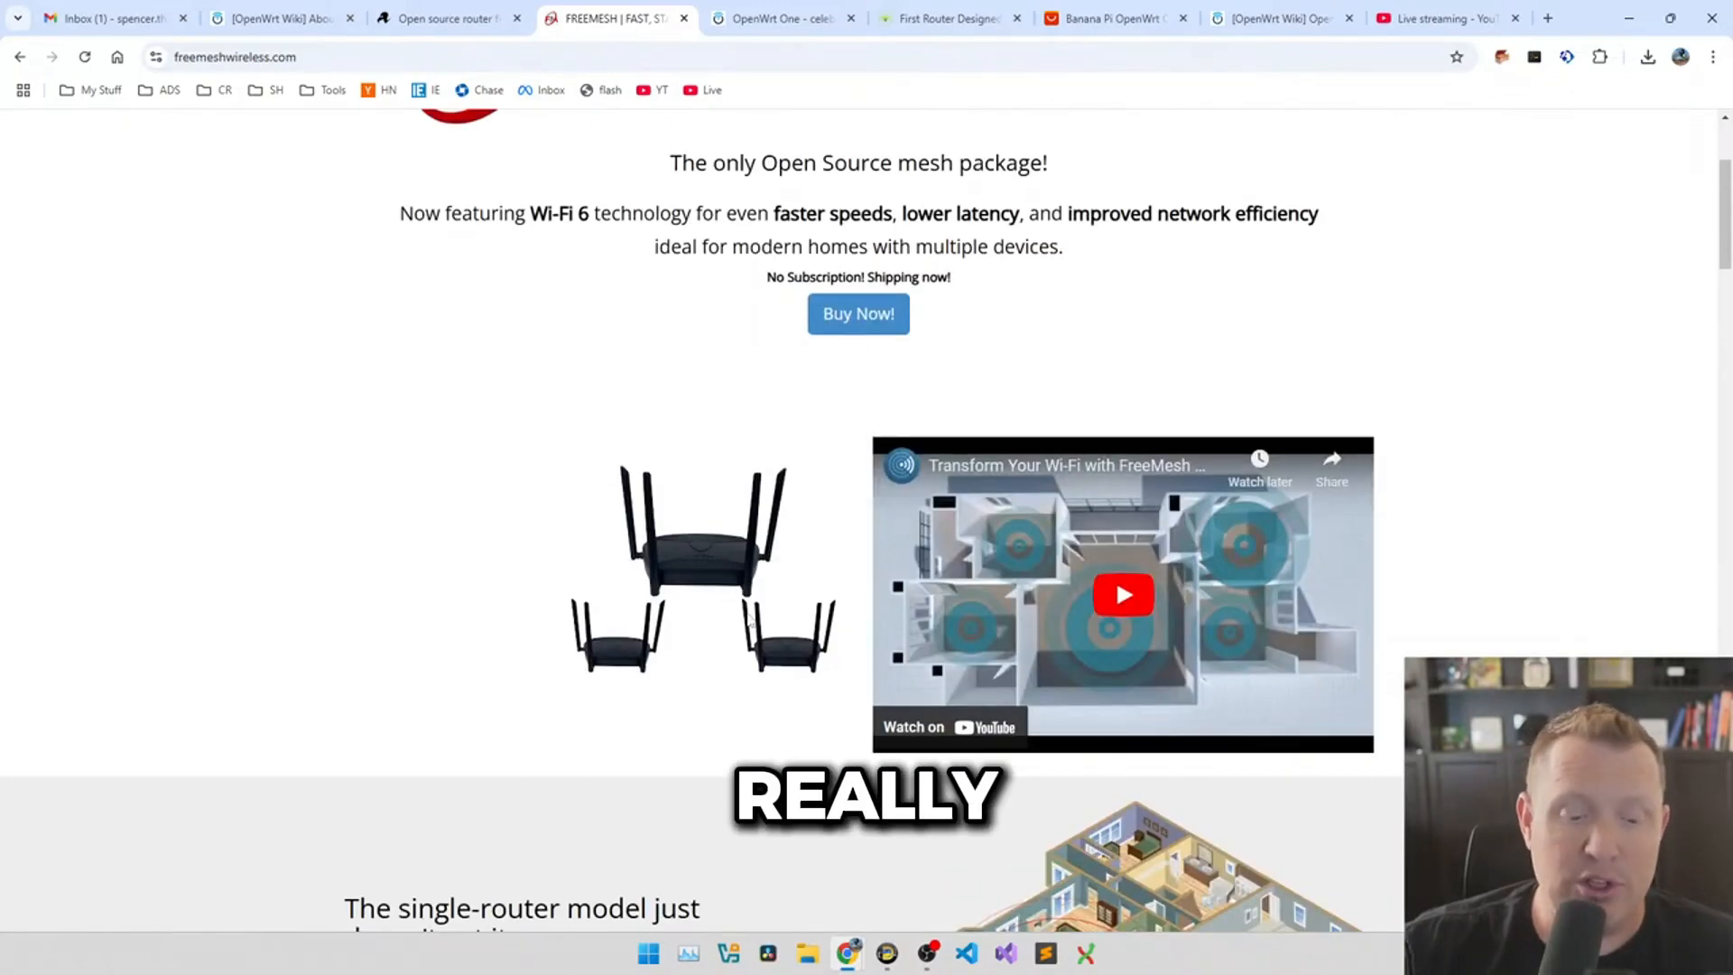
scroll(down, 3)
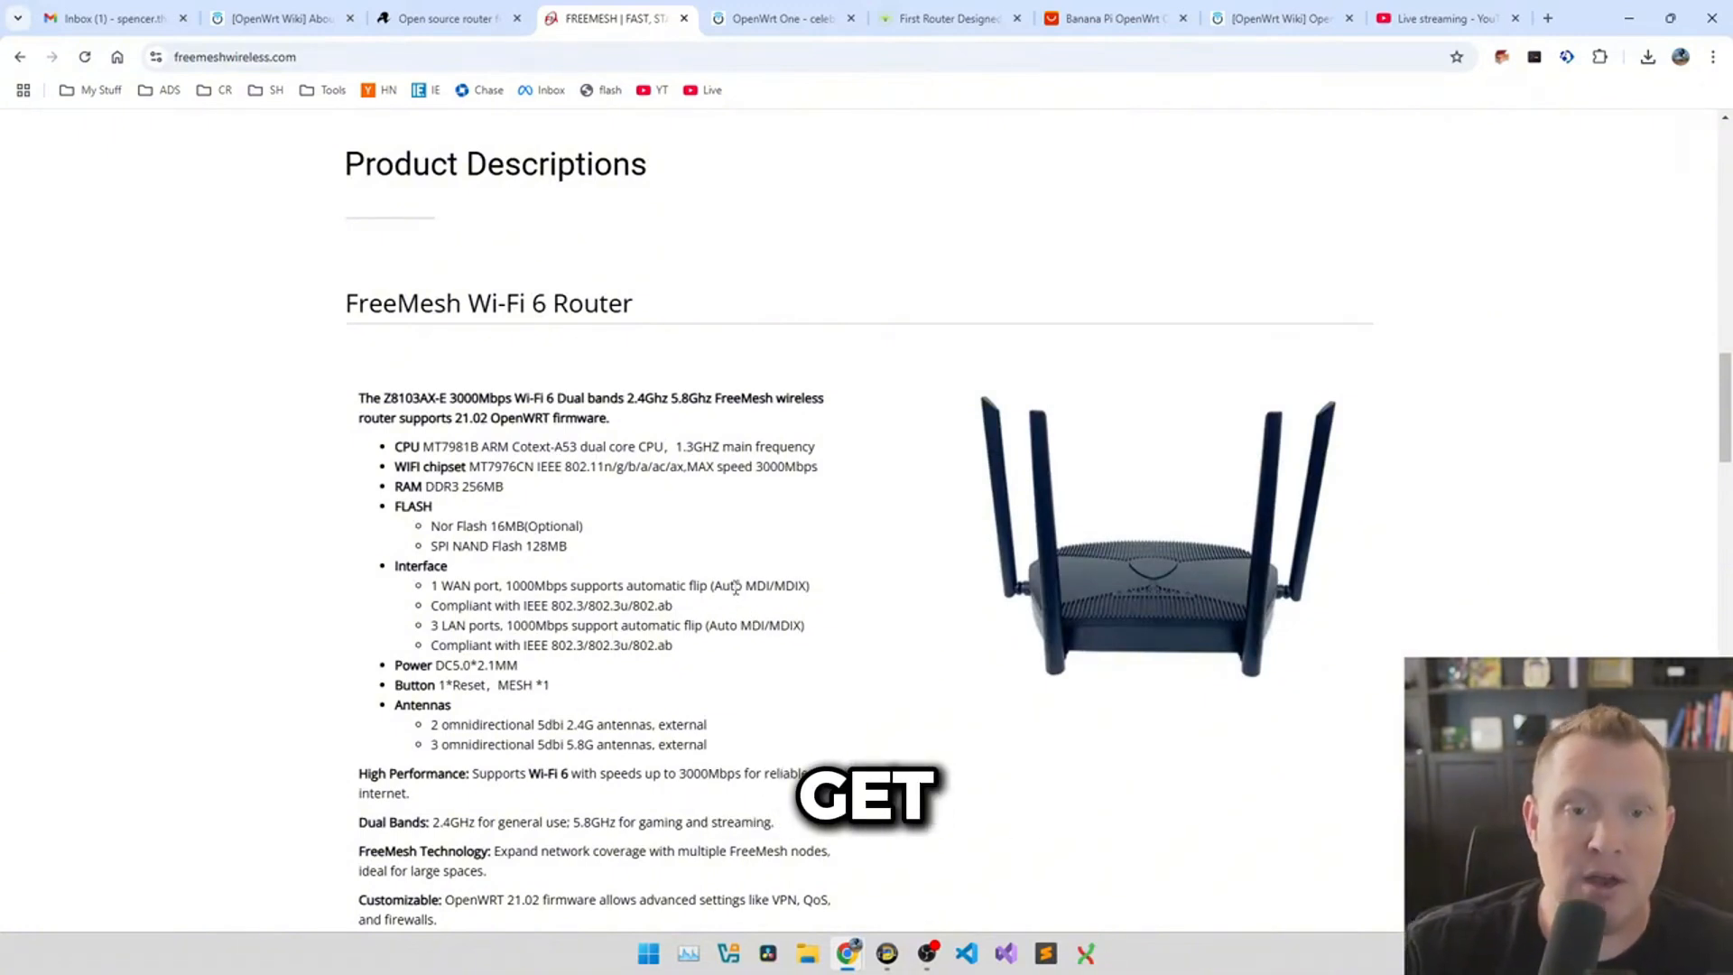
scroll(down, 3)
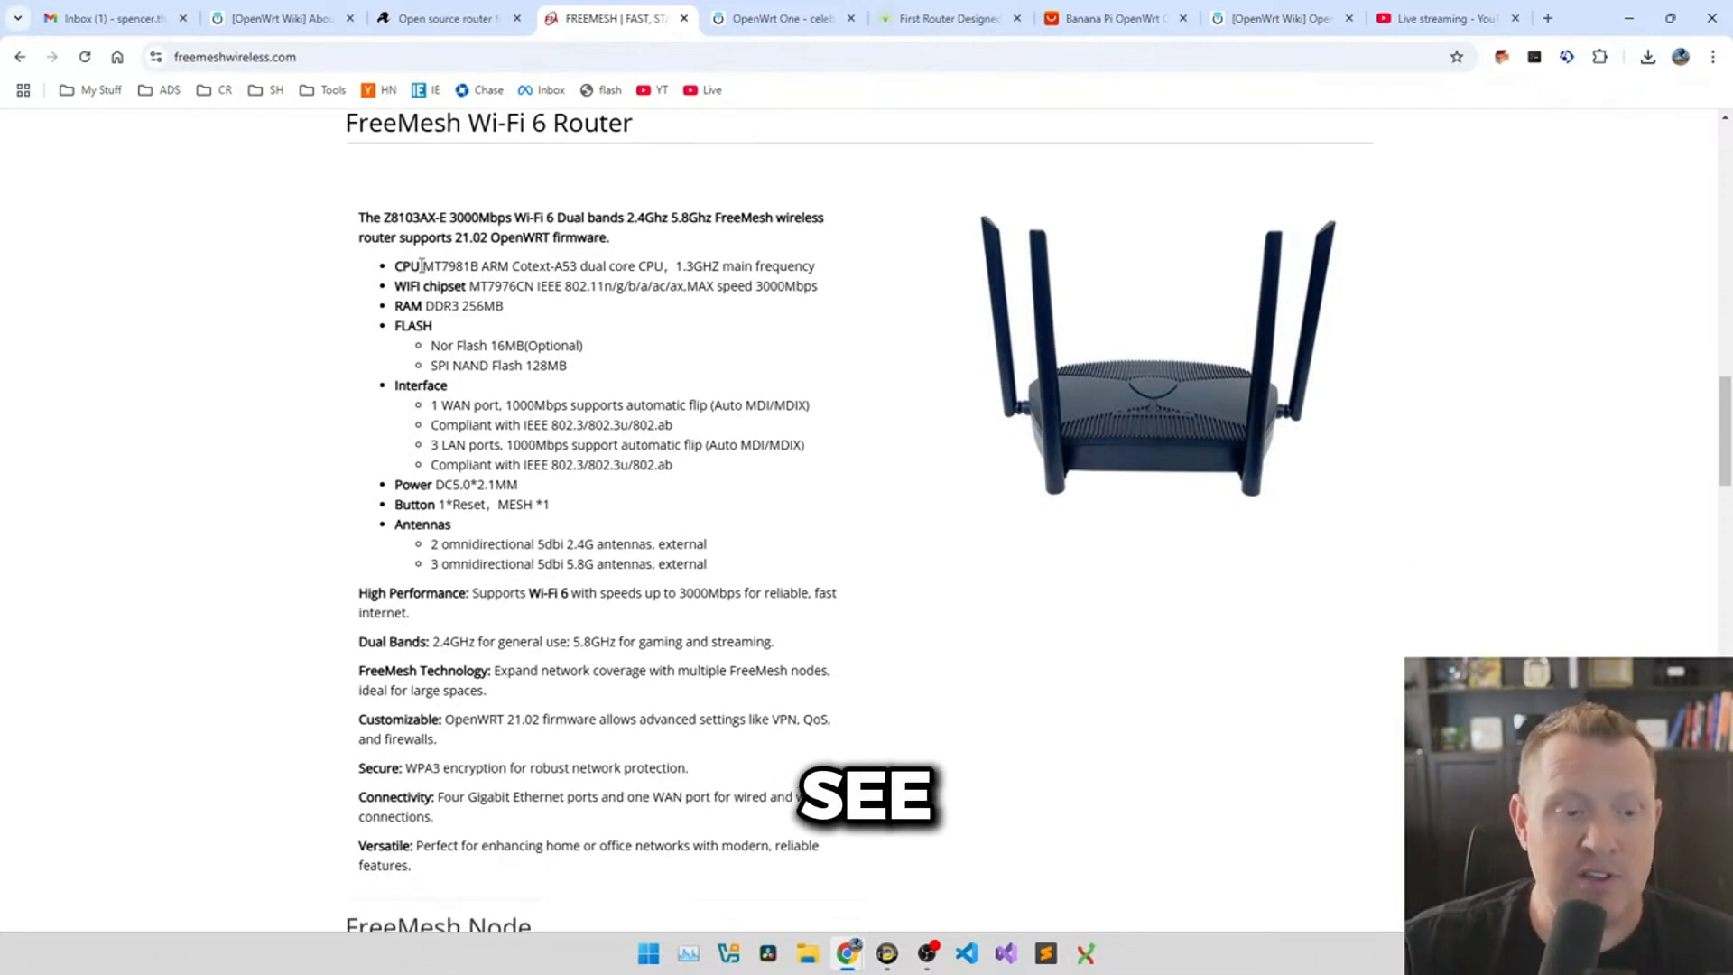
- Highlight the router's dual-core CPU and Wi-Fi chipset specs, then move to the freemesh GitLab repository
drag(395, 265, 509, 265)
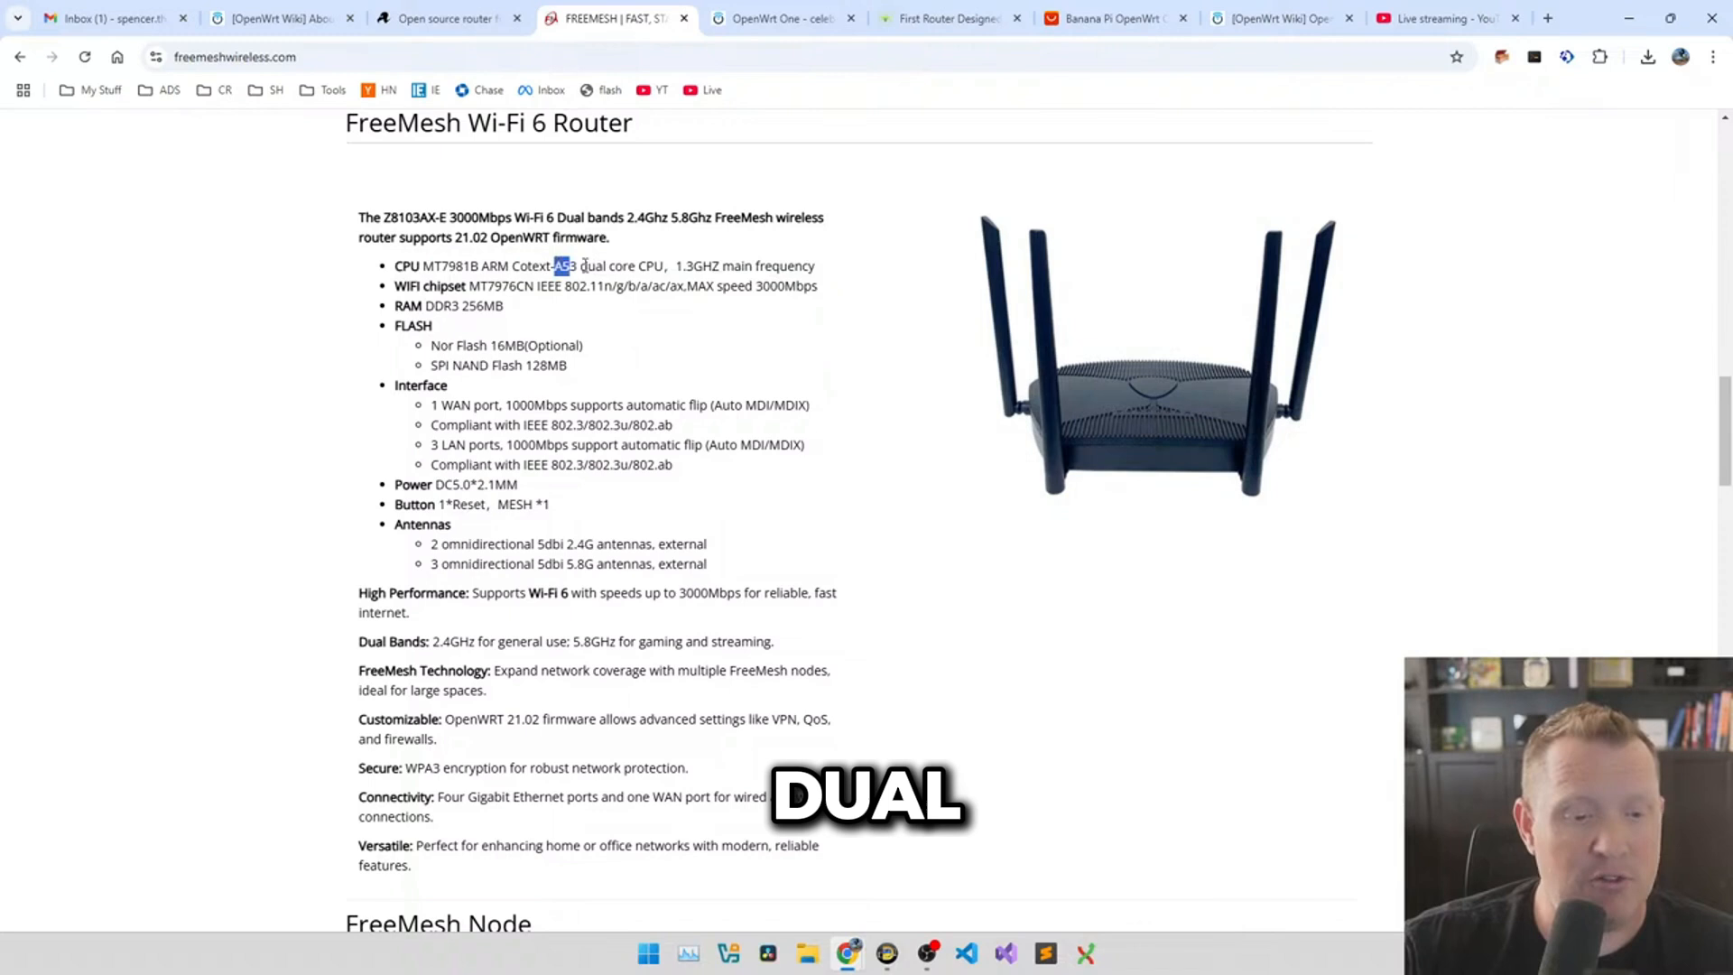
drag(553, 265, 816, 265)
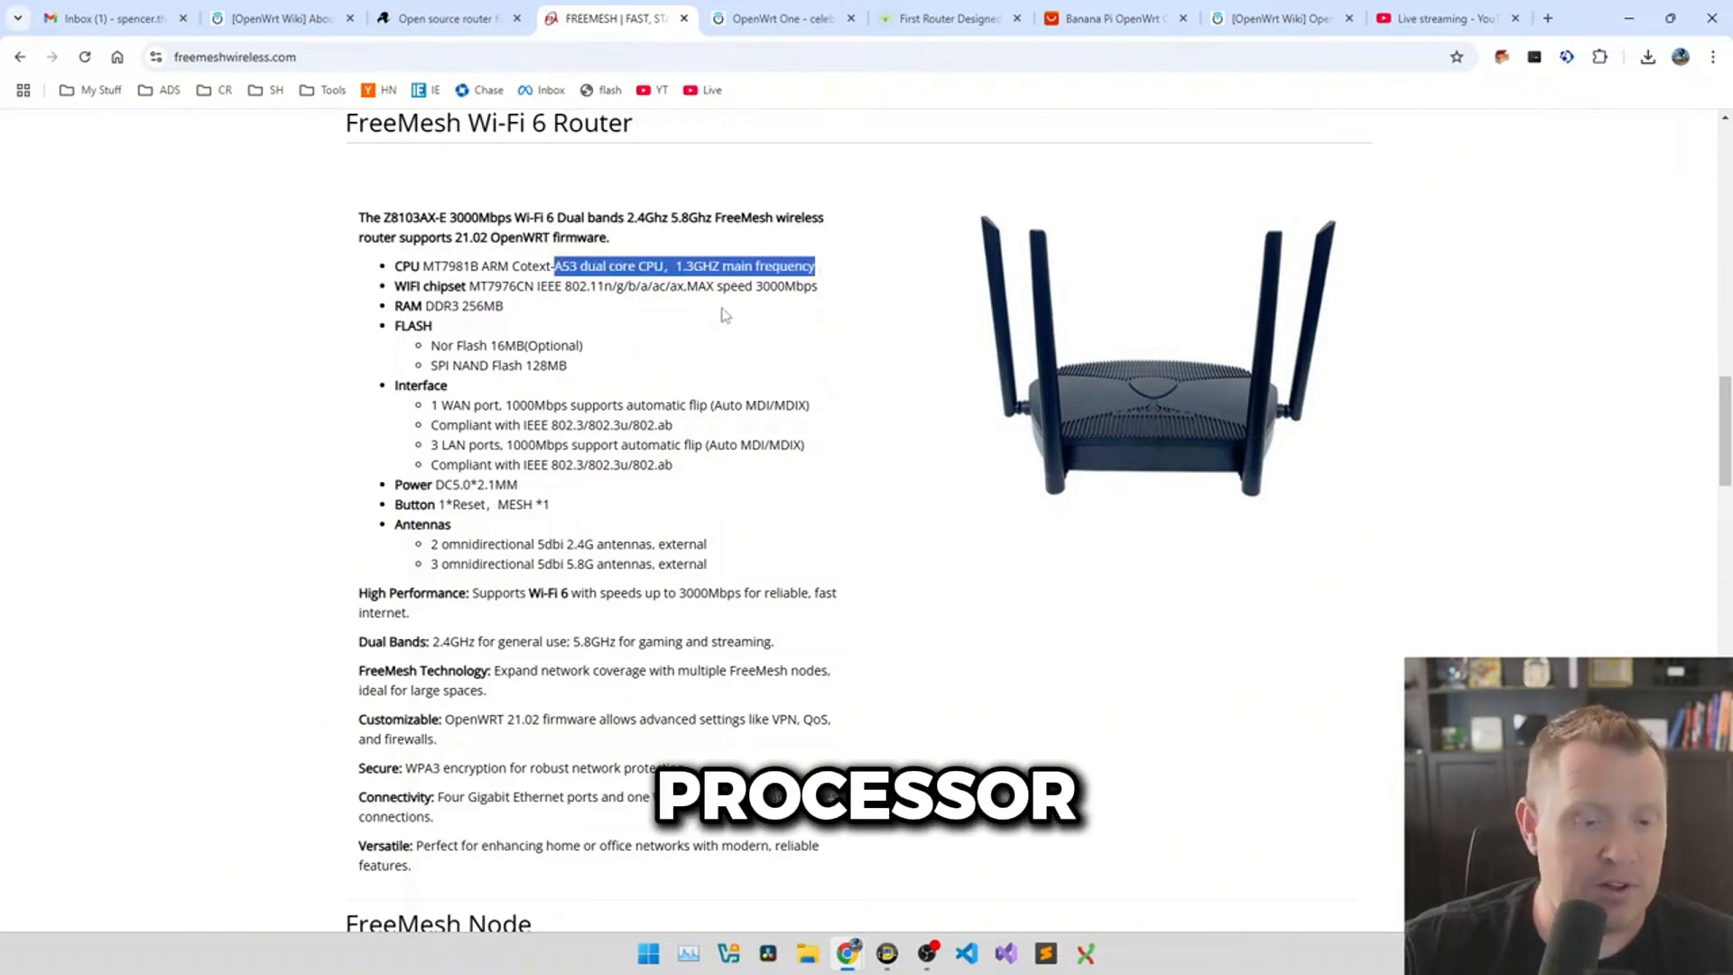
double_click(457, 305)
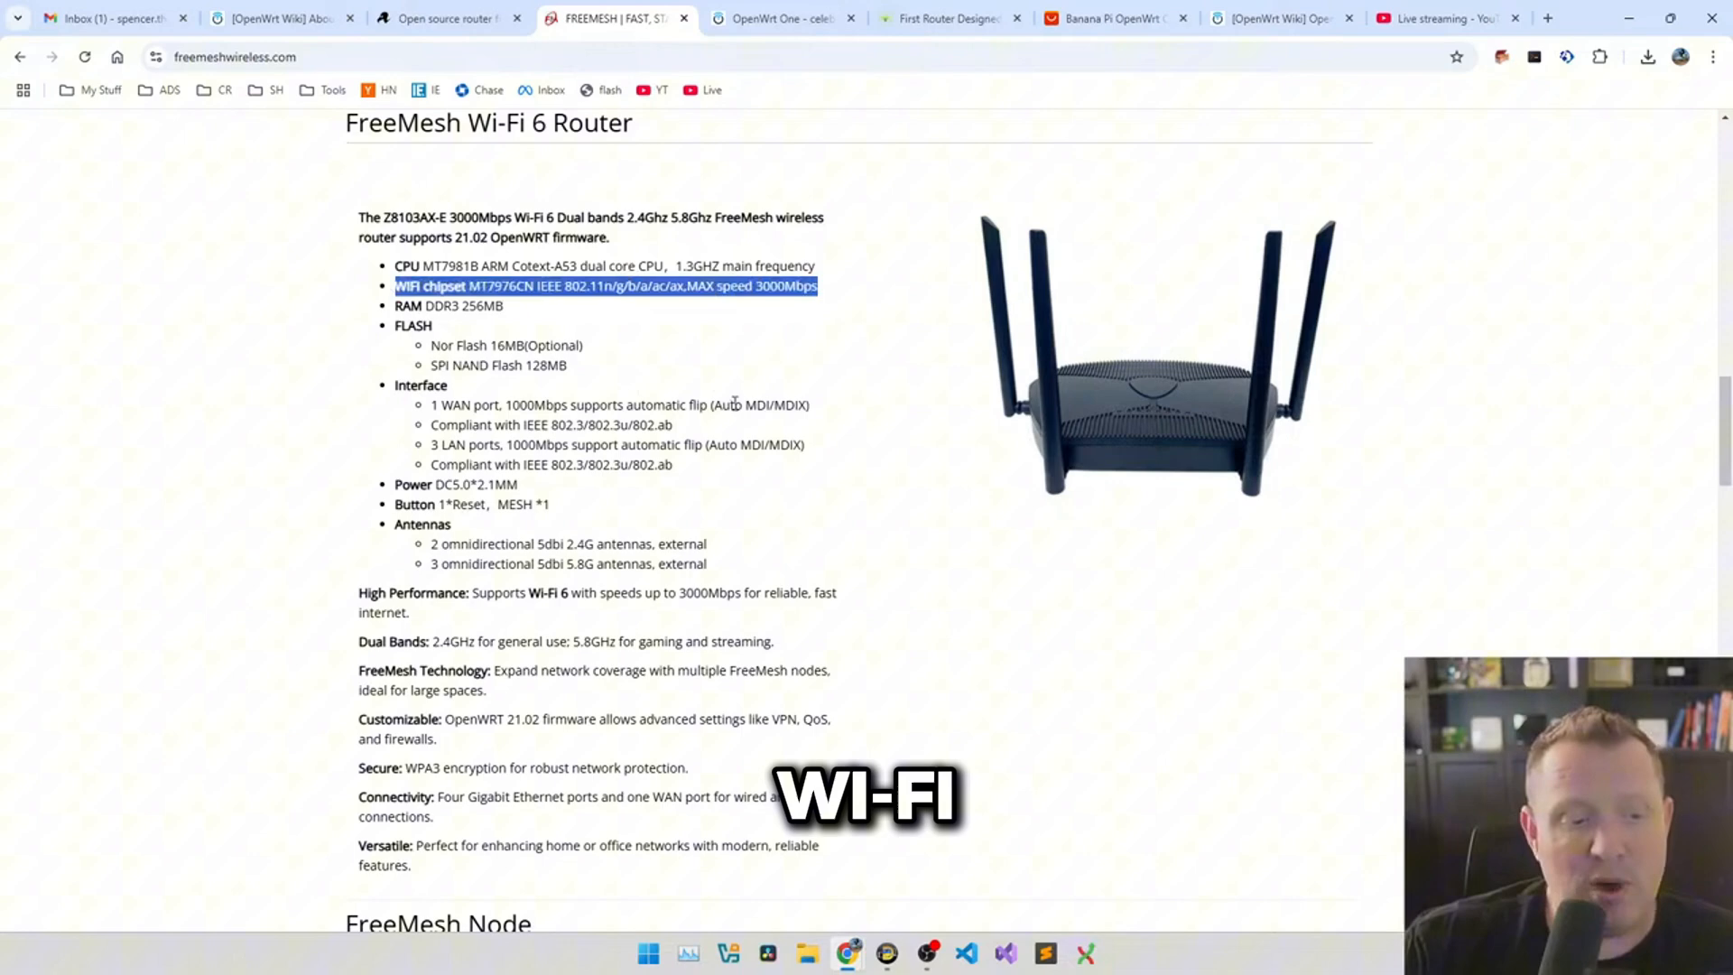
scroll(down, 3)
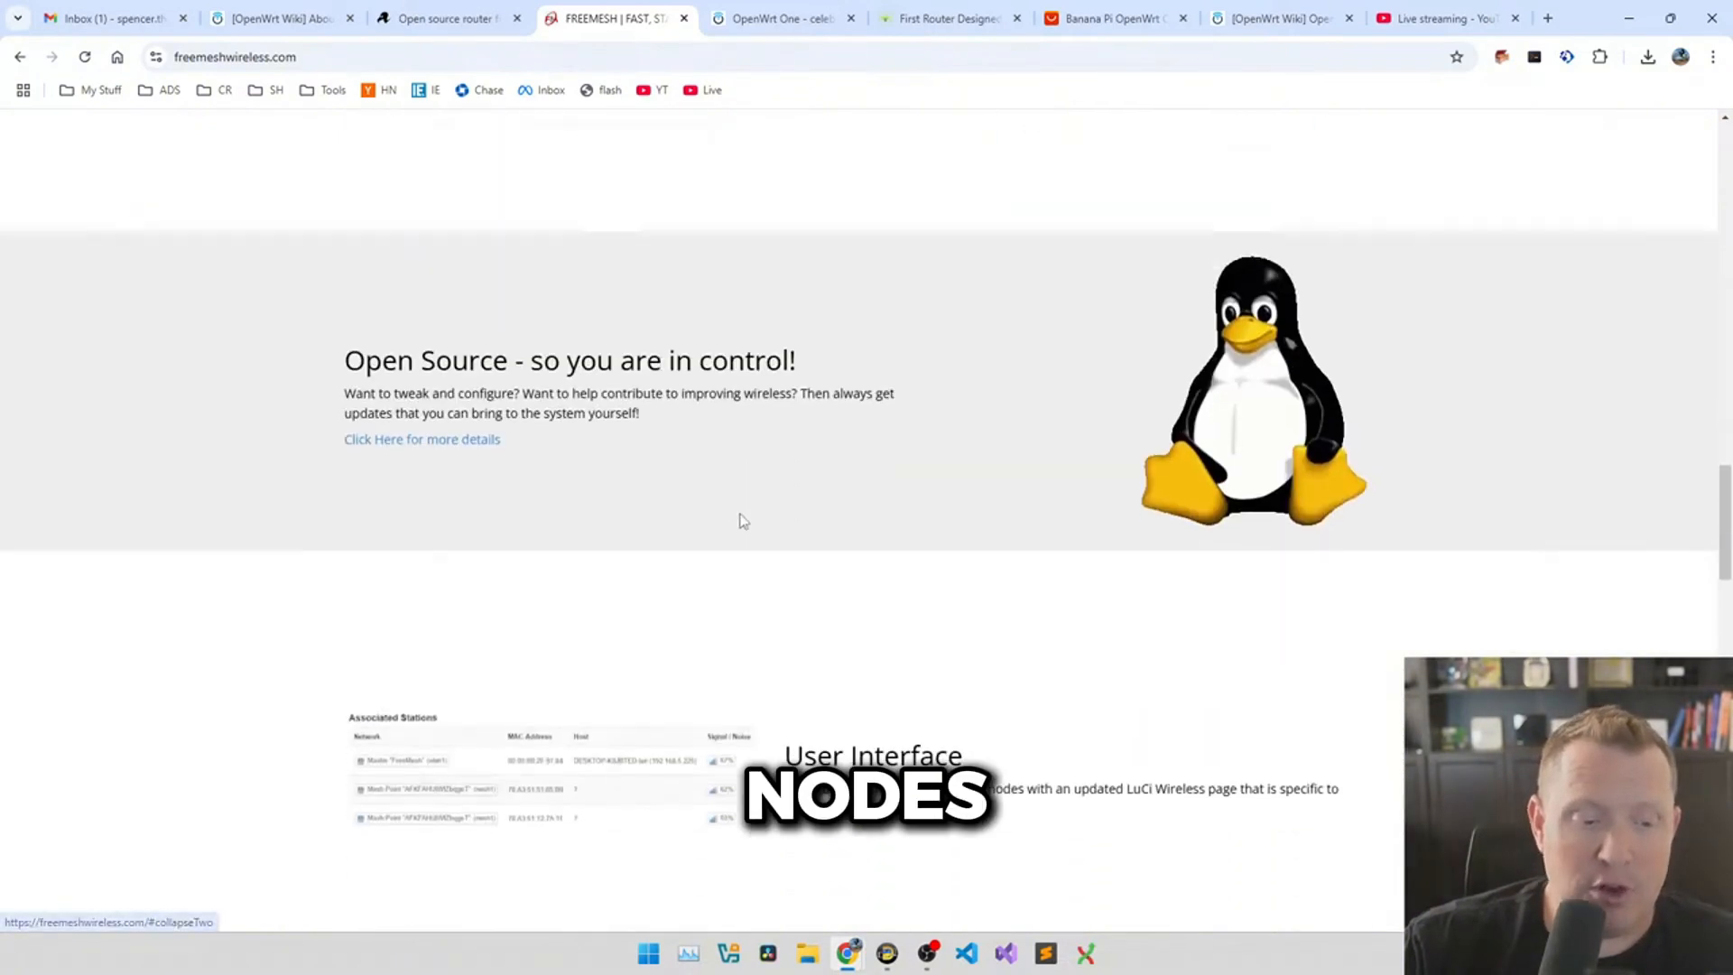
scroll(up, 3)
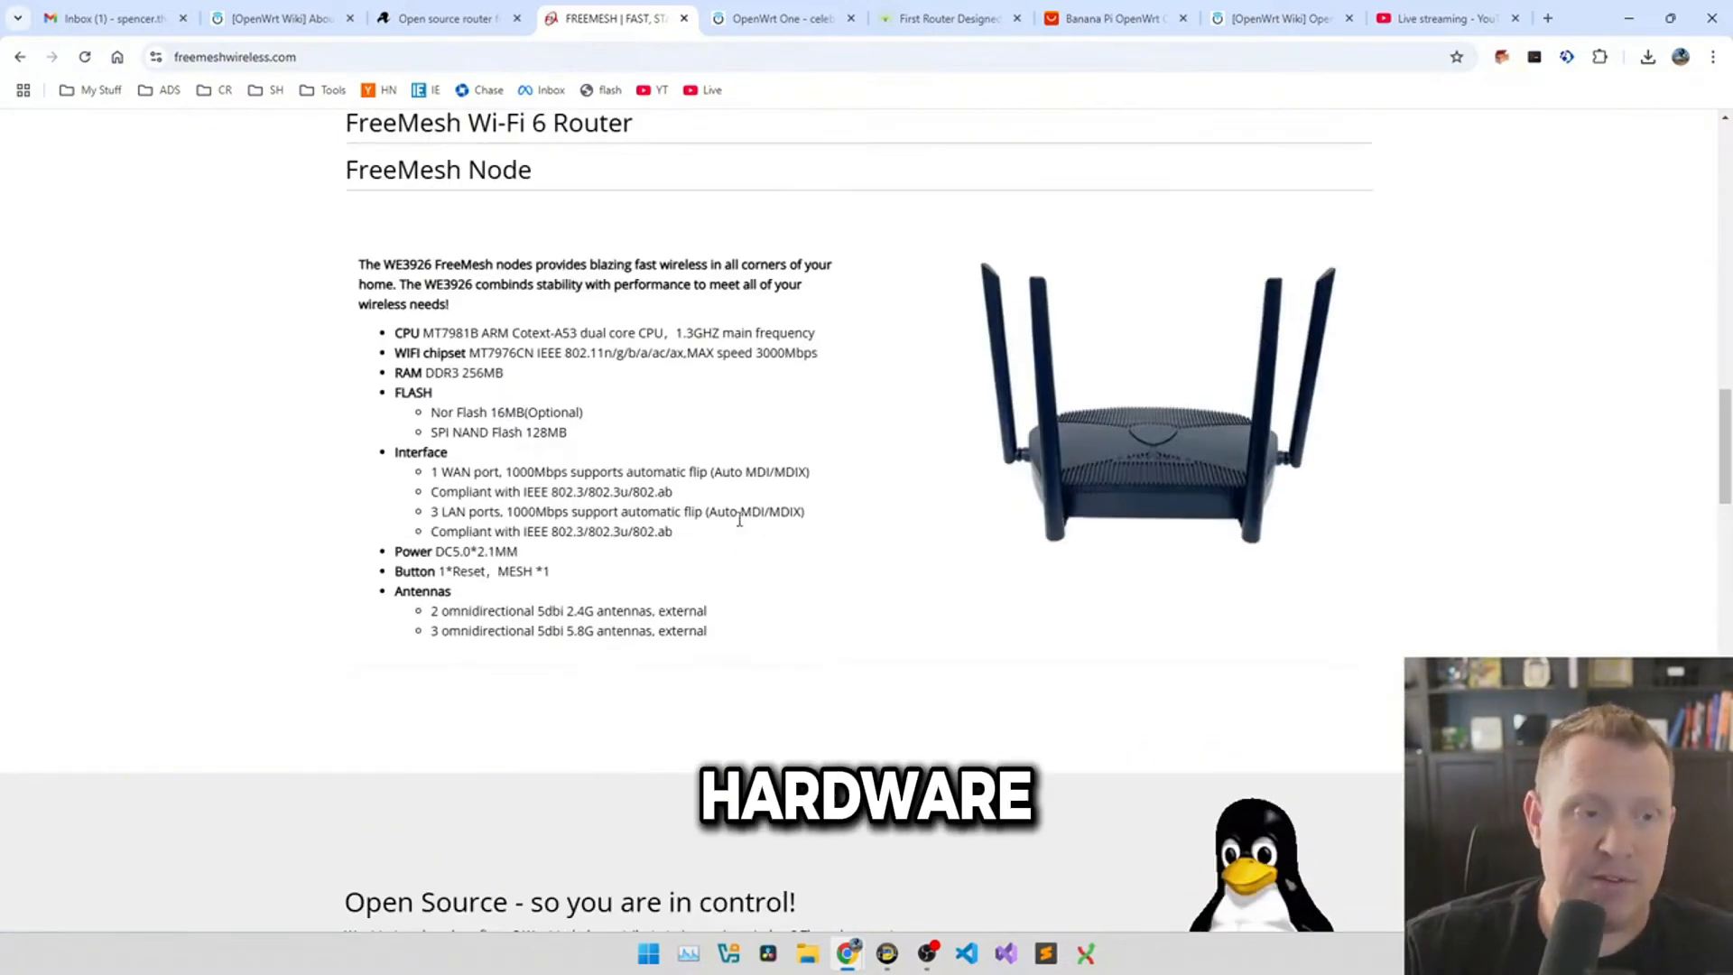
click(696, 16)
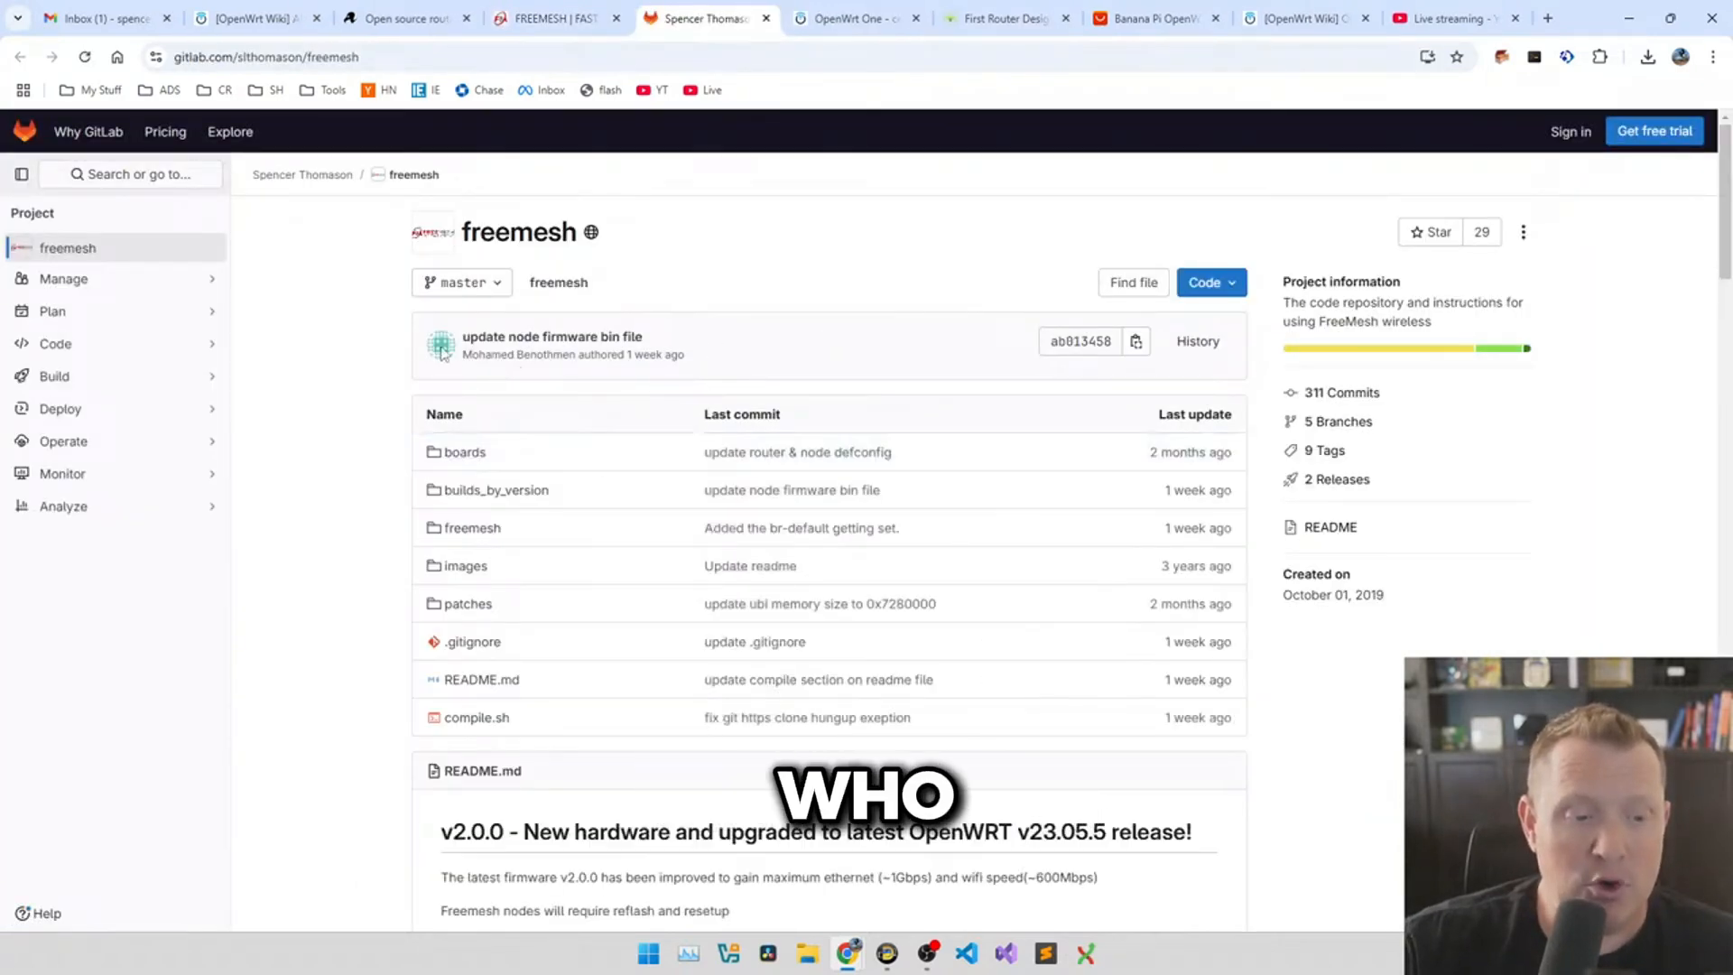
- Skim the freemesh README v2.0.0 notes, then revisit the FreeMesh site's $249.99 bundle offer
scroll(down, 3)
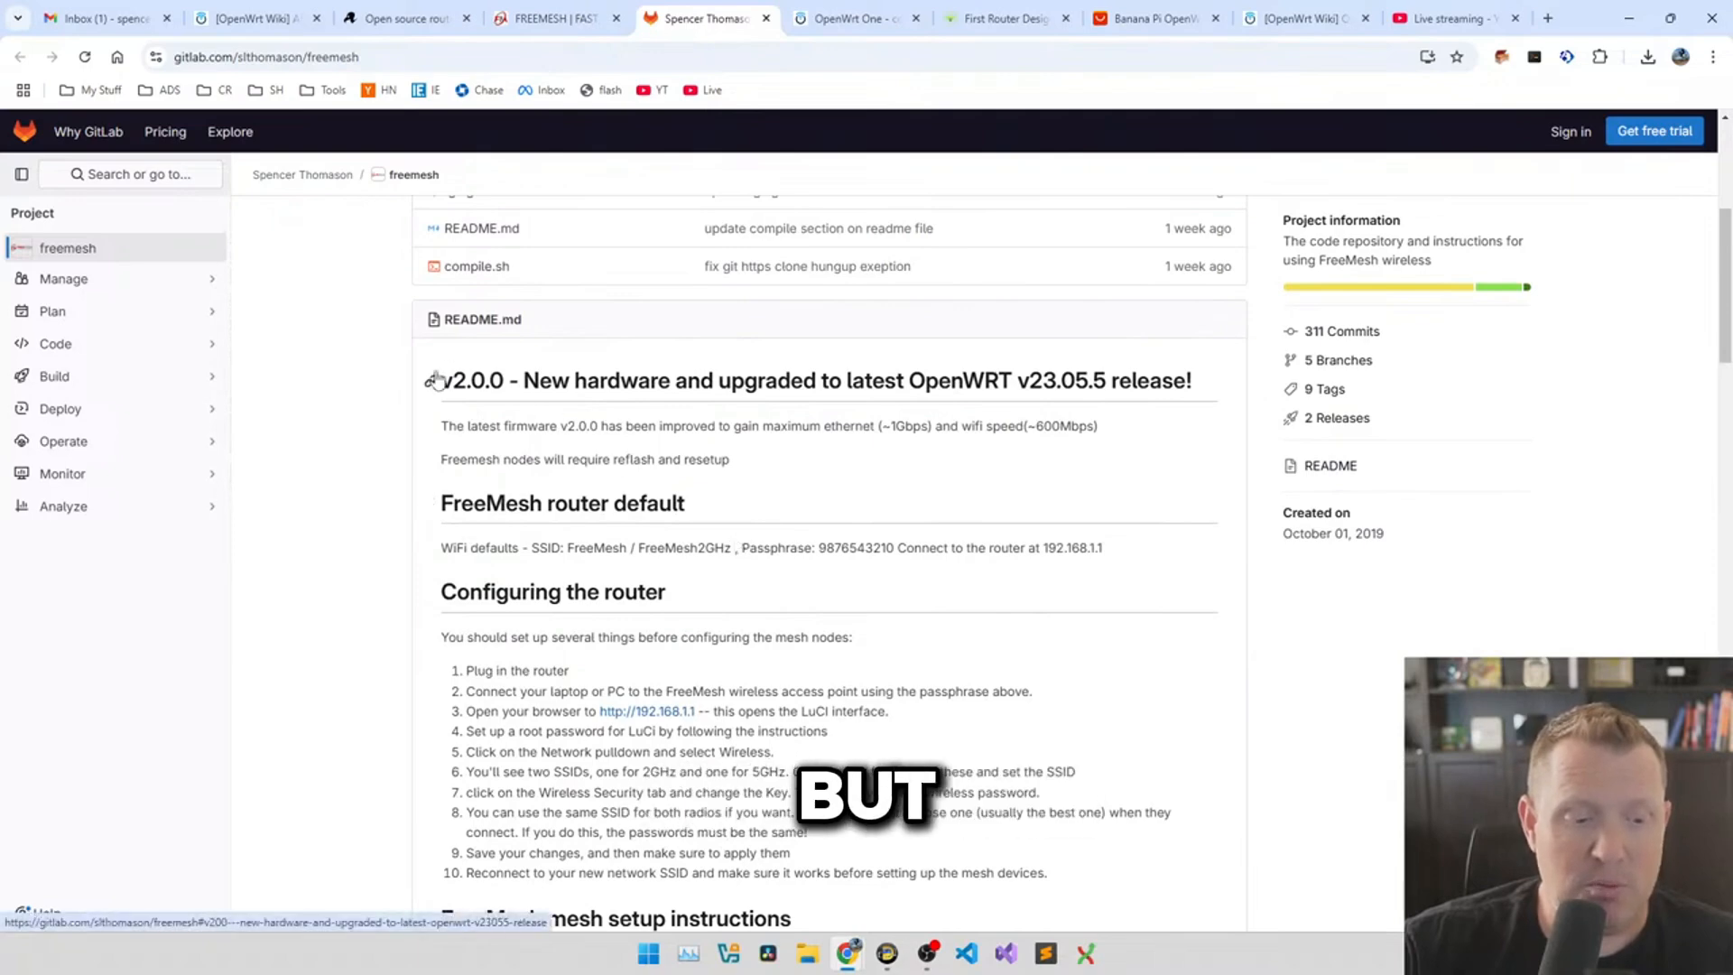
click(554, 16)
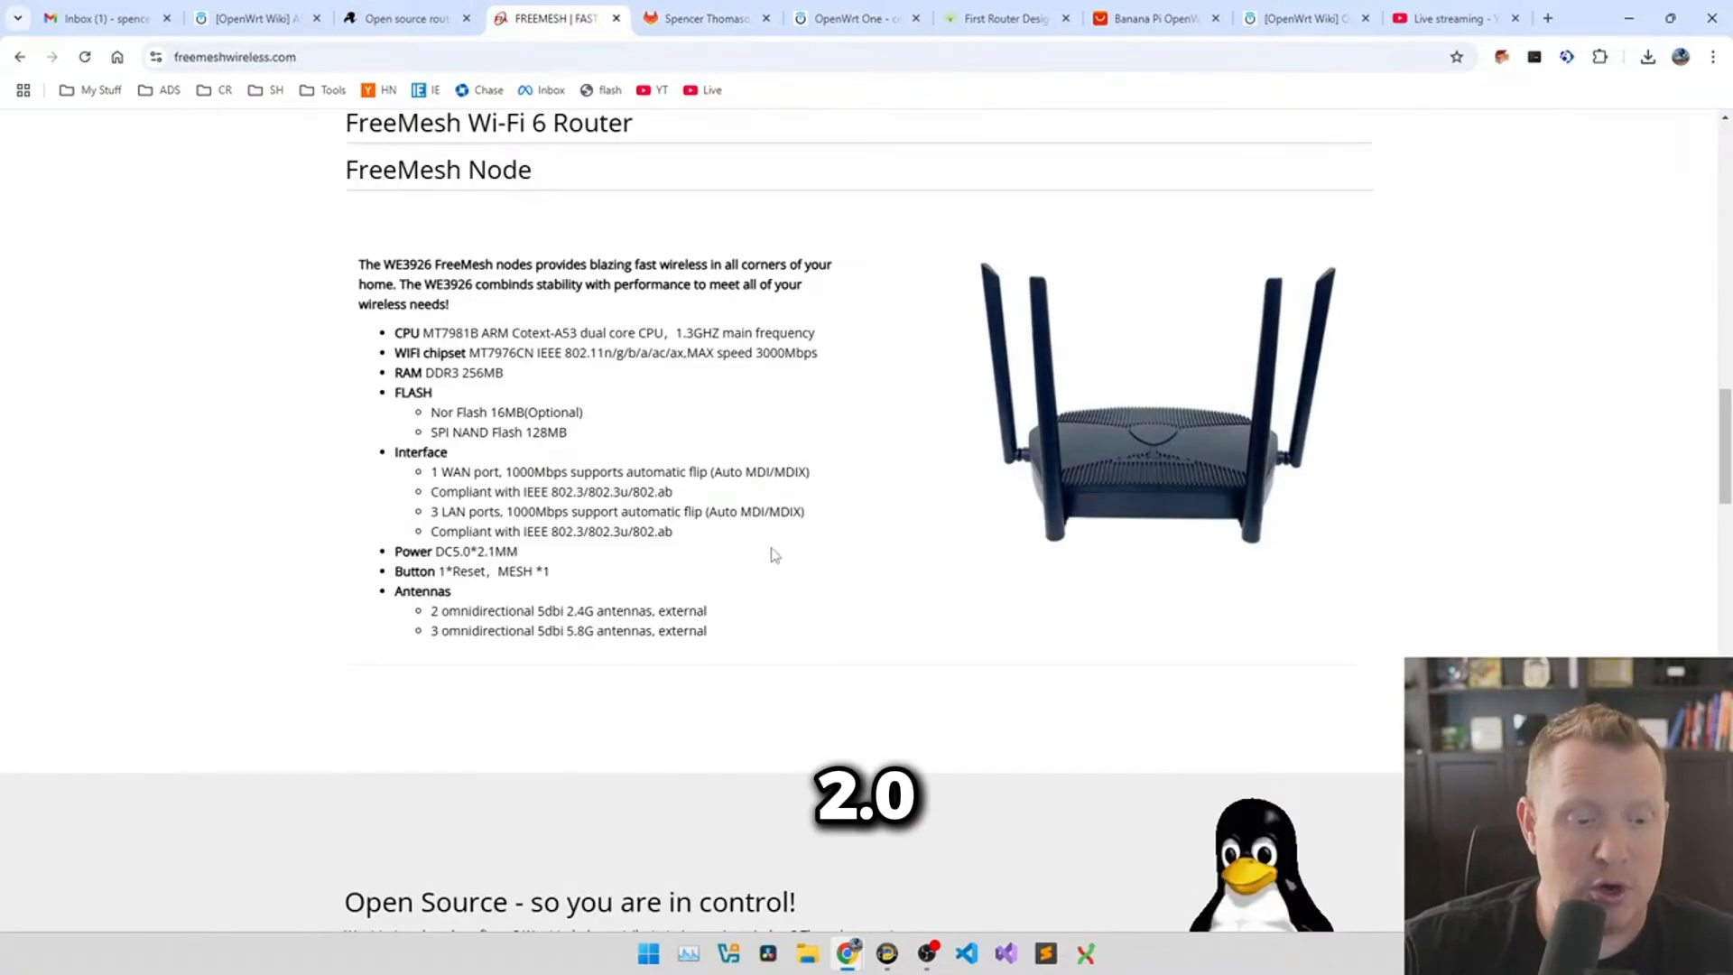
scroll(down, 3)
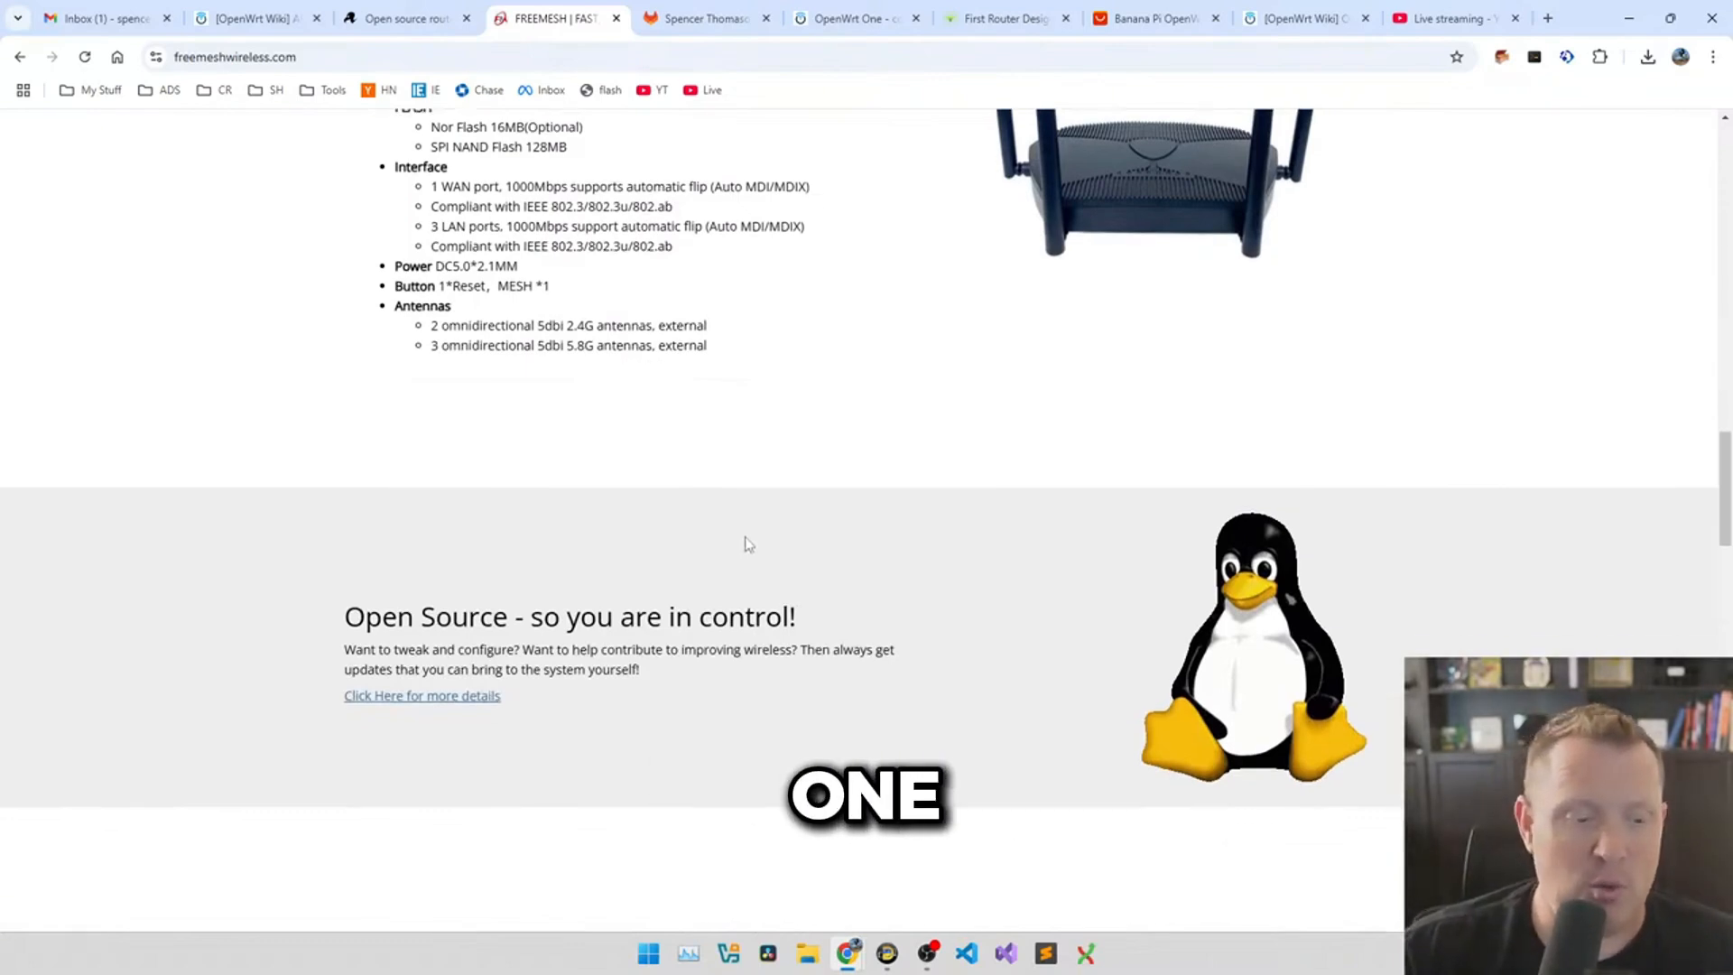
scroll(down, 3)
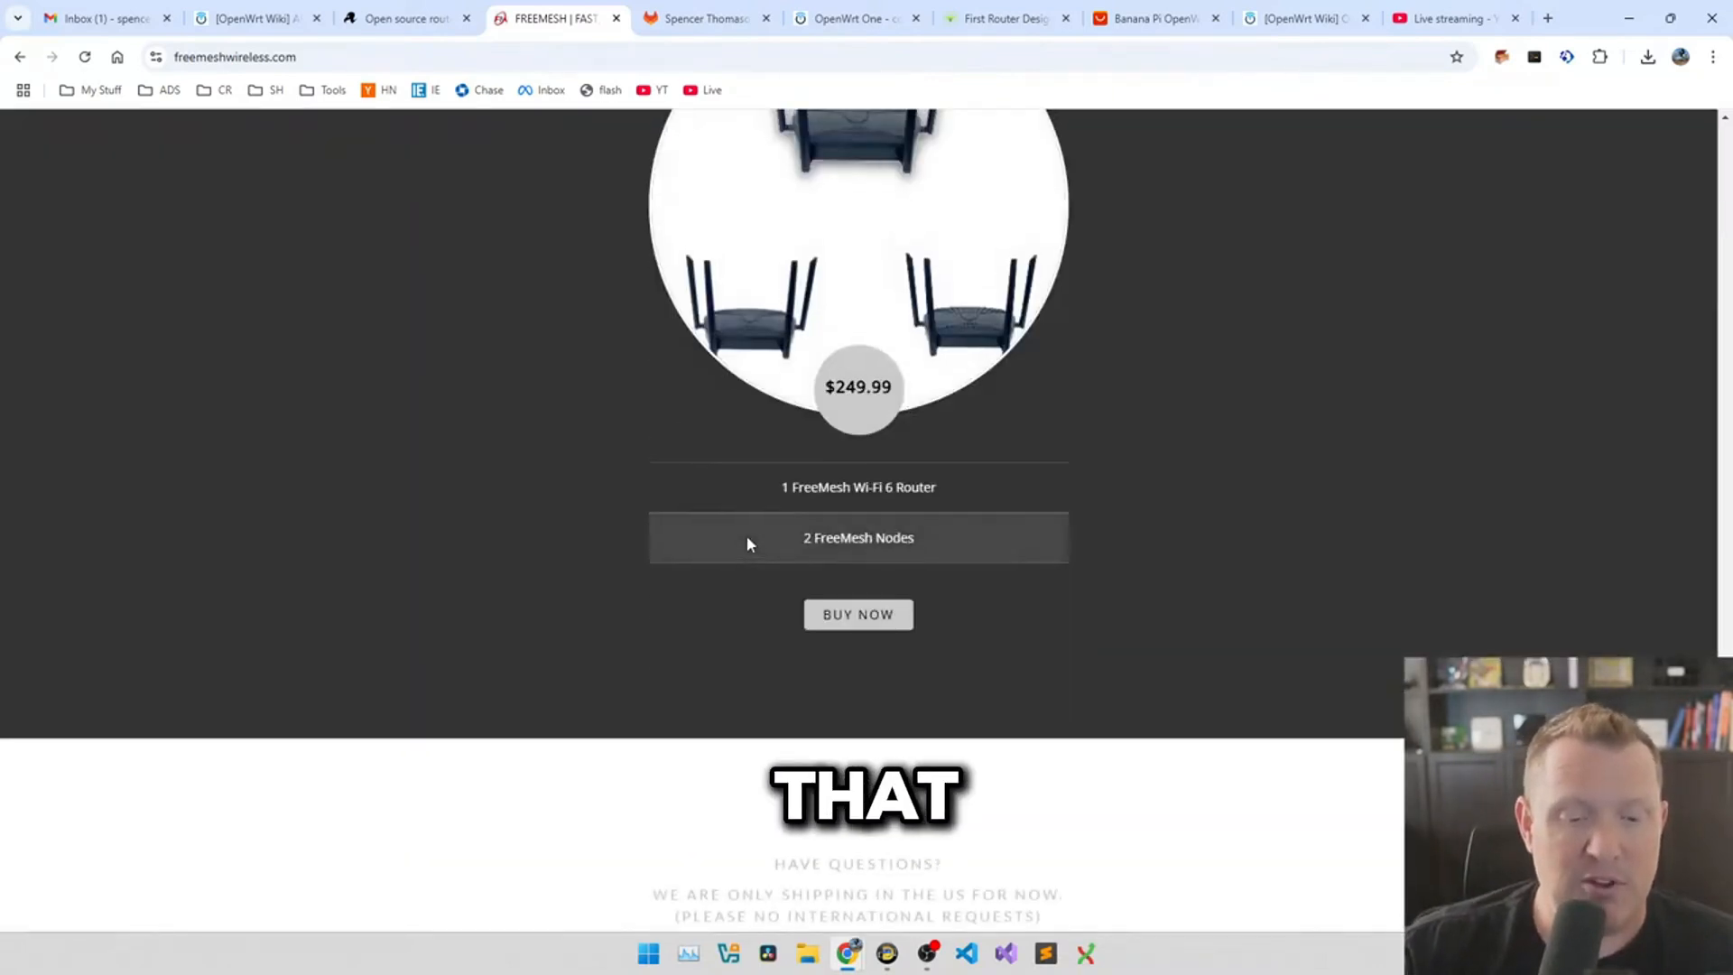
scroll(up, 3)
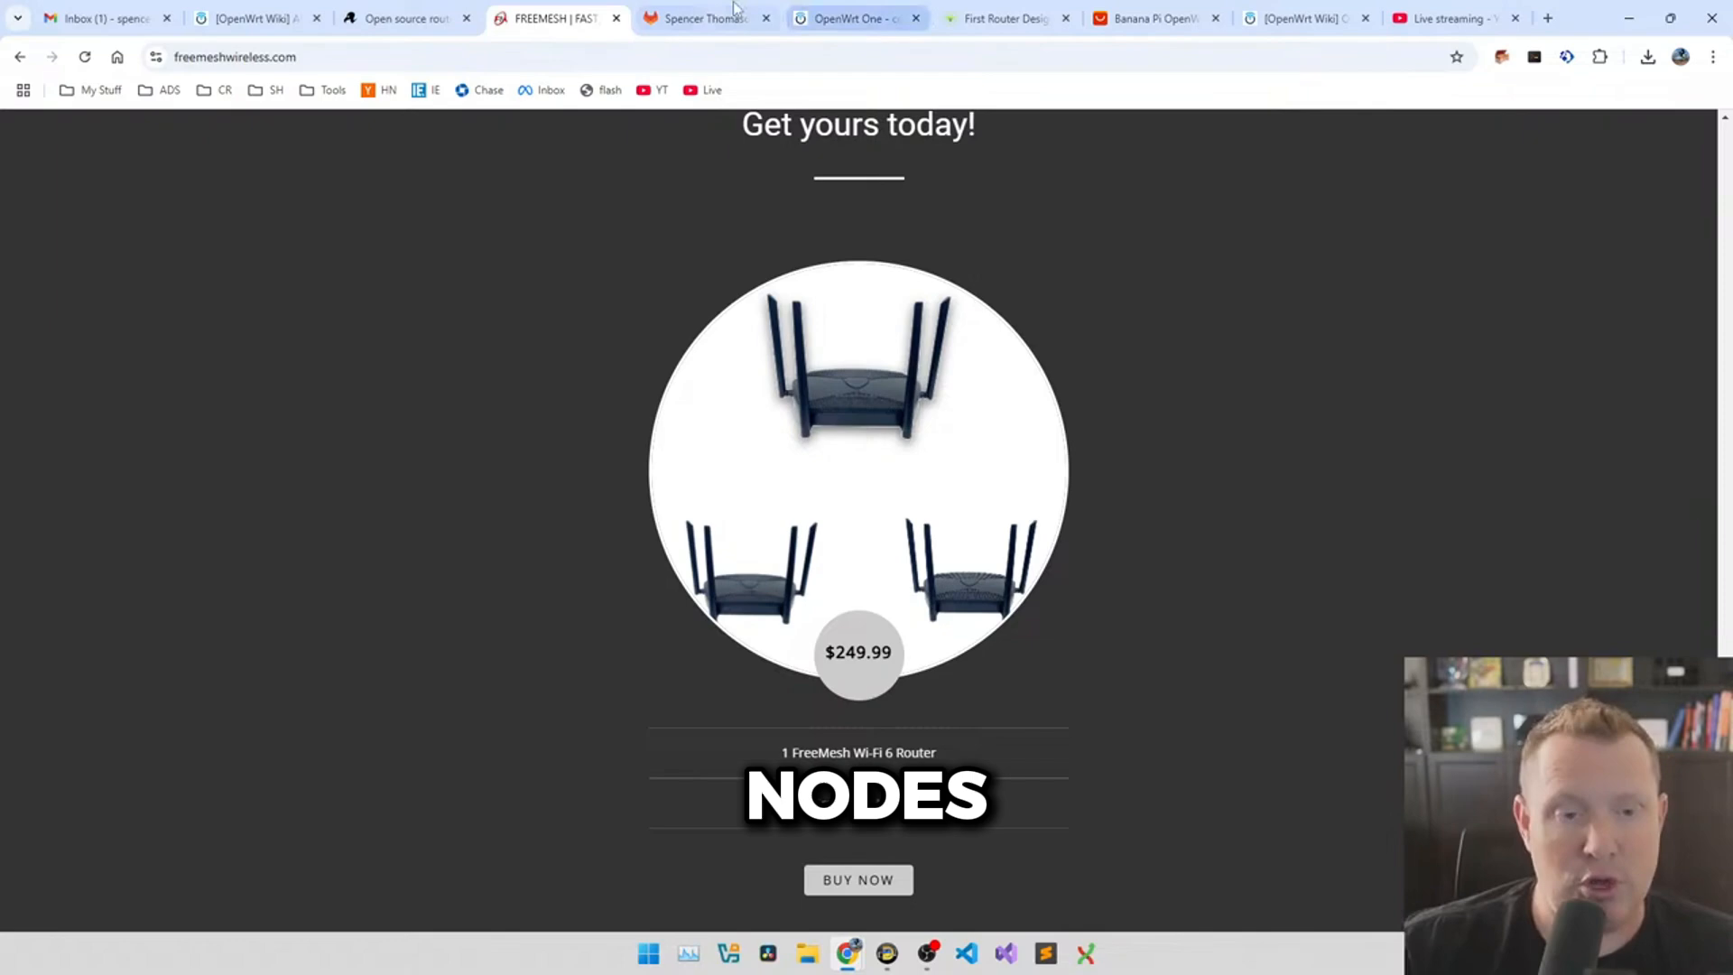
- Glance at the GitLab repo again and return to the top of the FreeMesh homepage
click(704, 16)
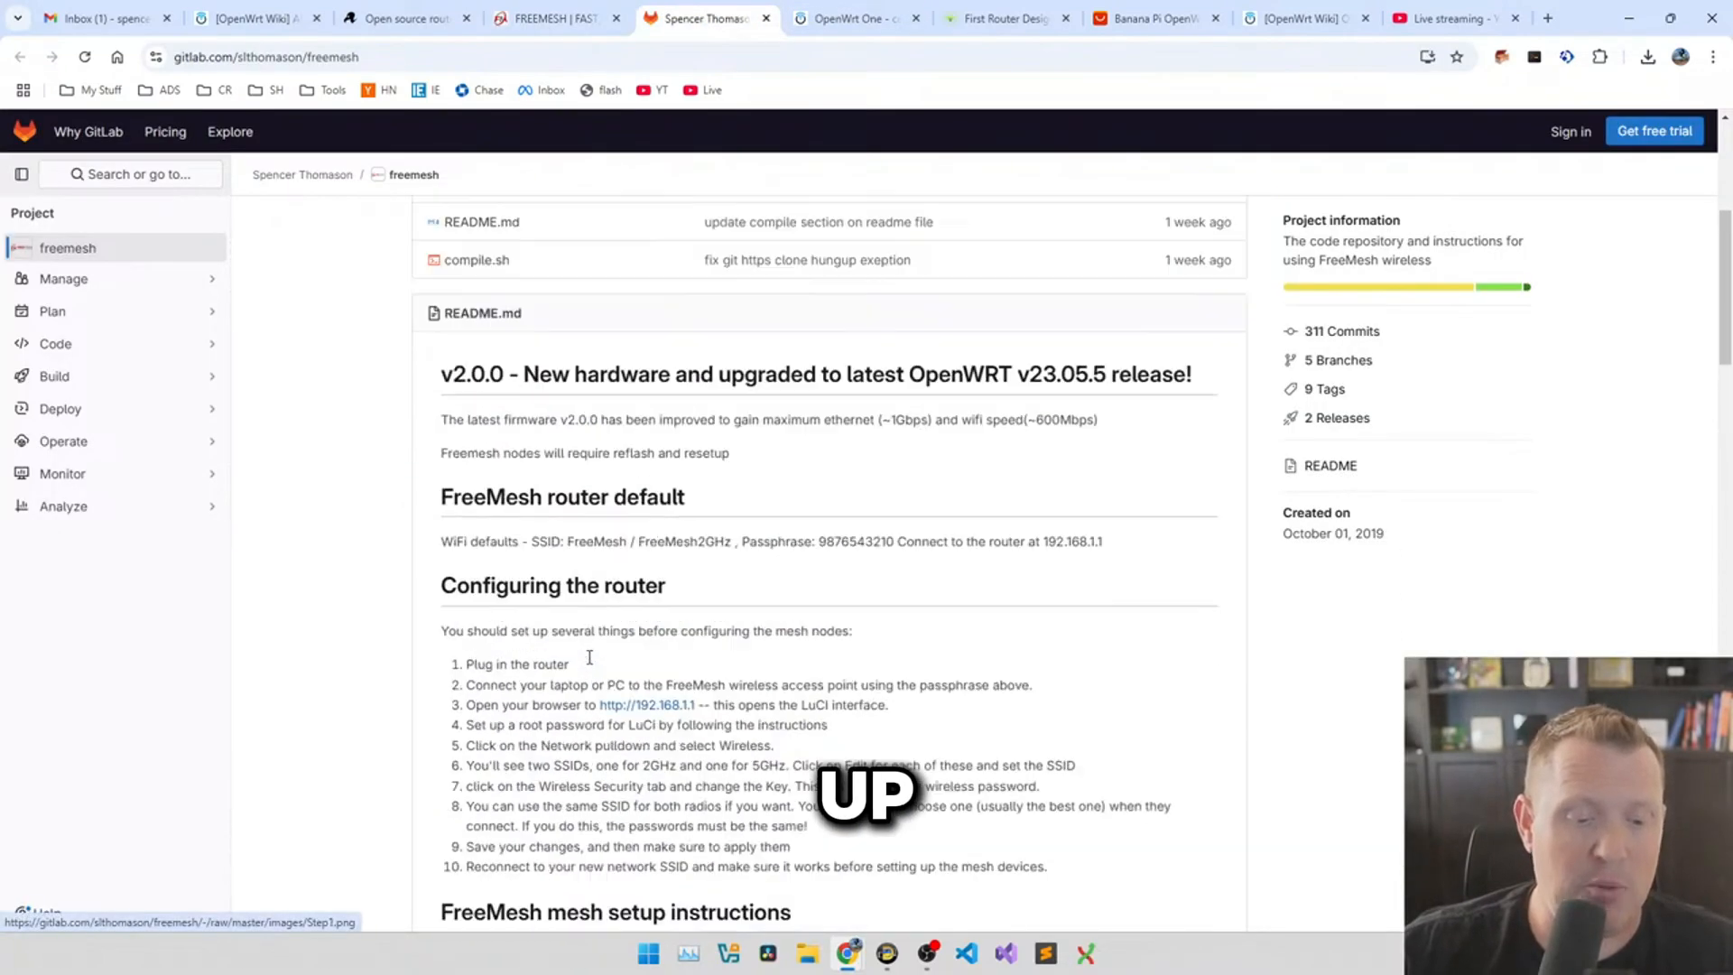
click(553, 16)
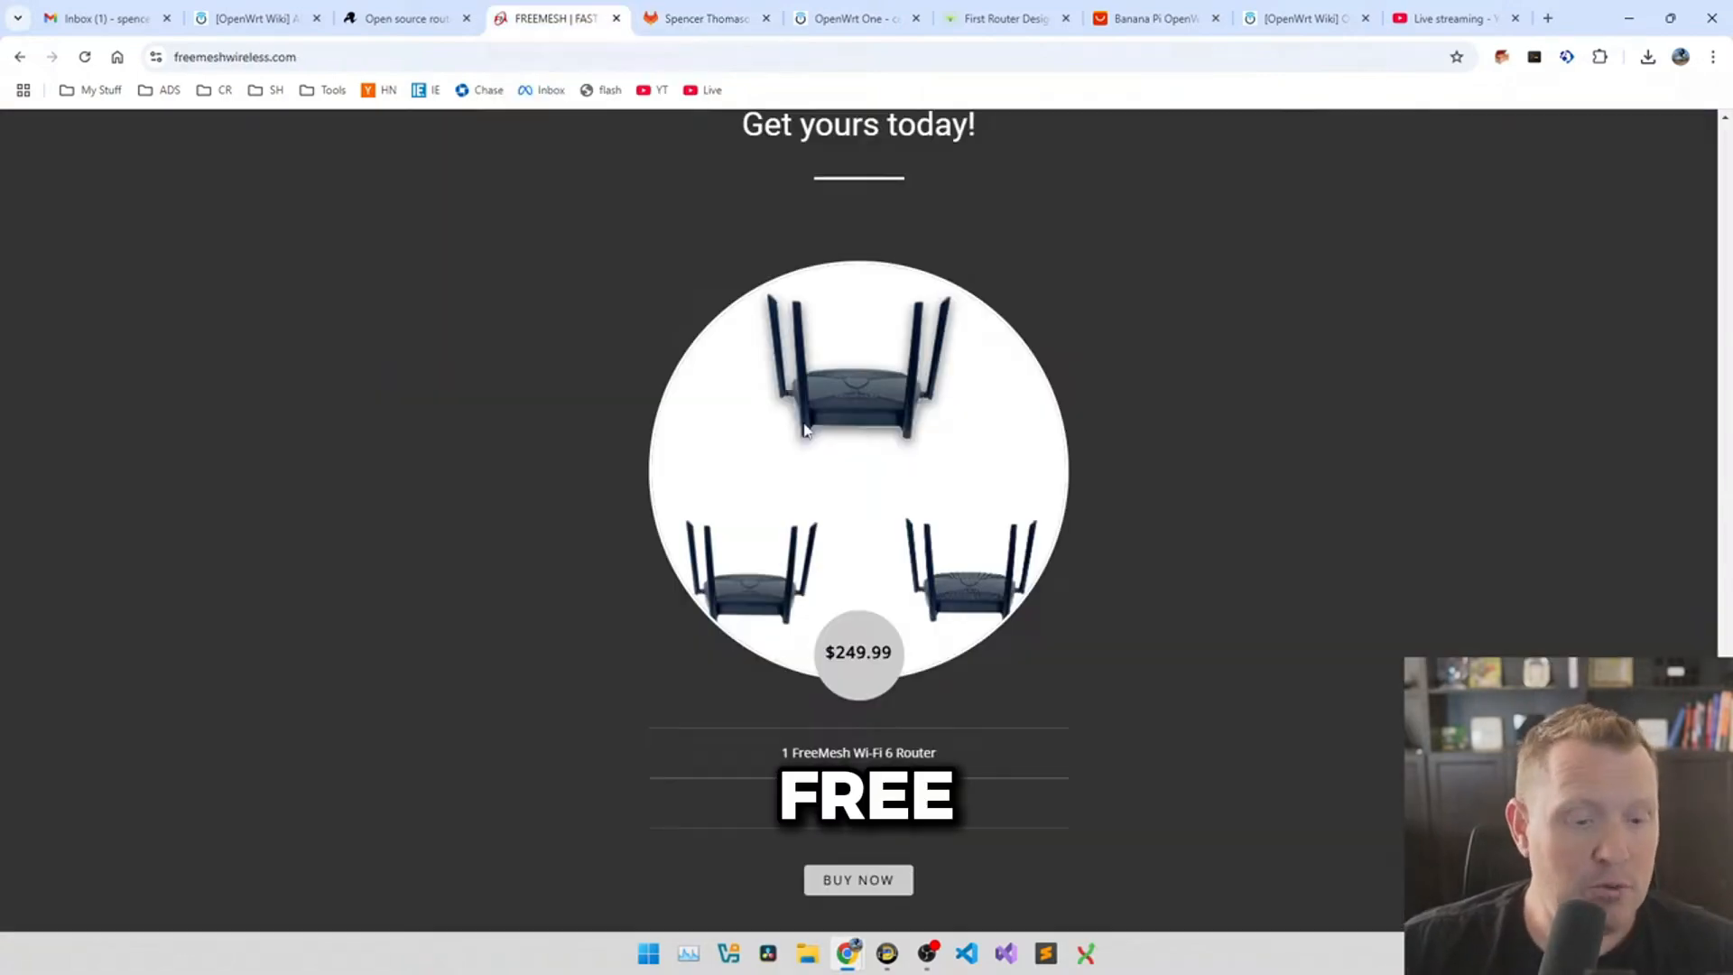
scroll(down, 3)
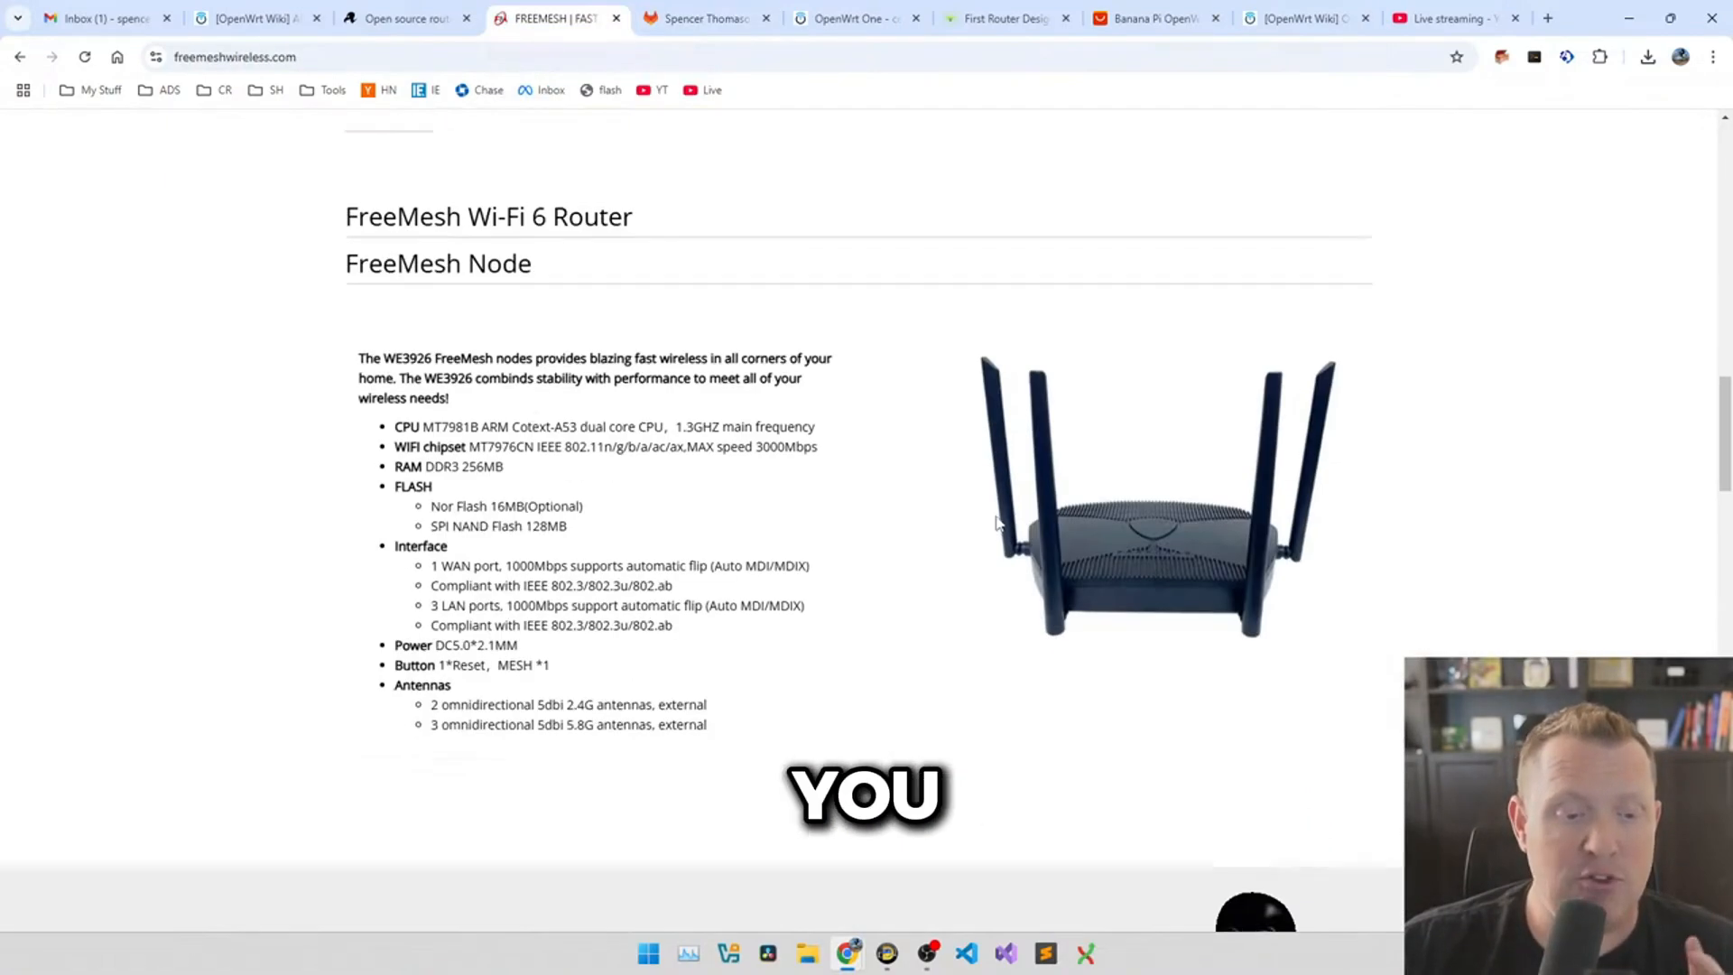
scroll(up, 3)
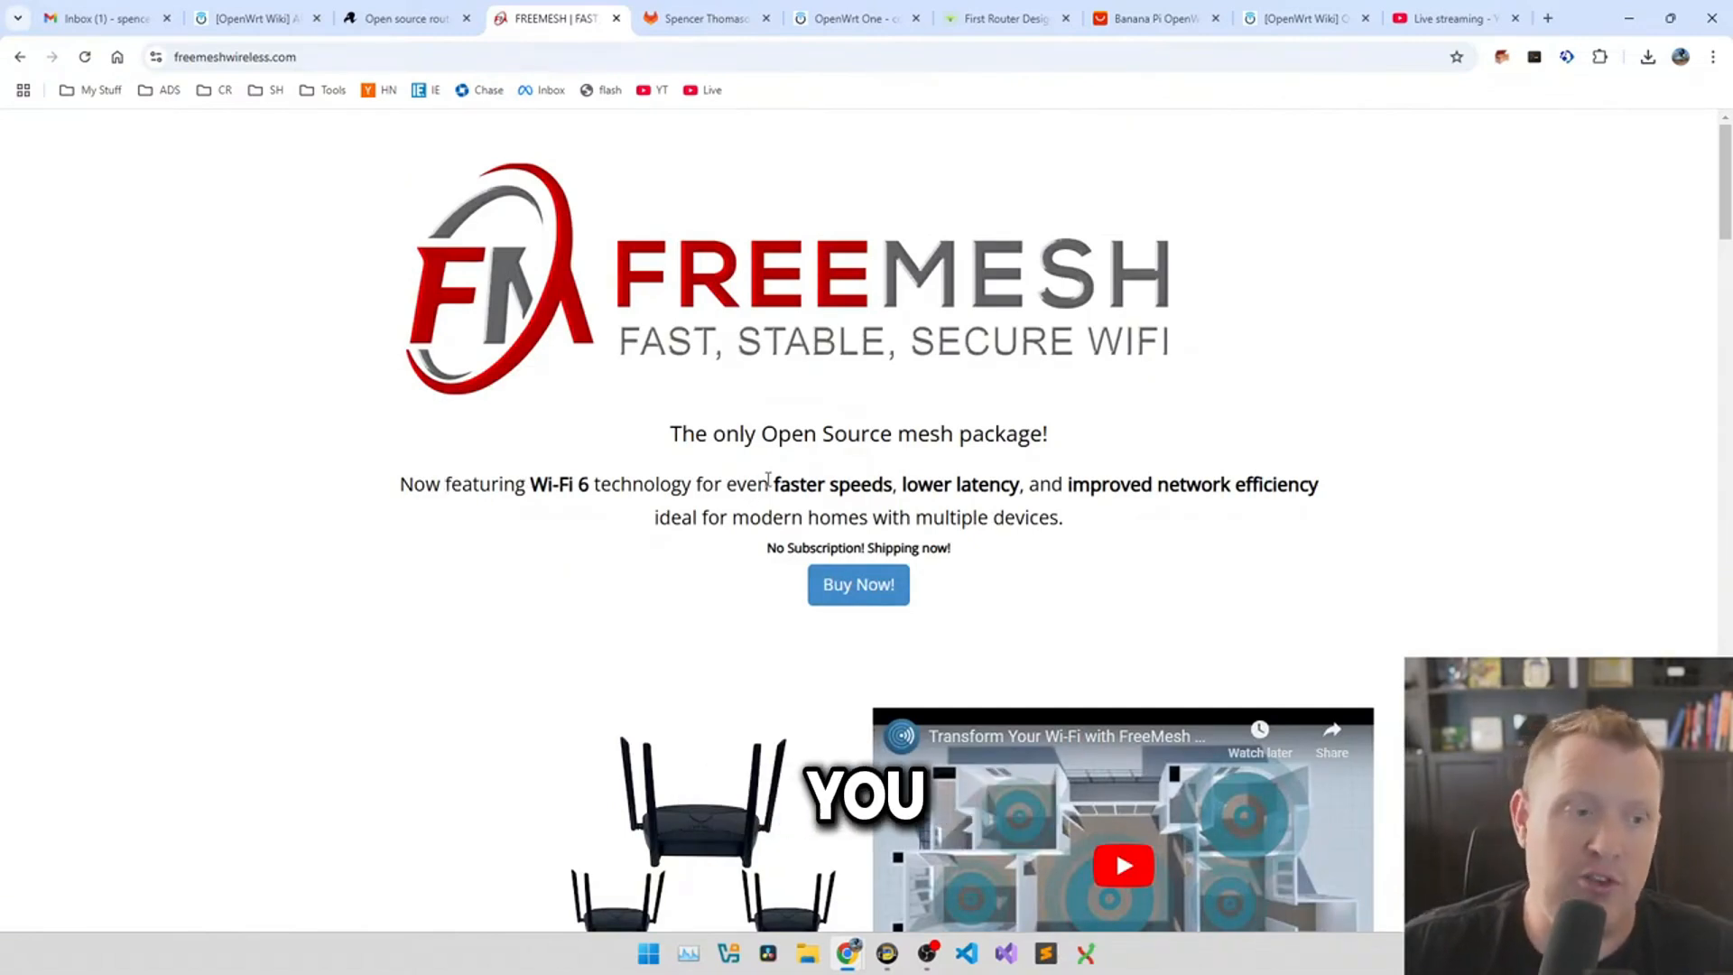
mouse_move(704, 18)
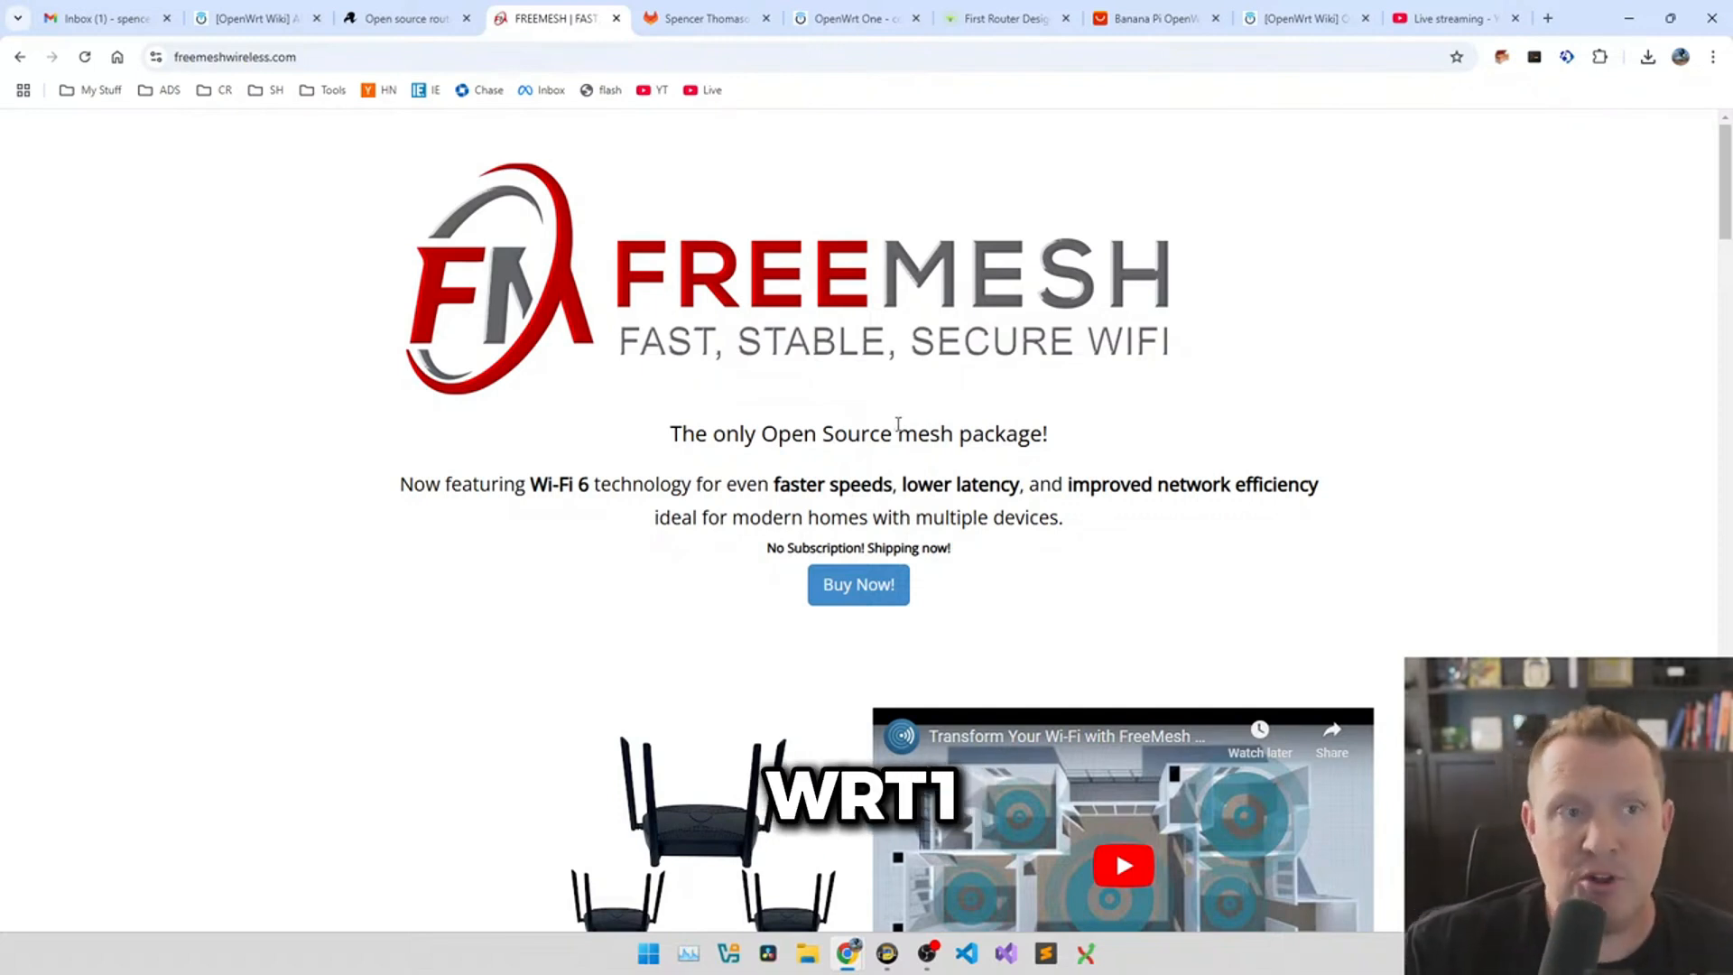
mouse_move(1072, 401)
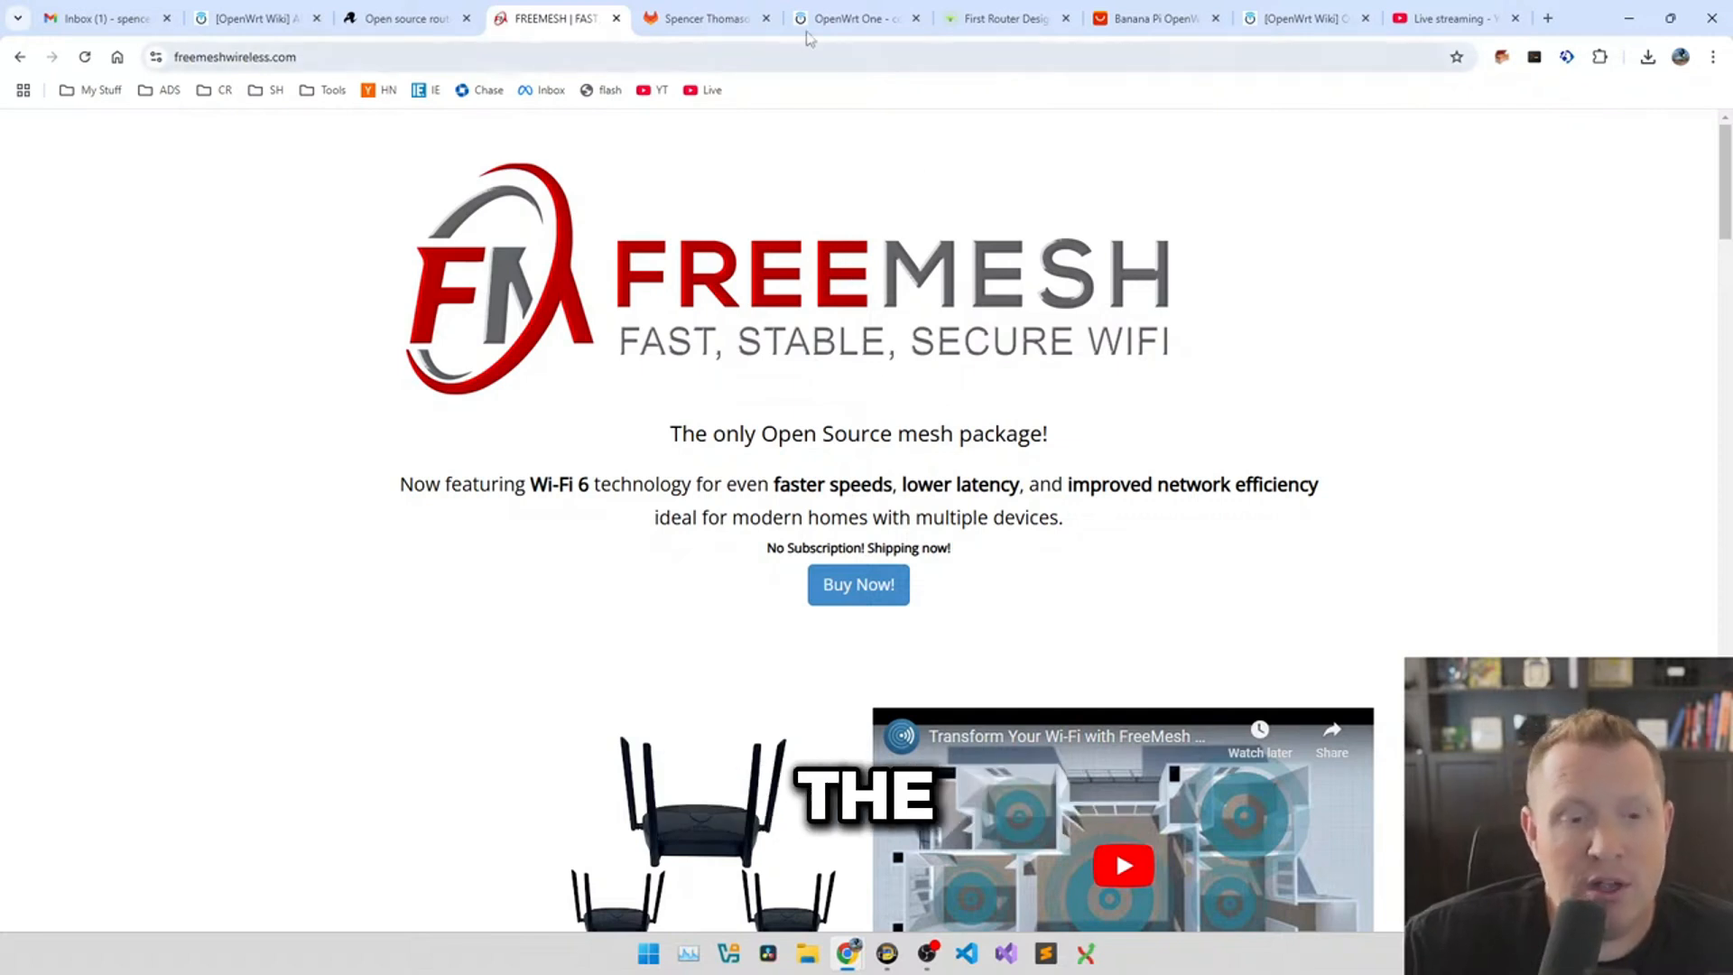
mouse_move(99, 16)
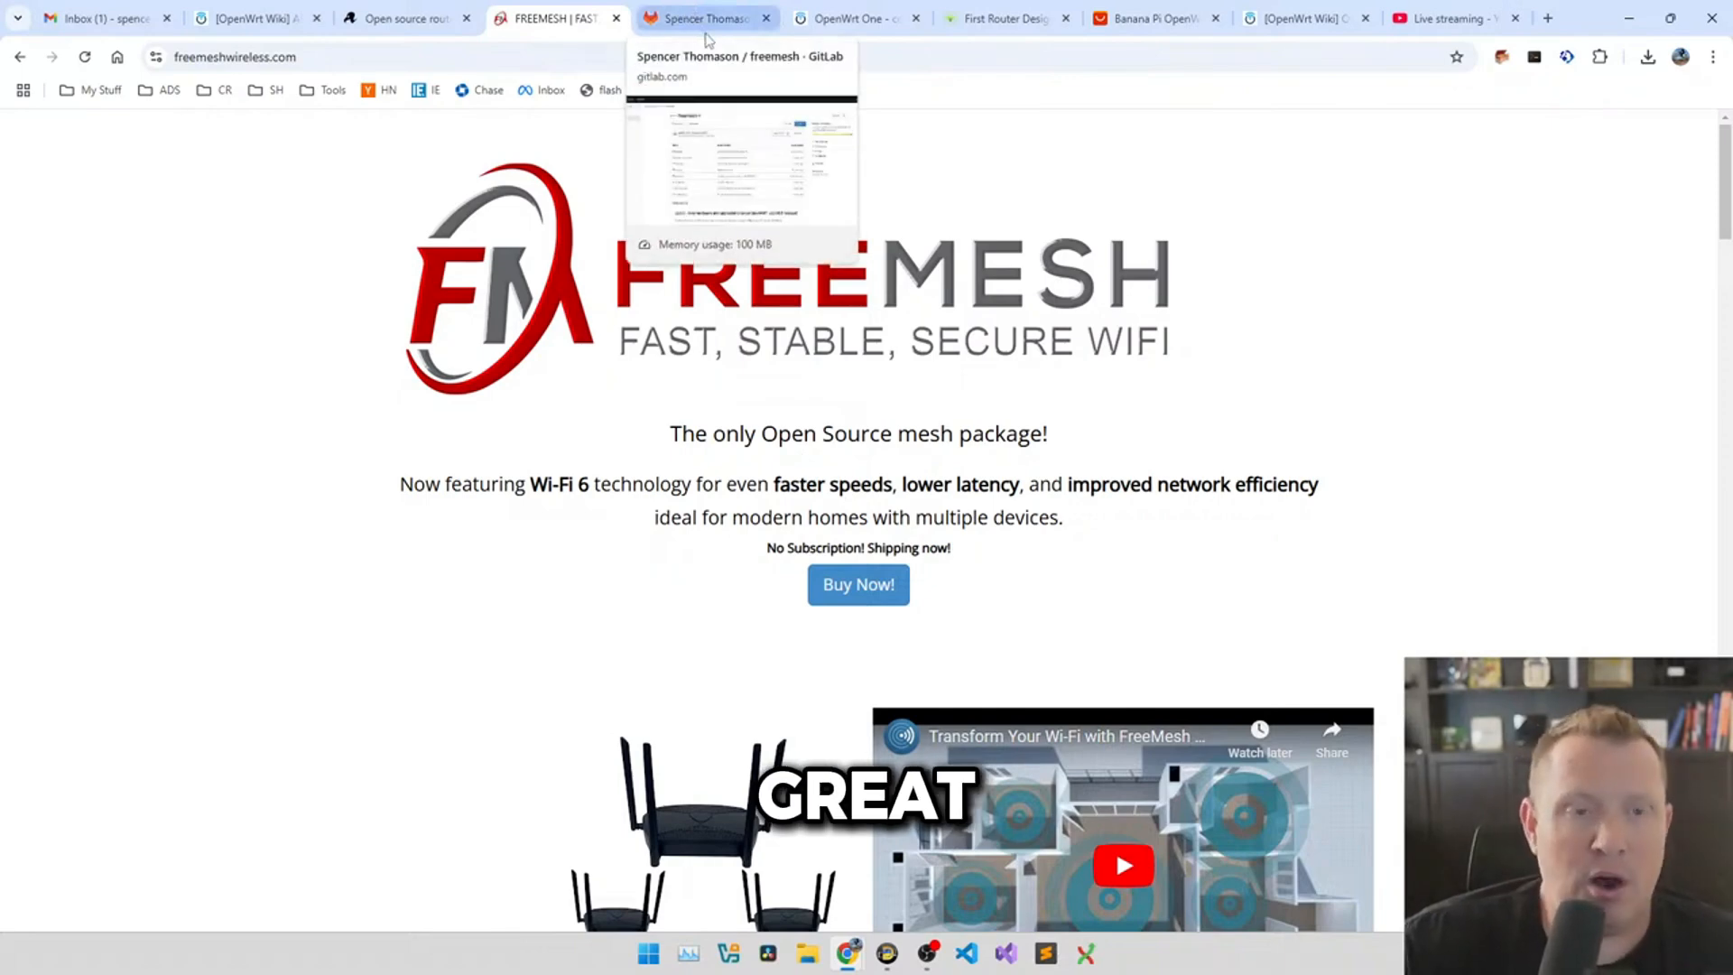
- Switch from the browser to the Gmail window with the OpenWrt One message
key(alt+tab)
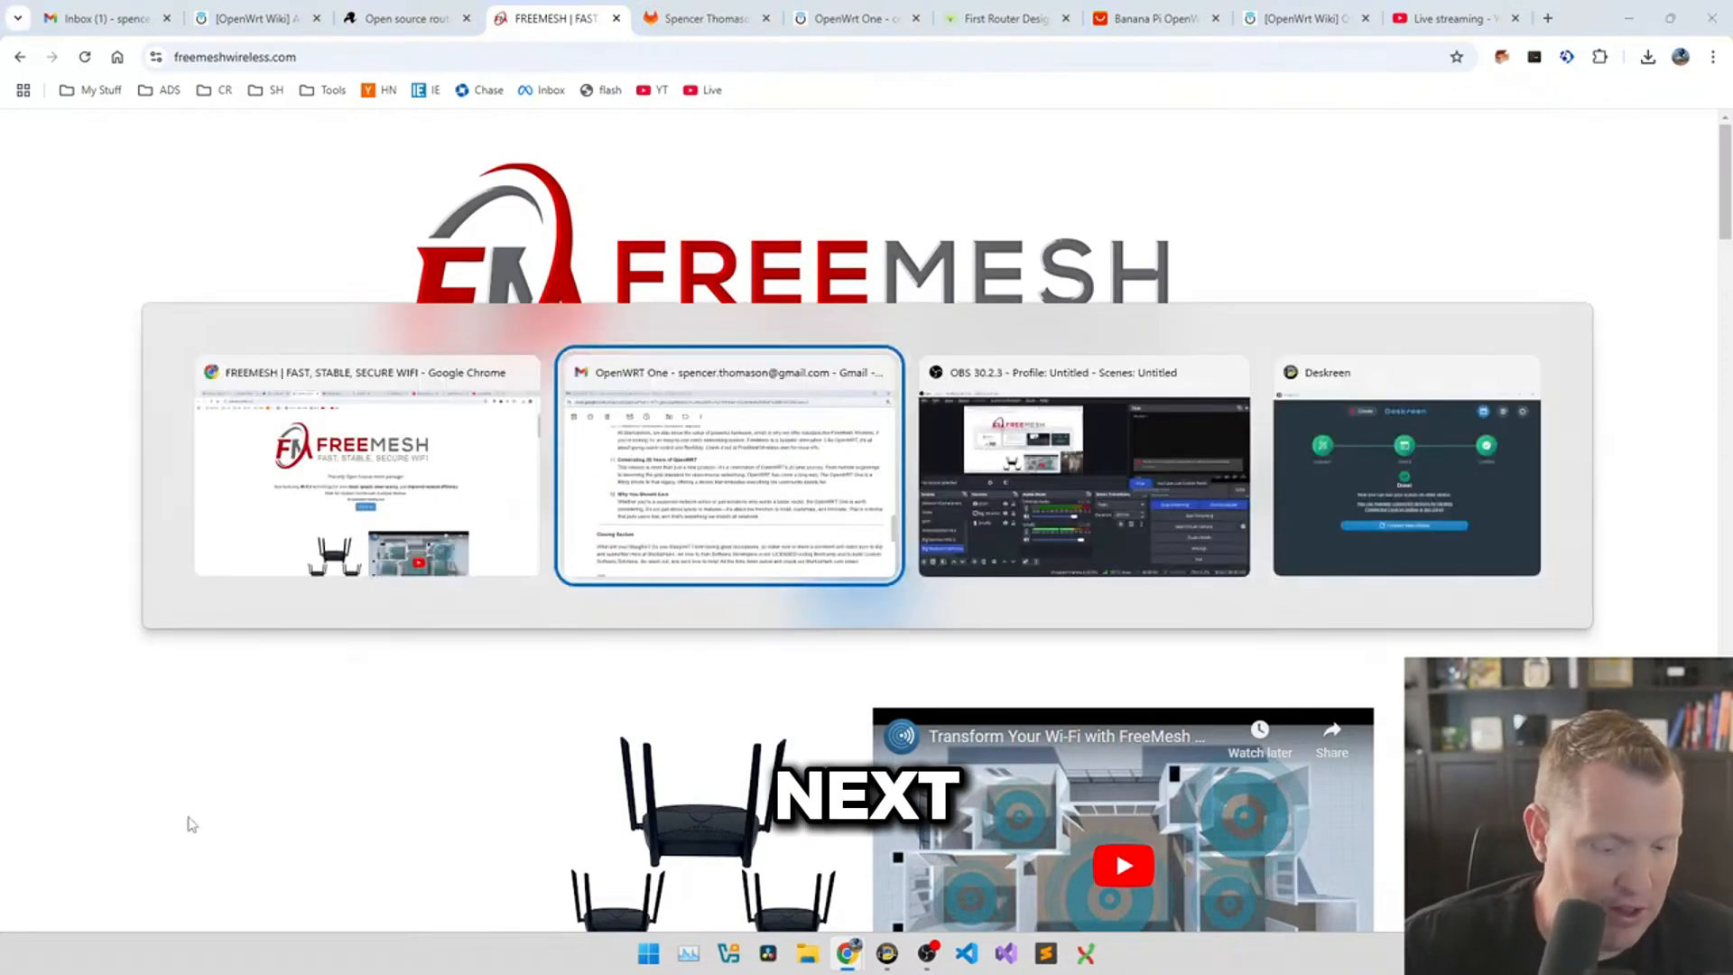